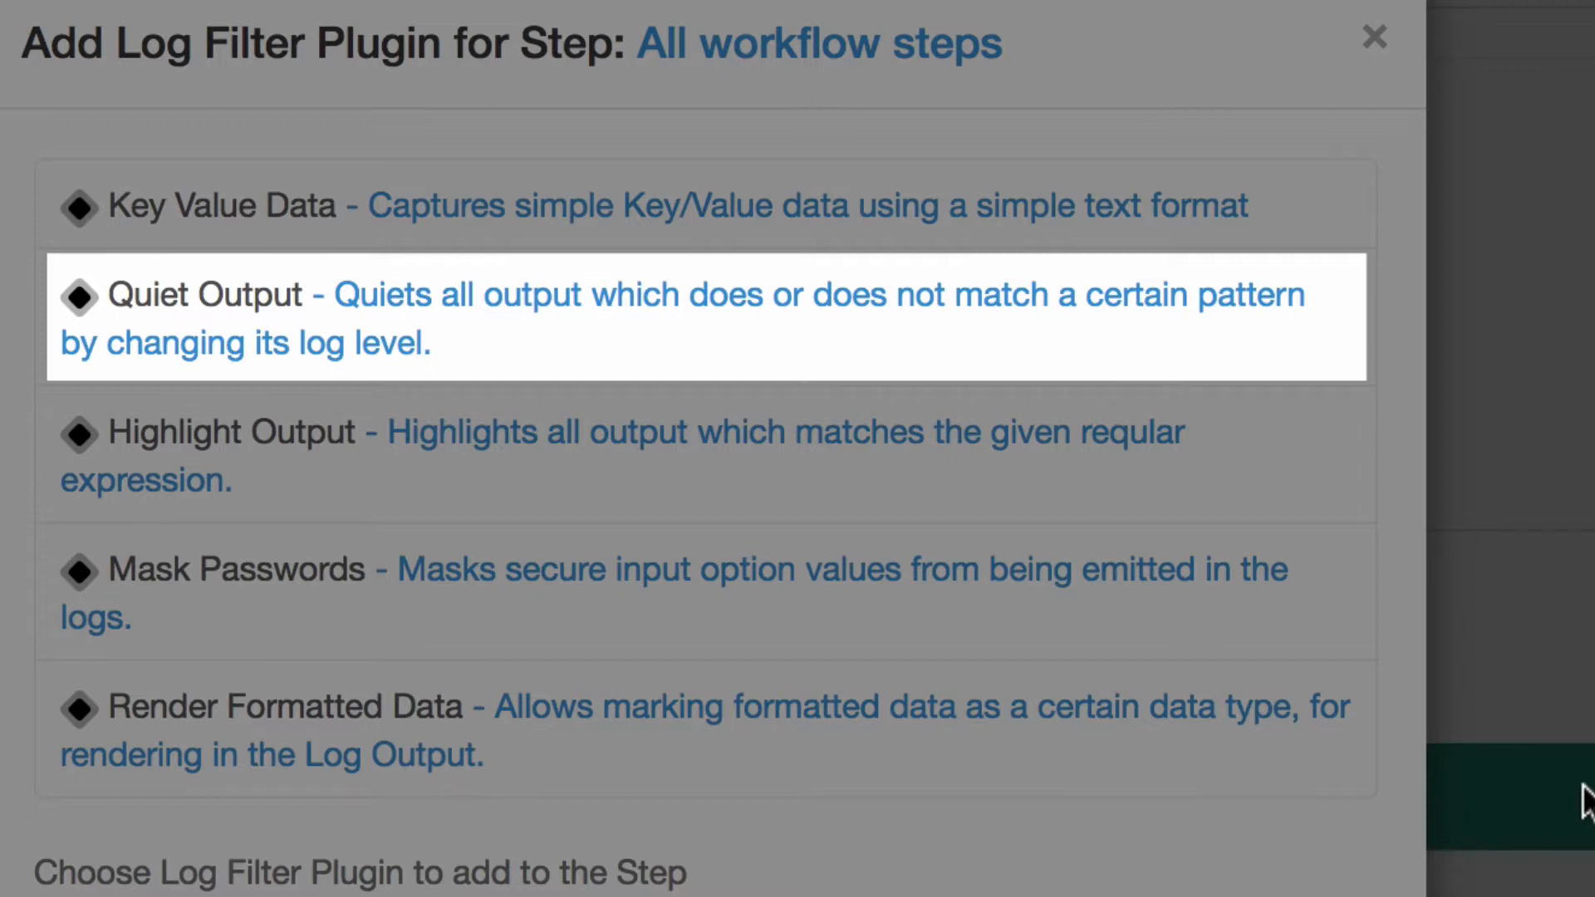
pyautogui.moveTo(229, 455)
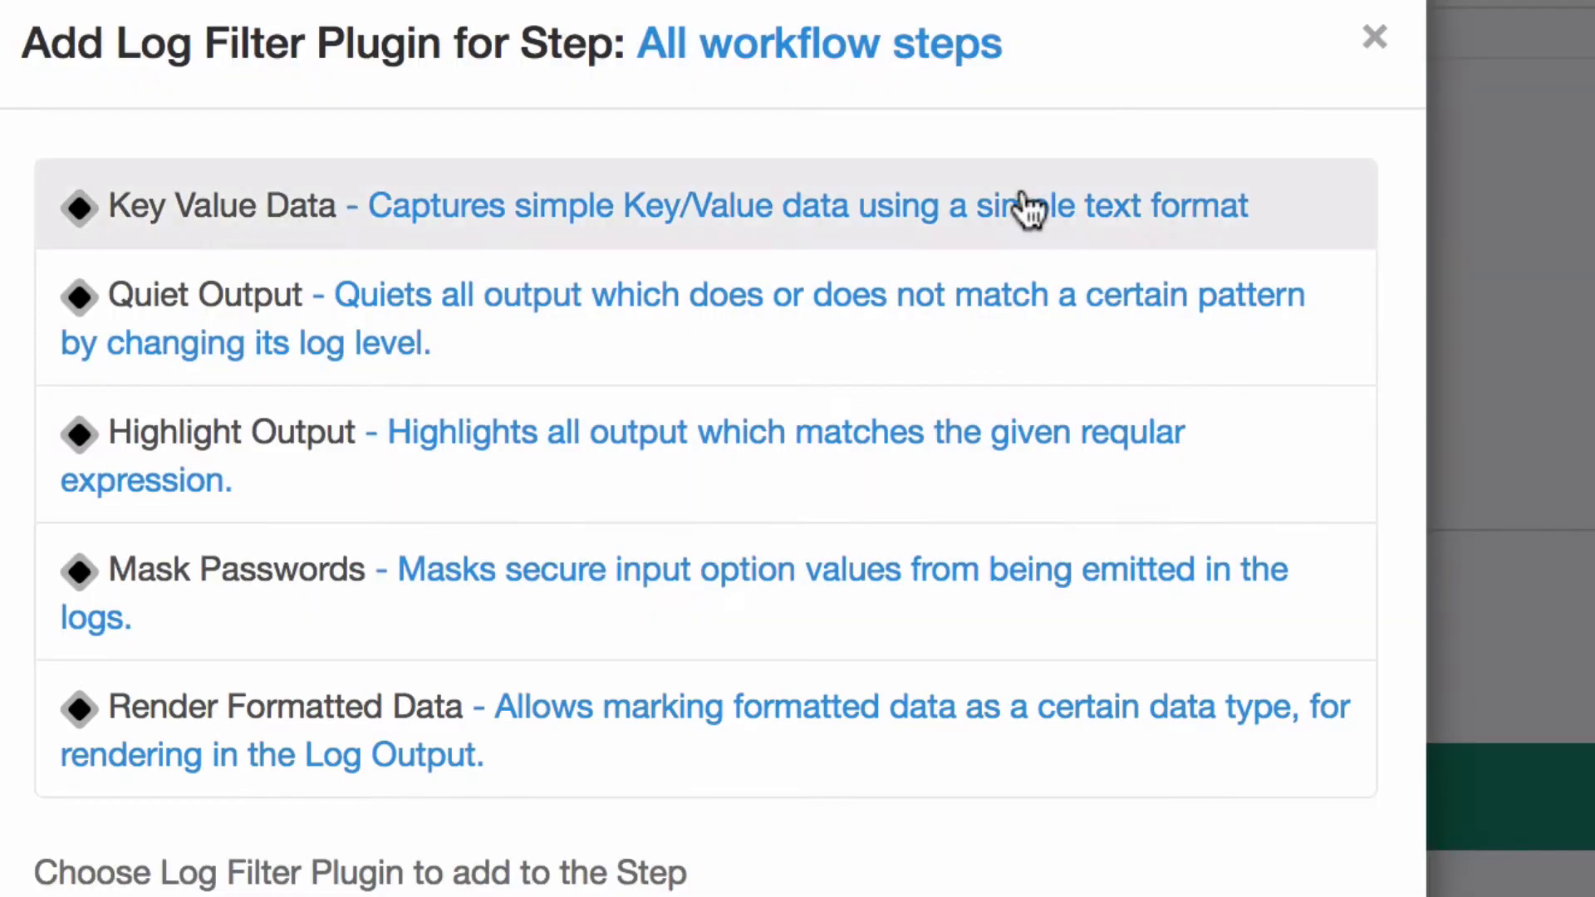
# View the Key Value Data filter settings and highlight the key capture group in its RUNDECK:DATA pattern
pyautogui.click(221, 206)
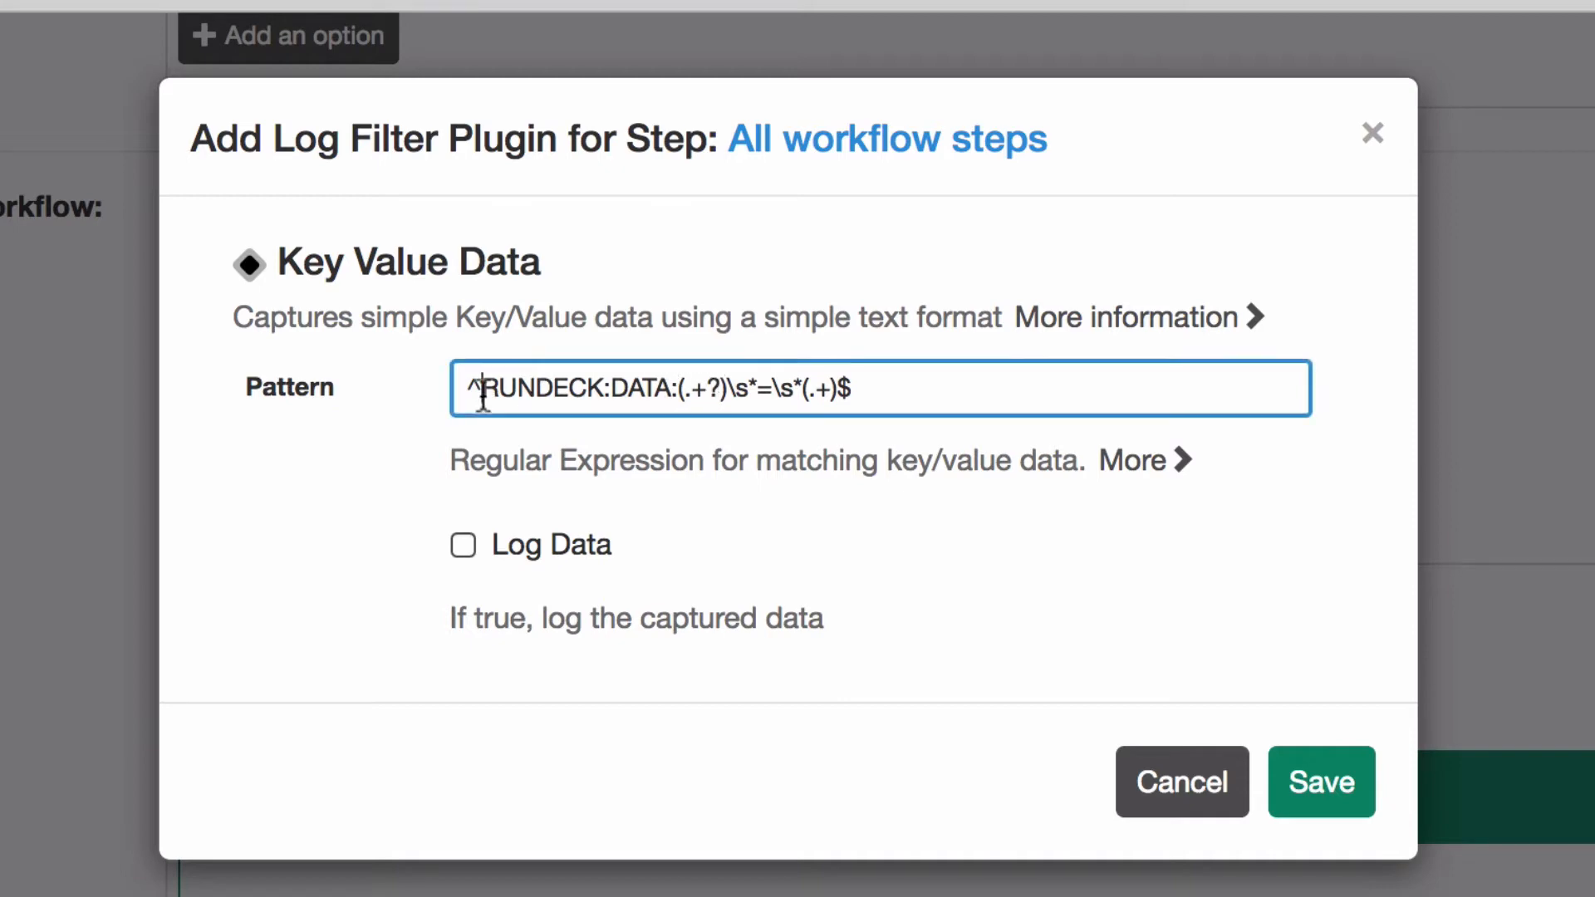
pyautogui.moveTo(473, 389); pyautogui.dragTo(681, 388)
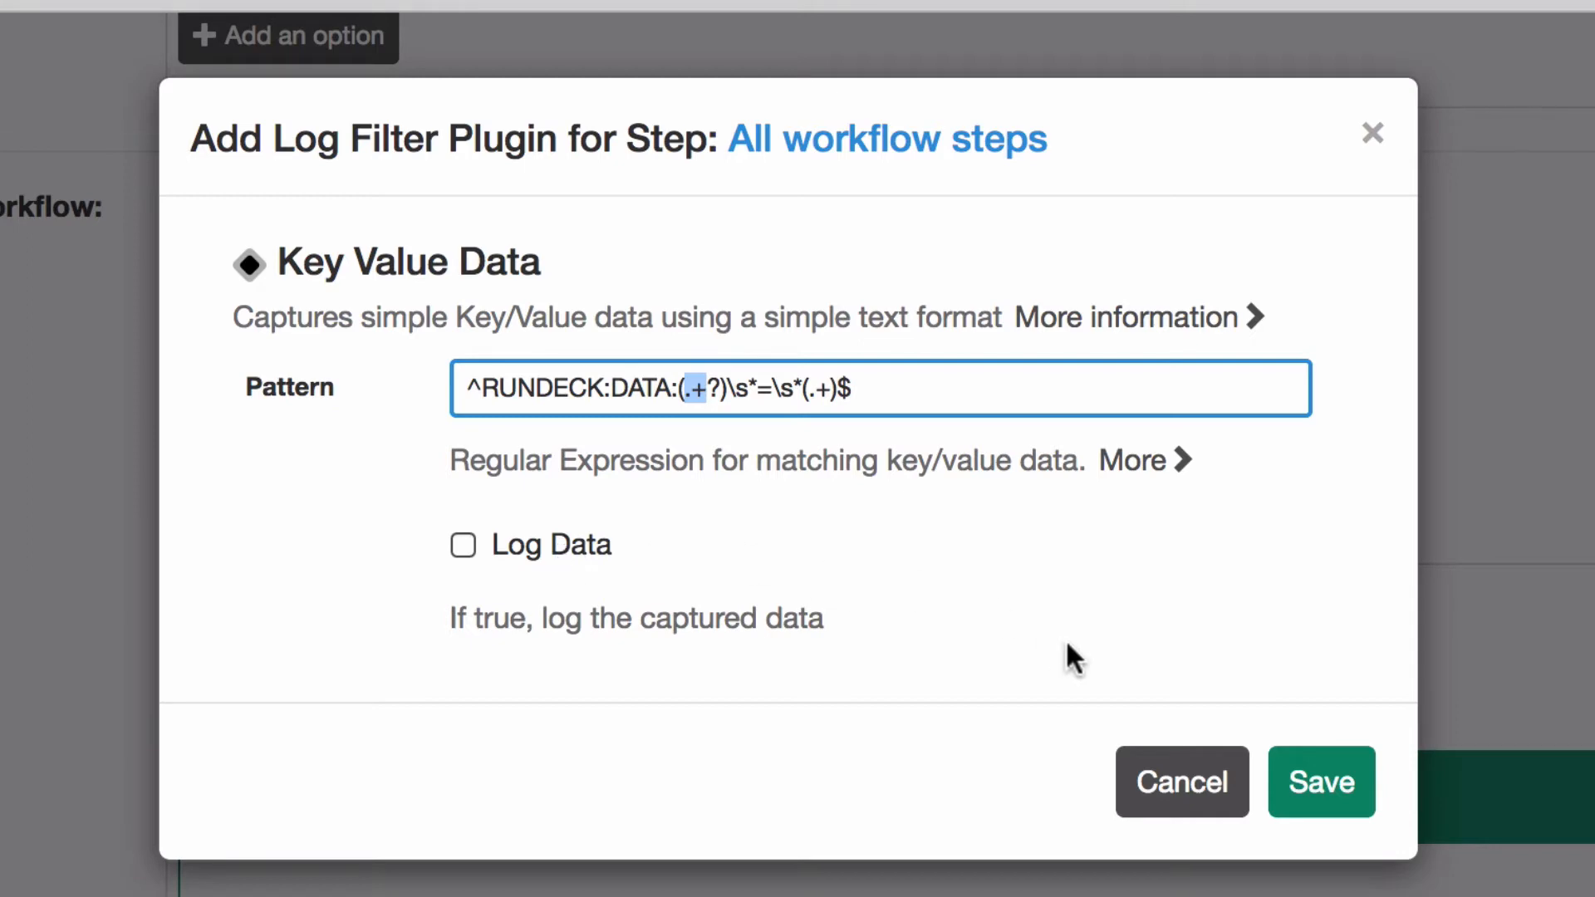
pyautogui.moveTo(1181, 781)
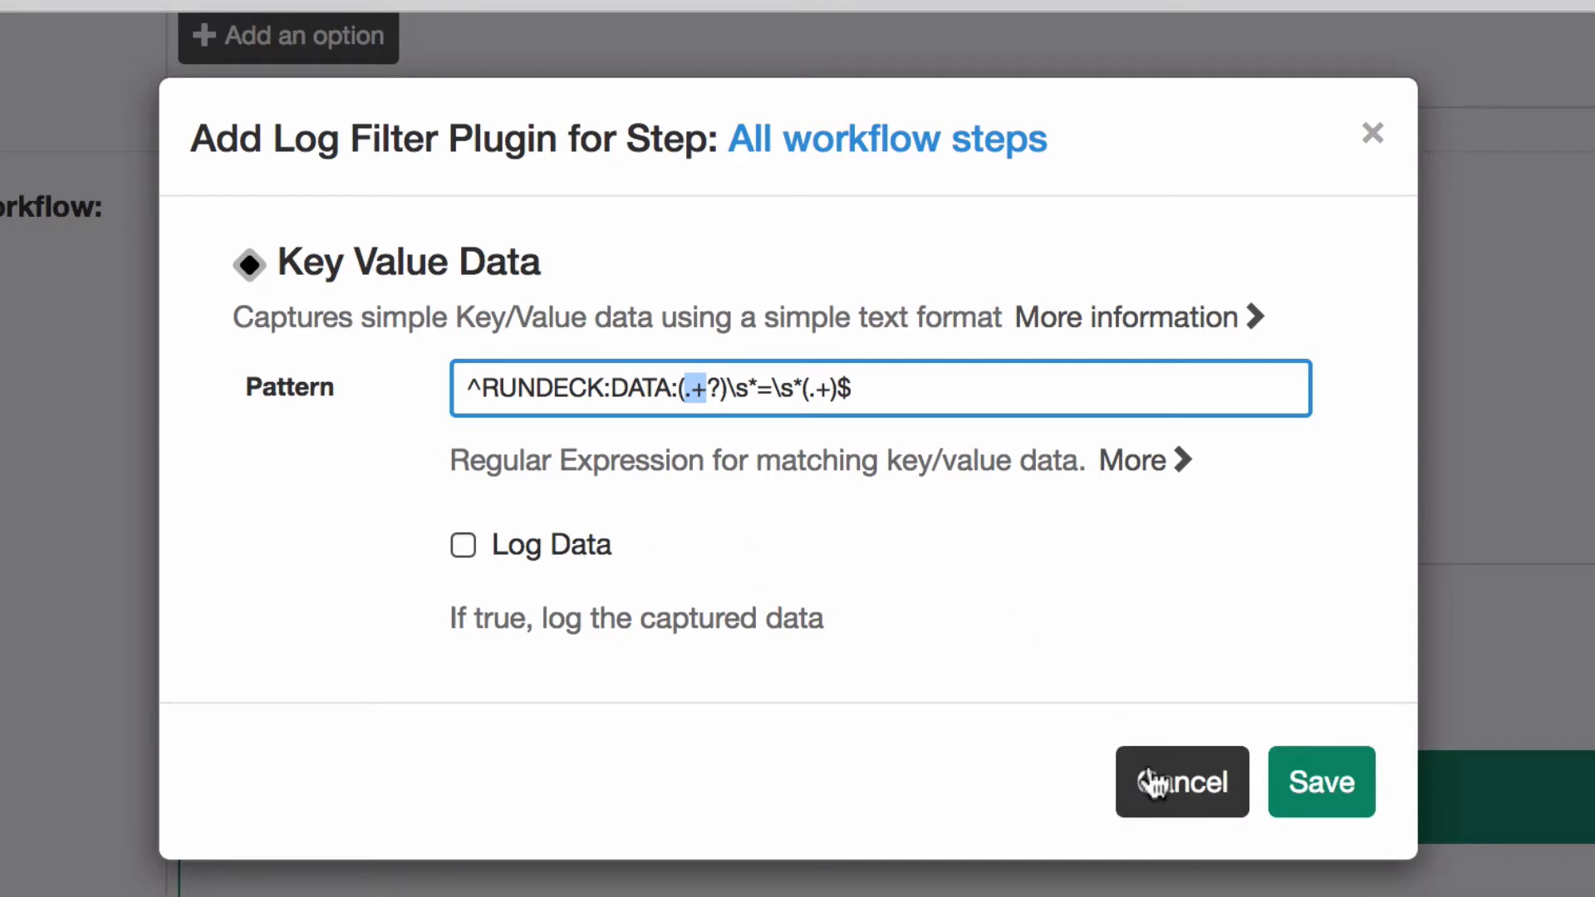
# Switch from Key Value Data to the Quiet Output filter and focus its Pattern field
pyautogui.click(1181, 781)
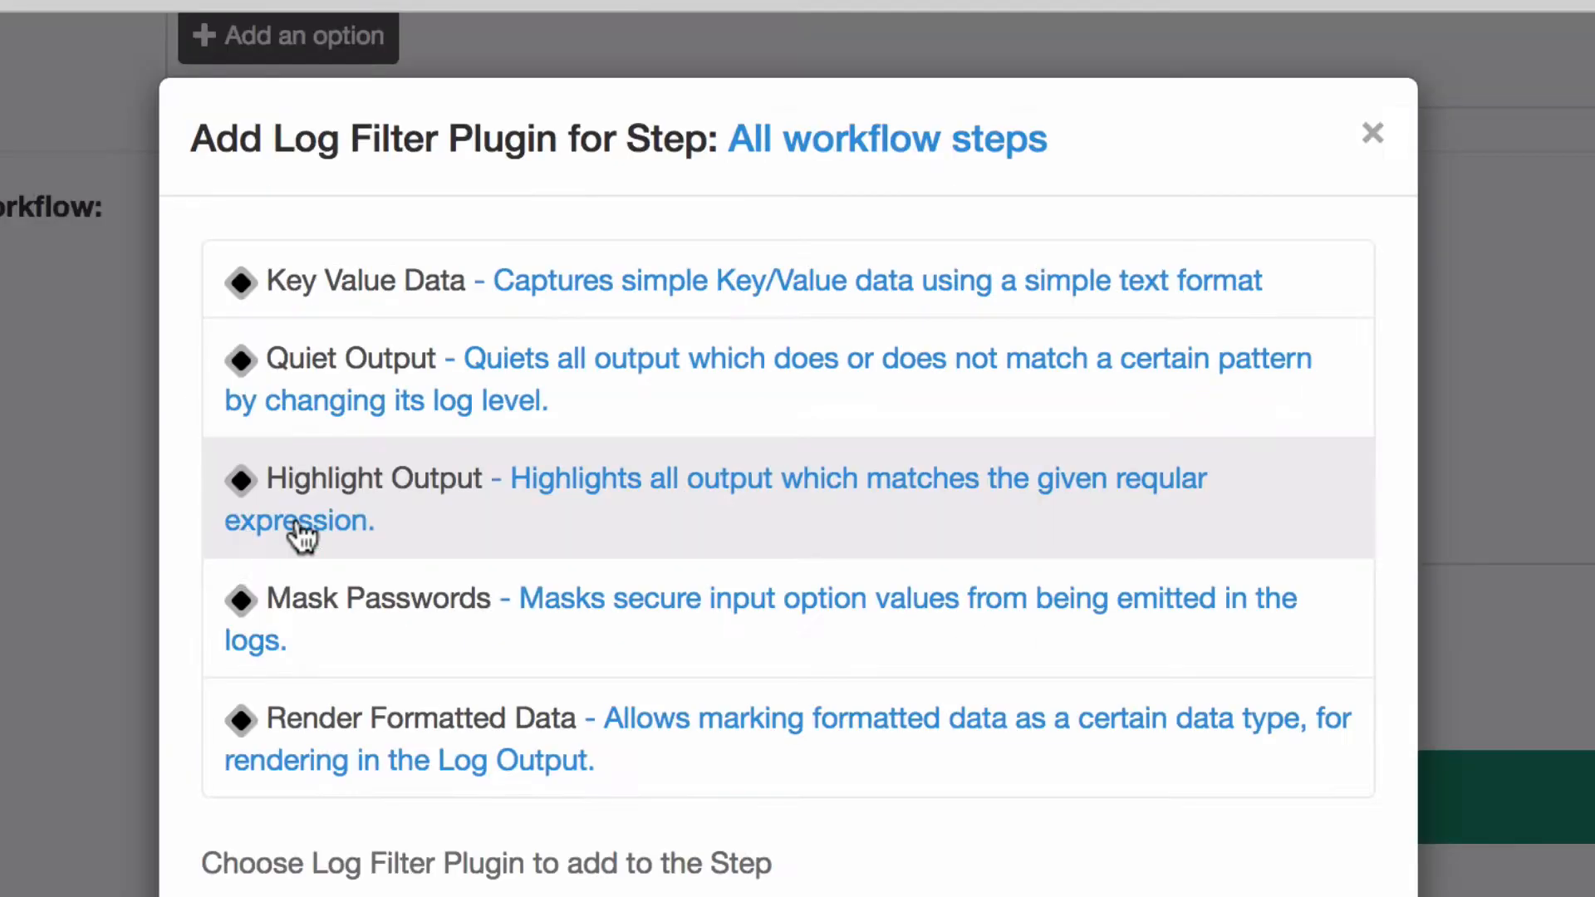
pyautogui.click(348, 359)
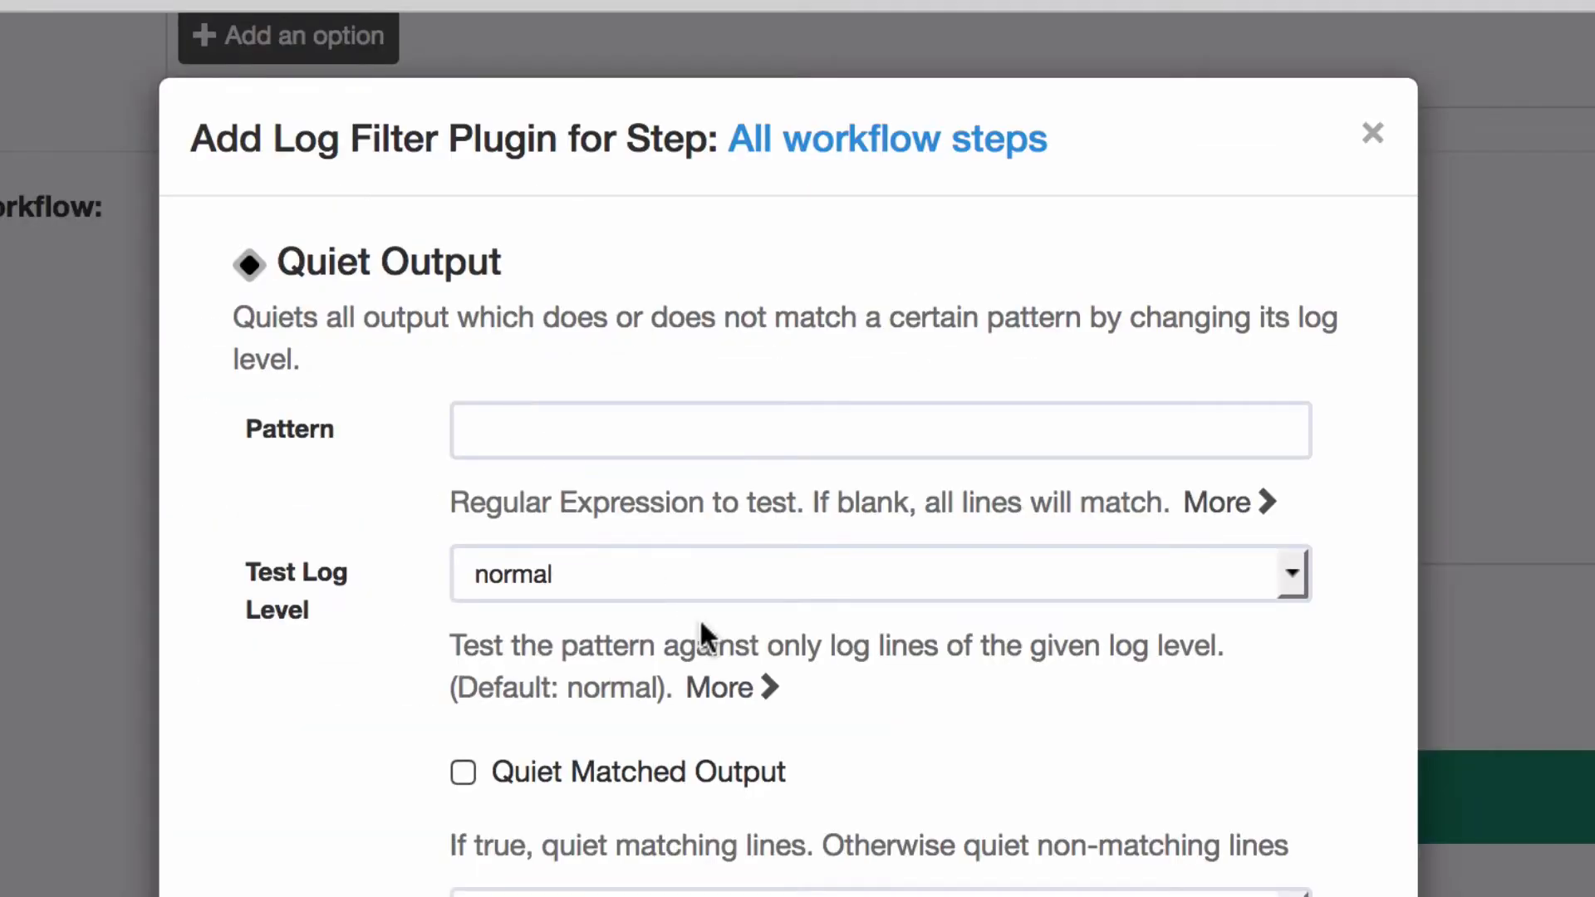
pyautogui.click(879, 429)
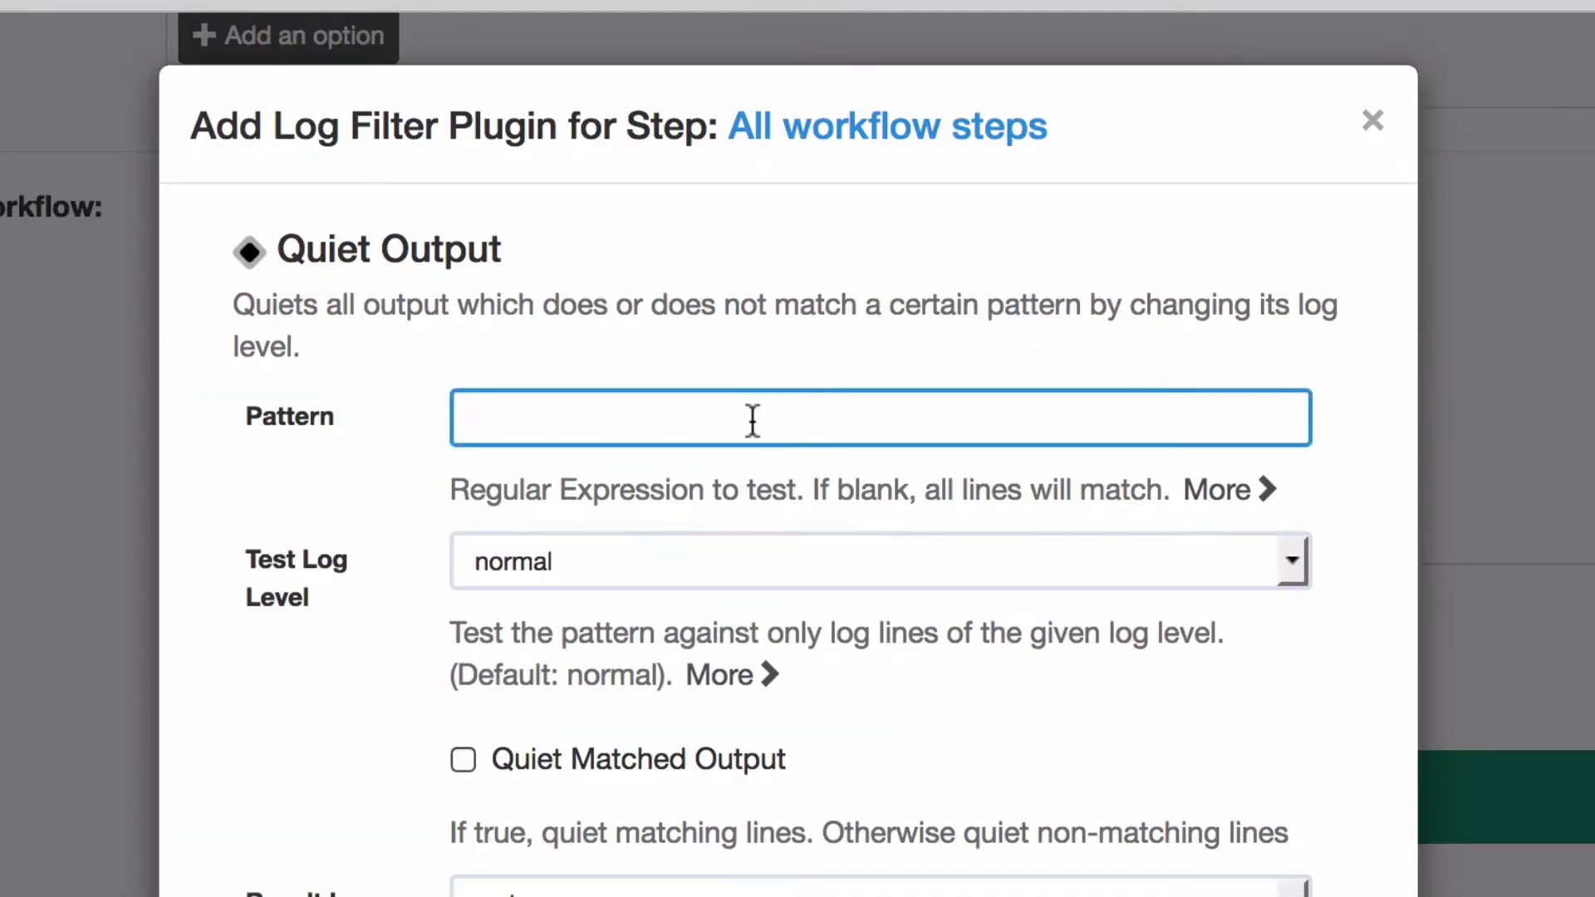
pyautogui.click(880, 417)
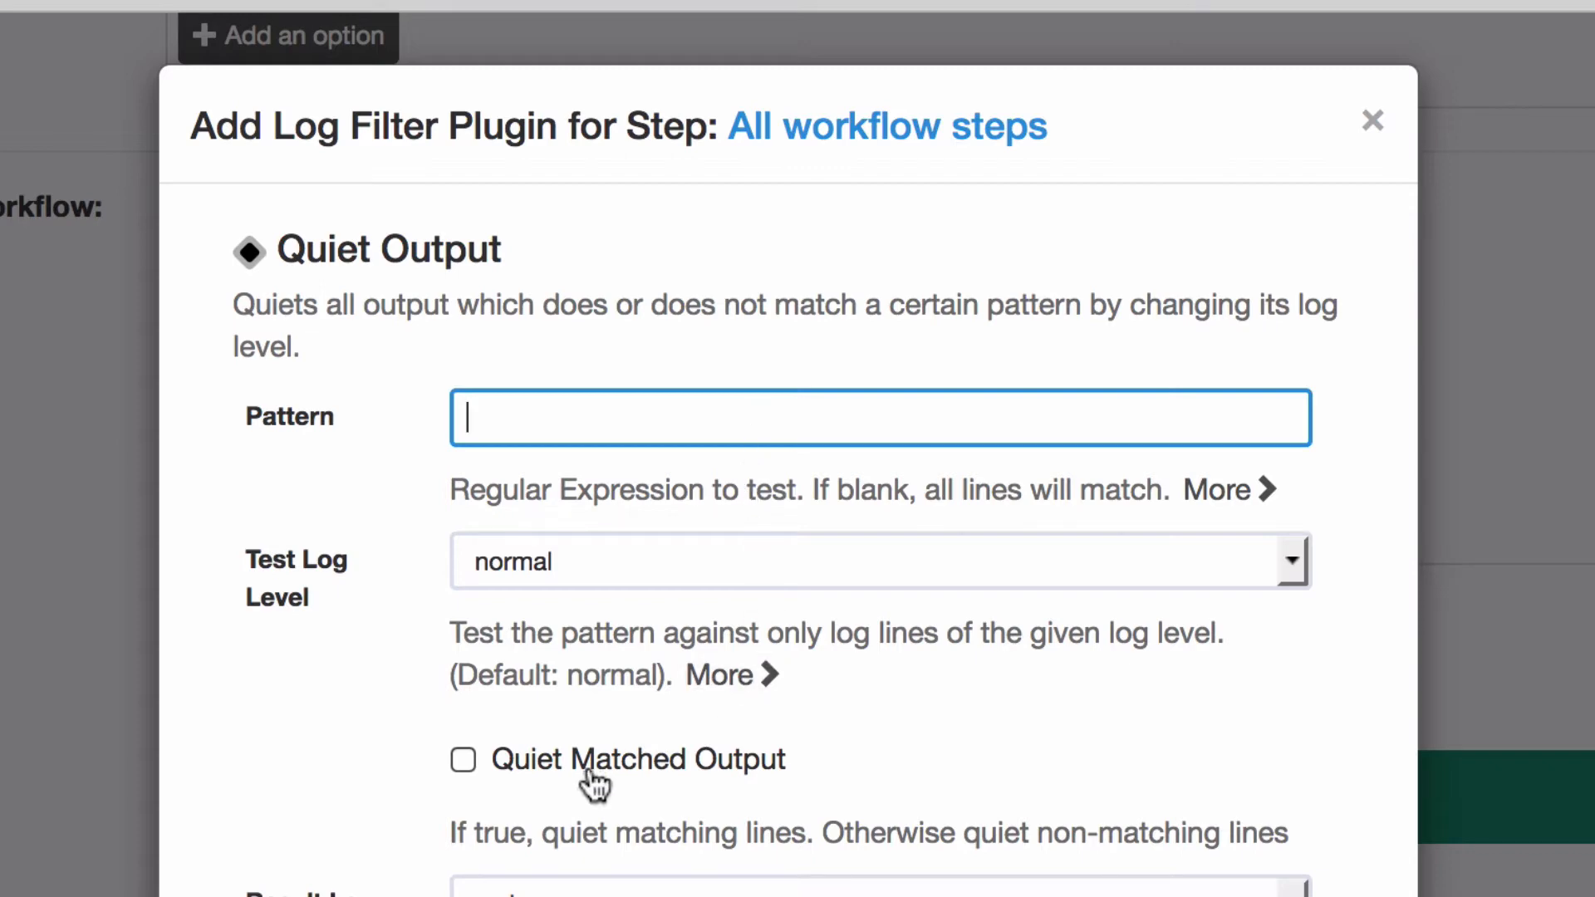
# Tick Quiet Matched Output, review the Result Log Level choices, then cancel without adding the filter
pyautogui.click(463, 759)
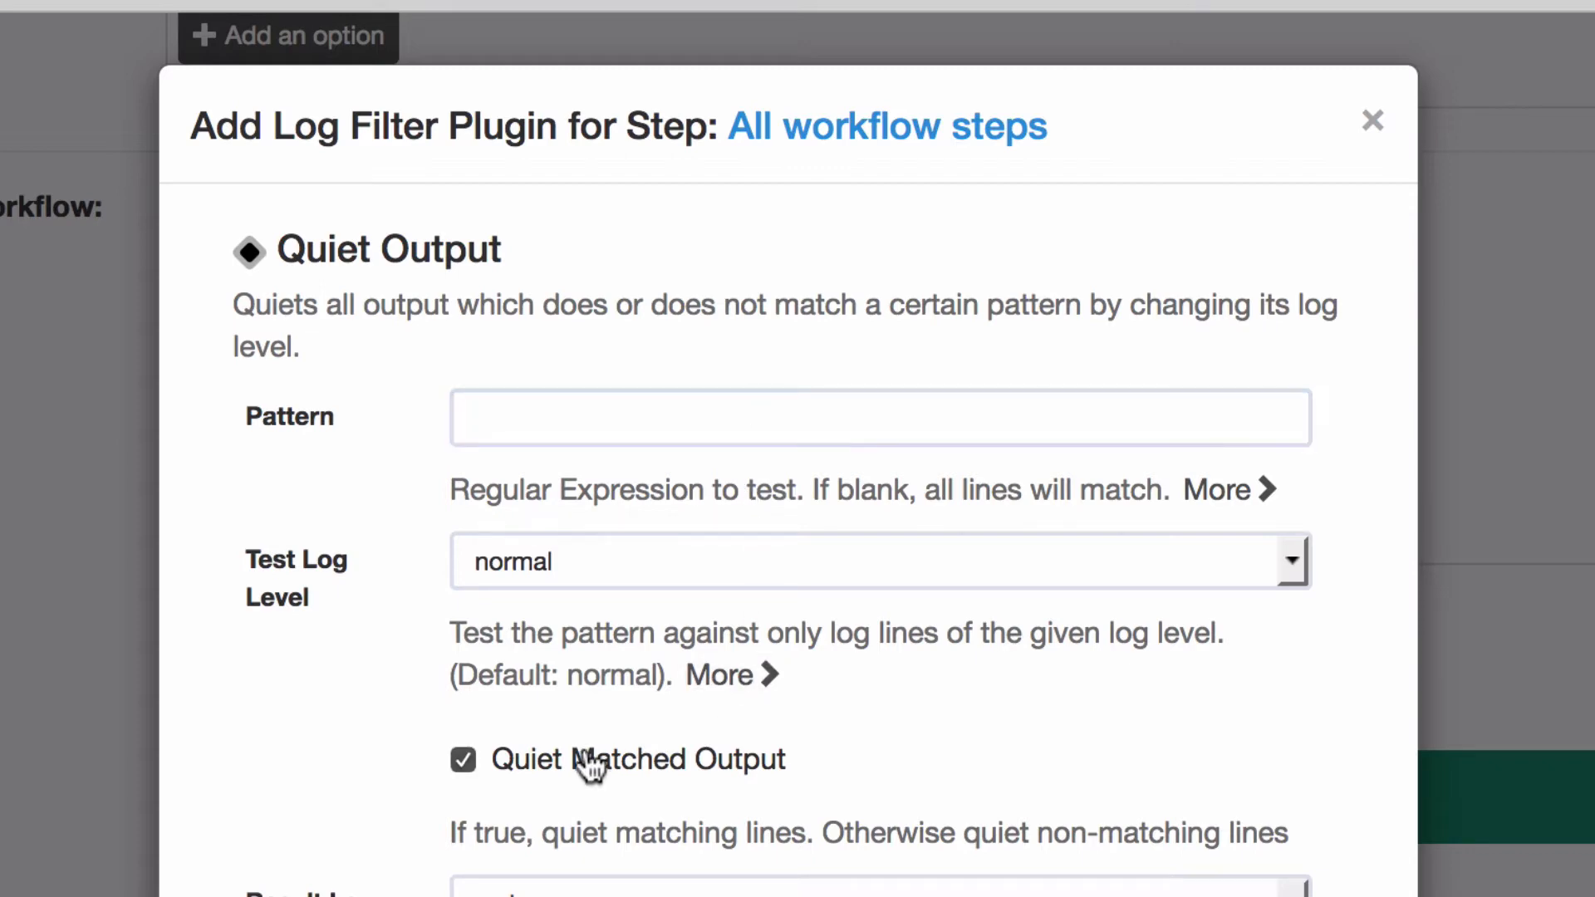
pyautogui.click(875, 679)
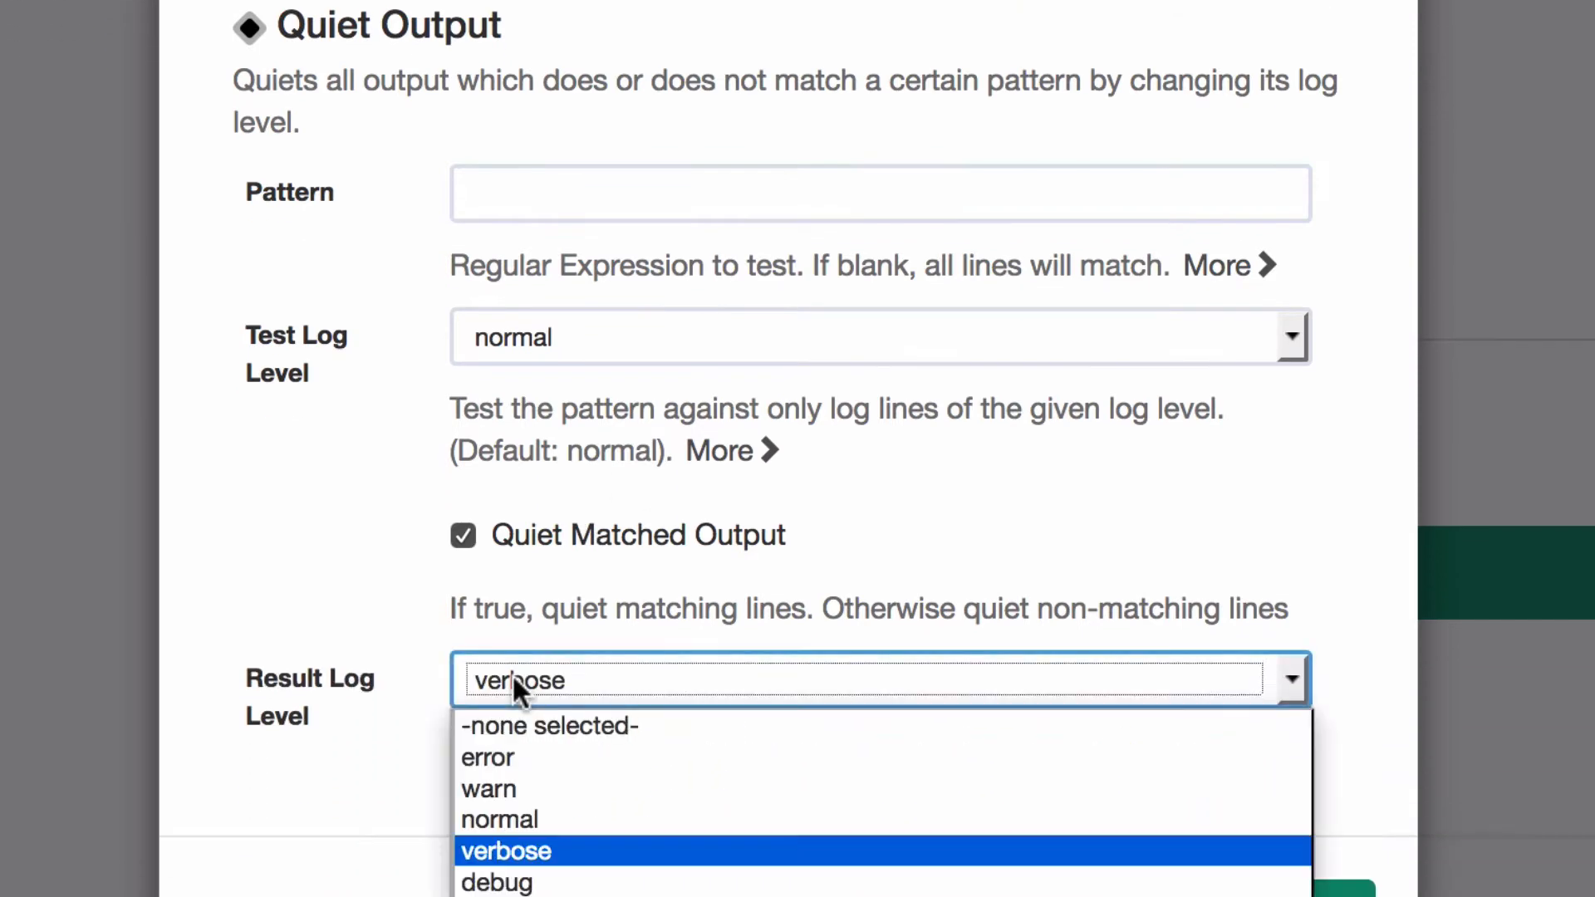
pyautogui.moveTo(1037, 163)
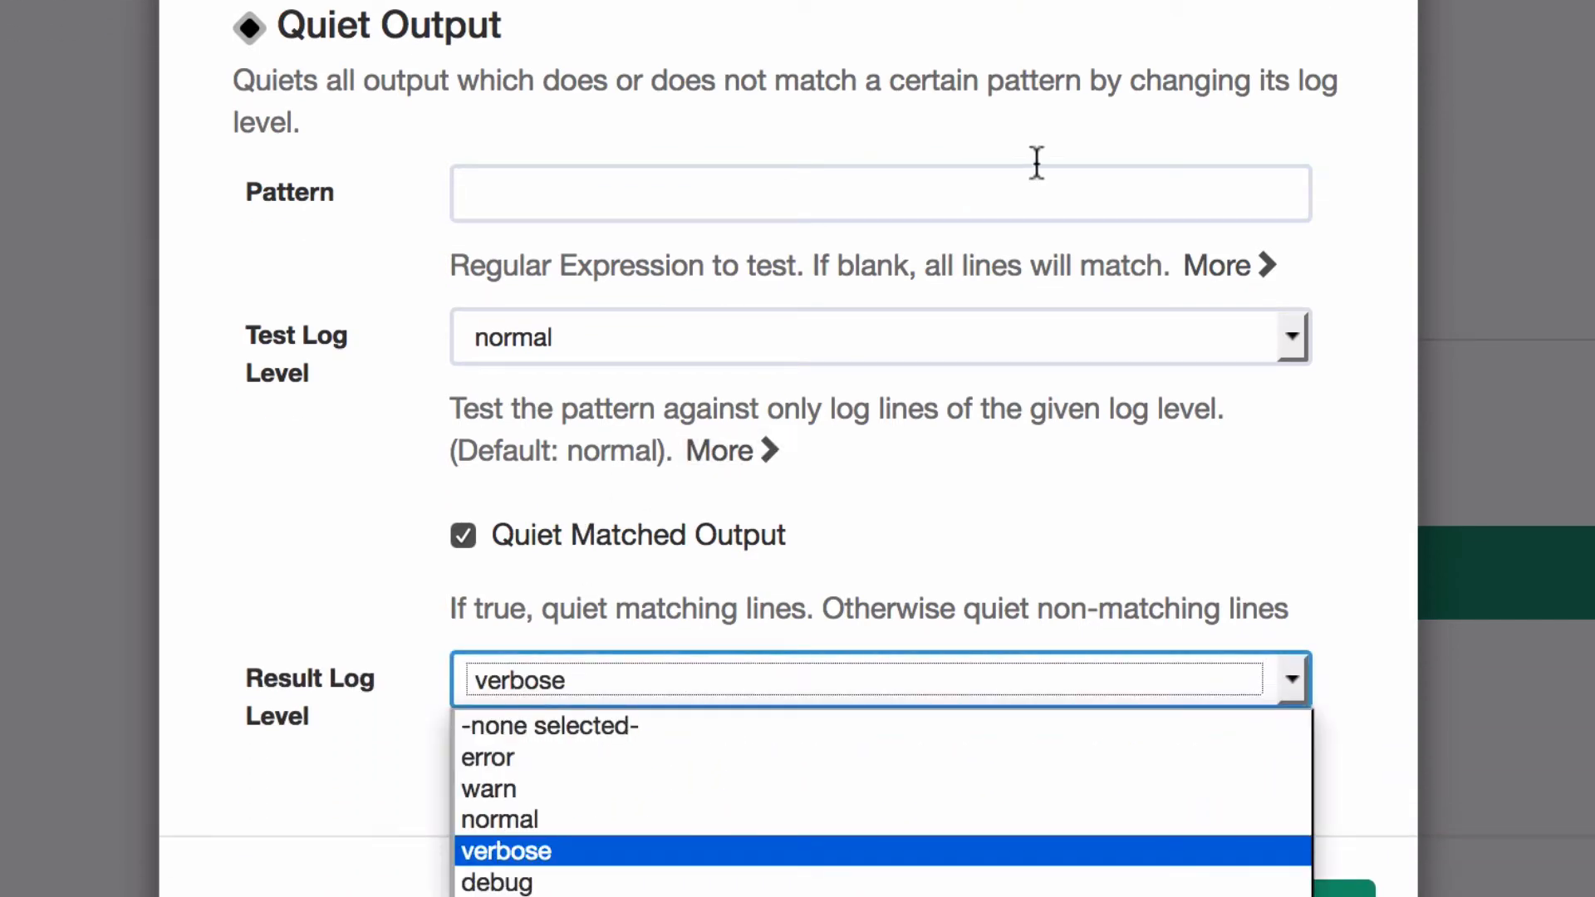
pyautogui.click(505, 851)
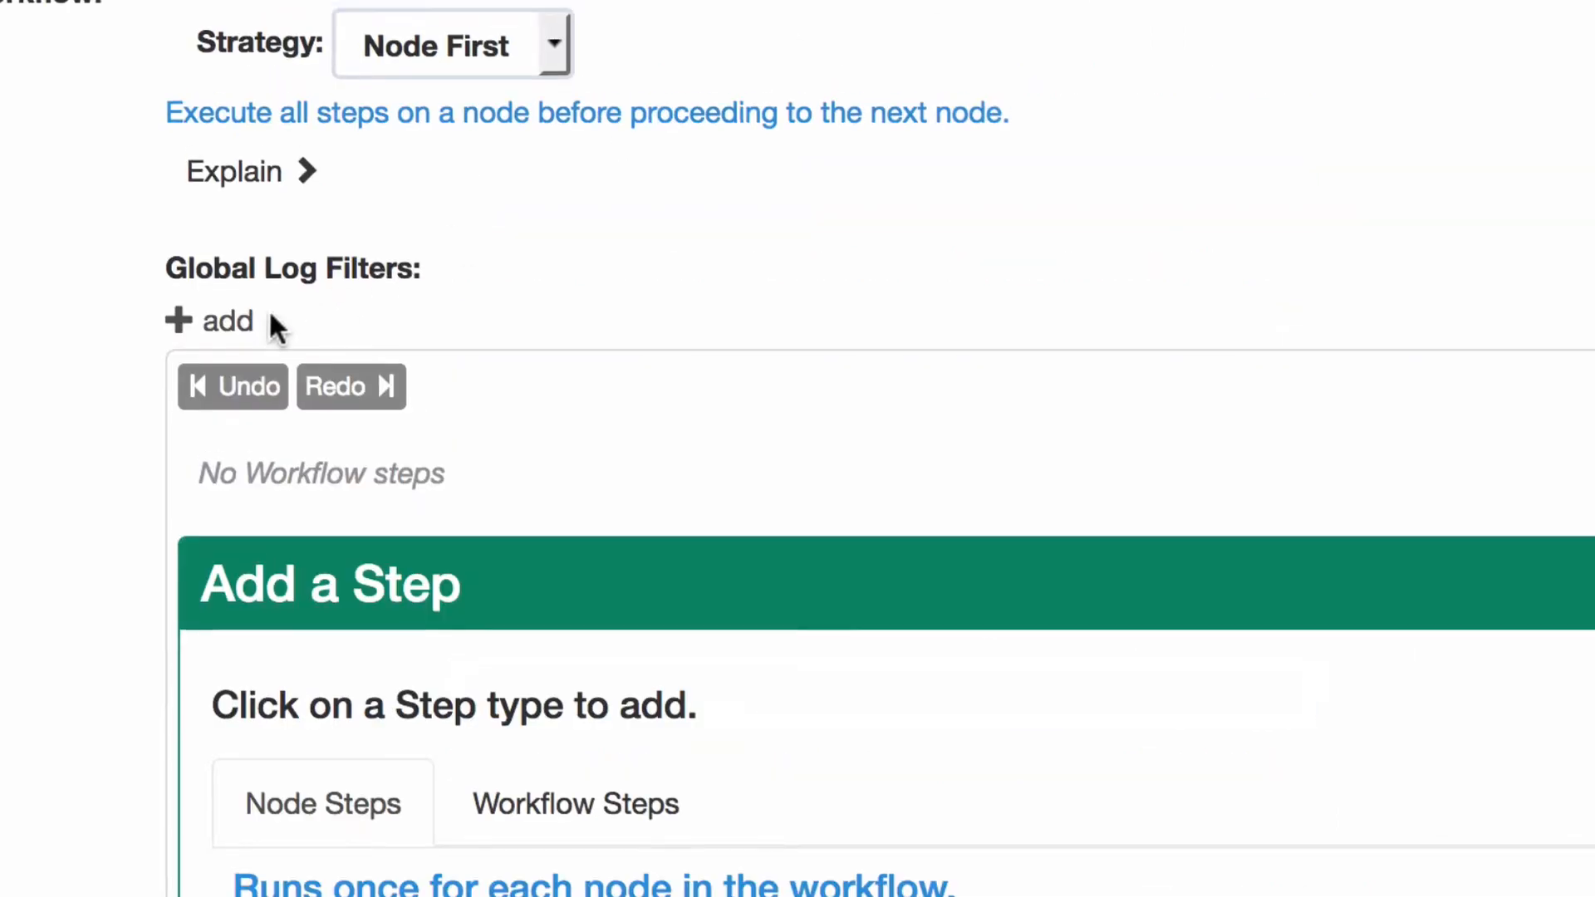
# Review the Mask Passwords global log filter settings and cancel without saving
pyautogui.click(211, 321)
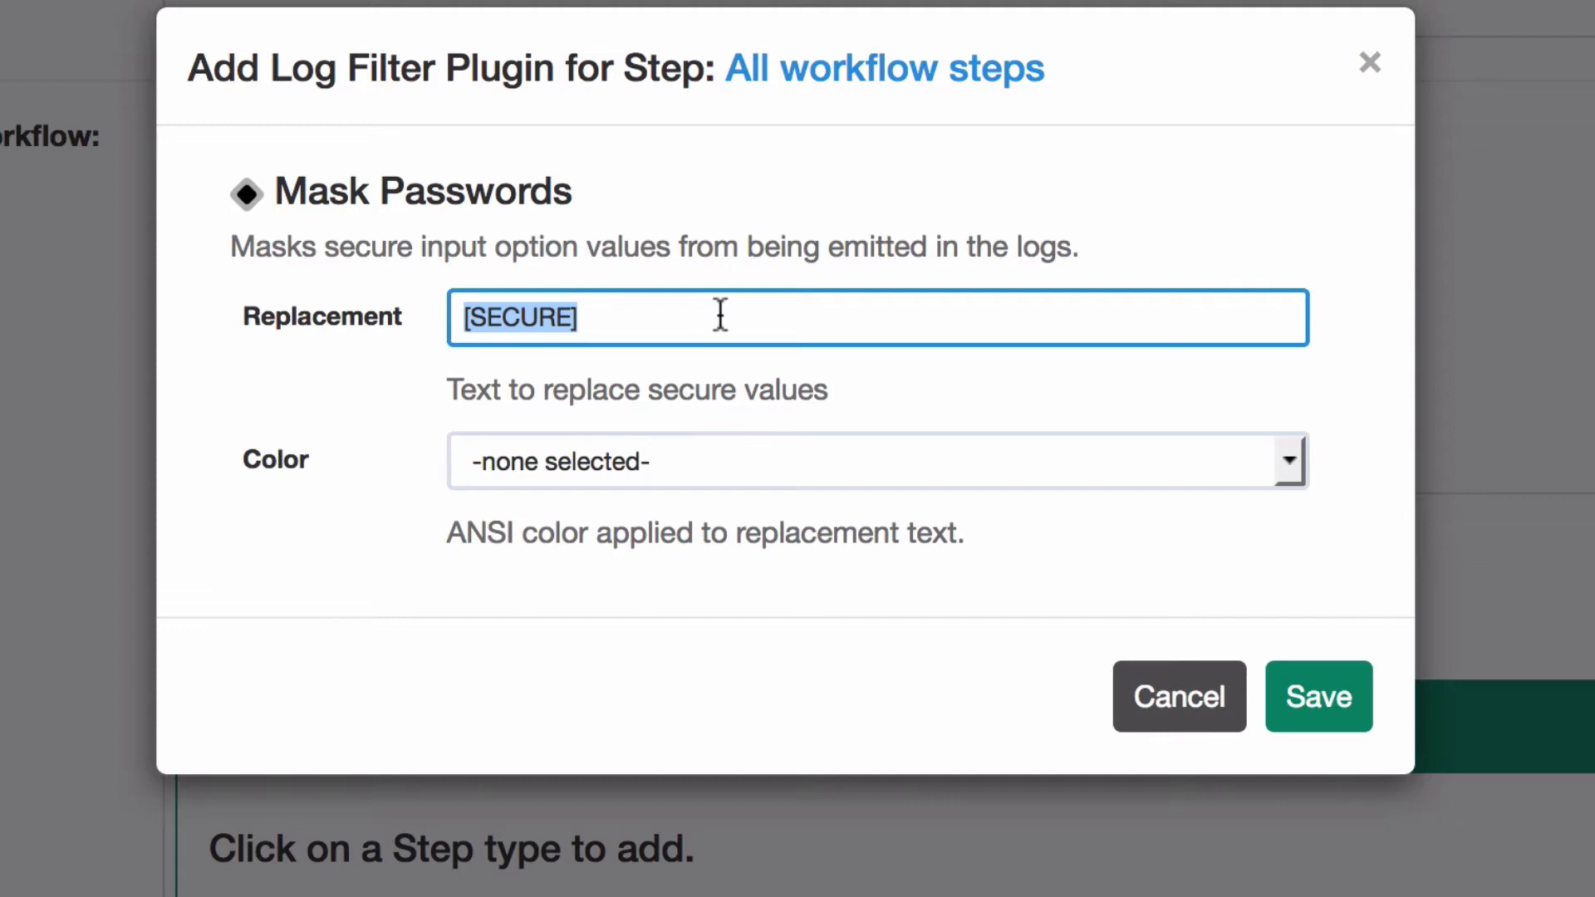
pyautogui.click(1176, 696)
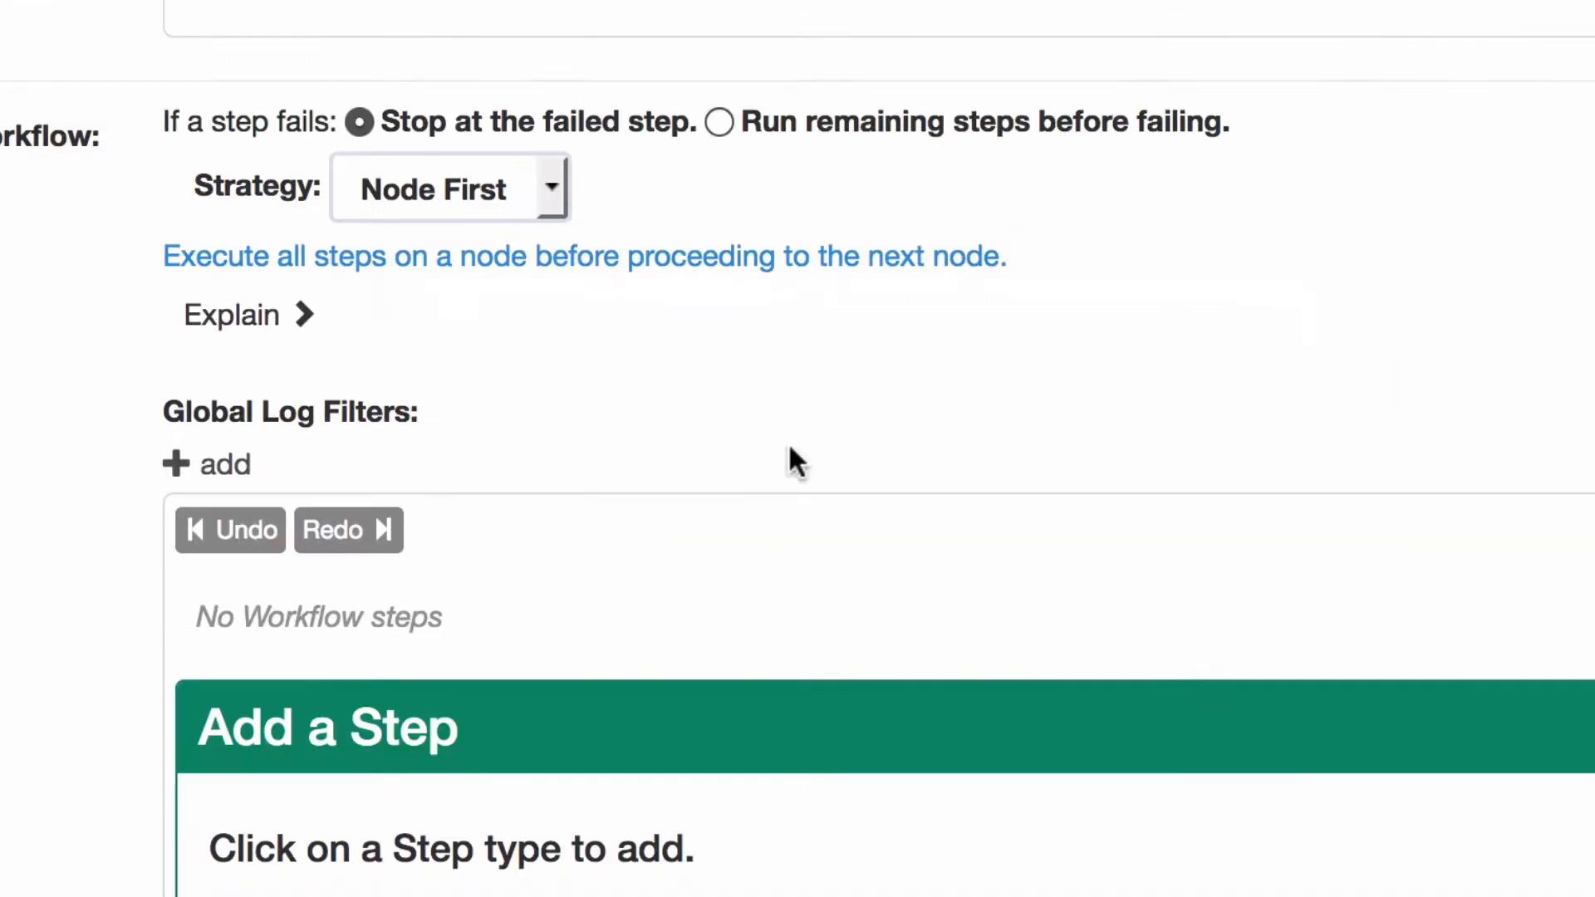
# Reopen the global log filter list and choose Render Formatted Data
pyautogui.click(222, 463)
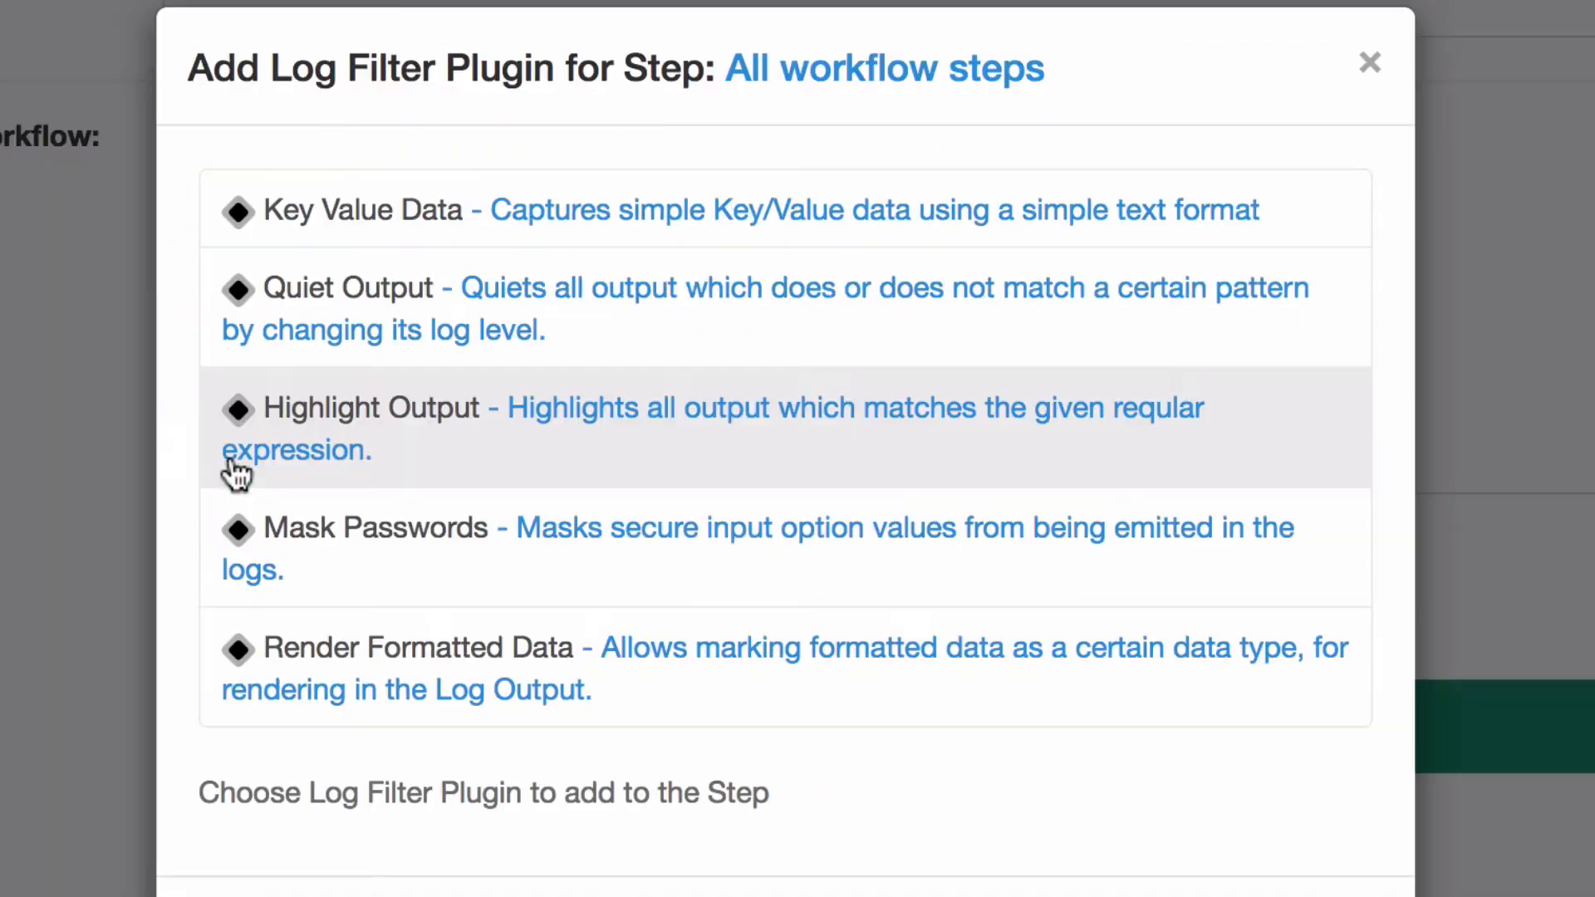
pyautogui.click(1368, 62)
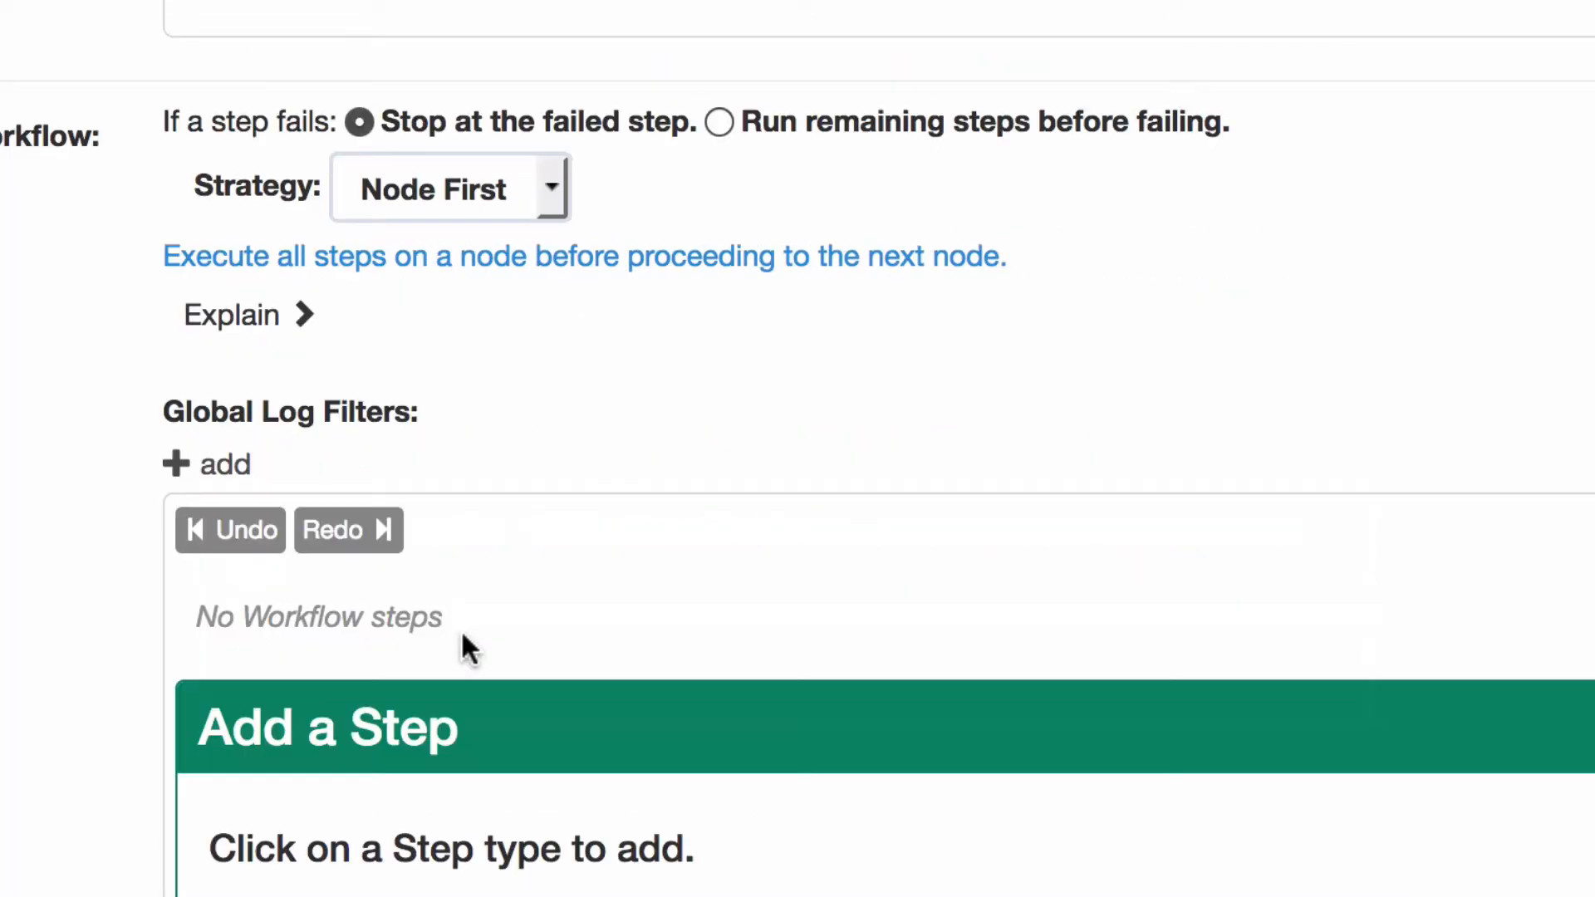
pyautogui.click(205, 463)
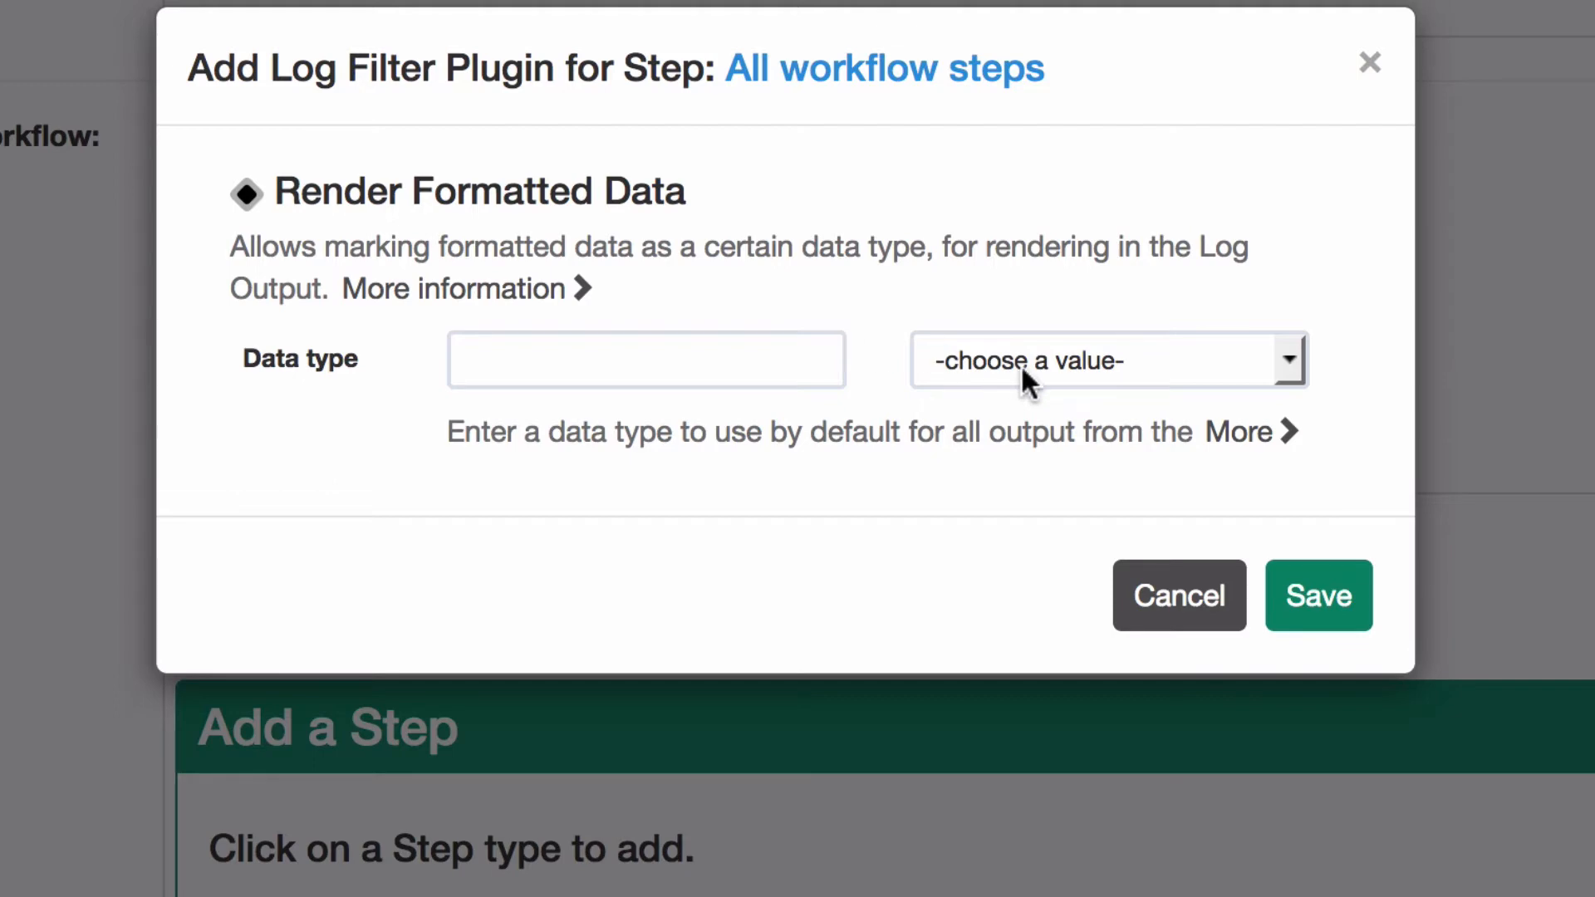
# Check the Data type choices, then cancel adding the Render Formatted Data filter
pyautogui.click(1106, 359)
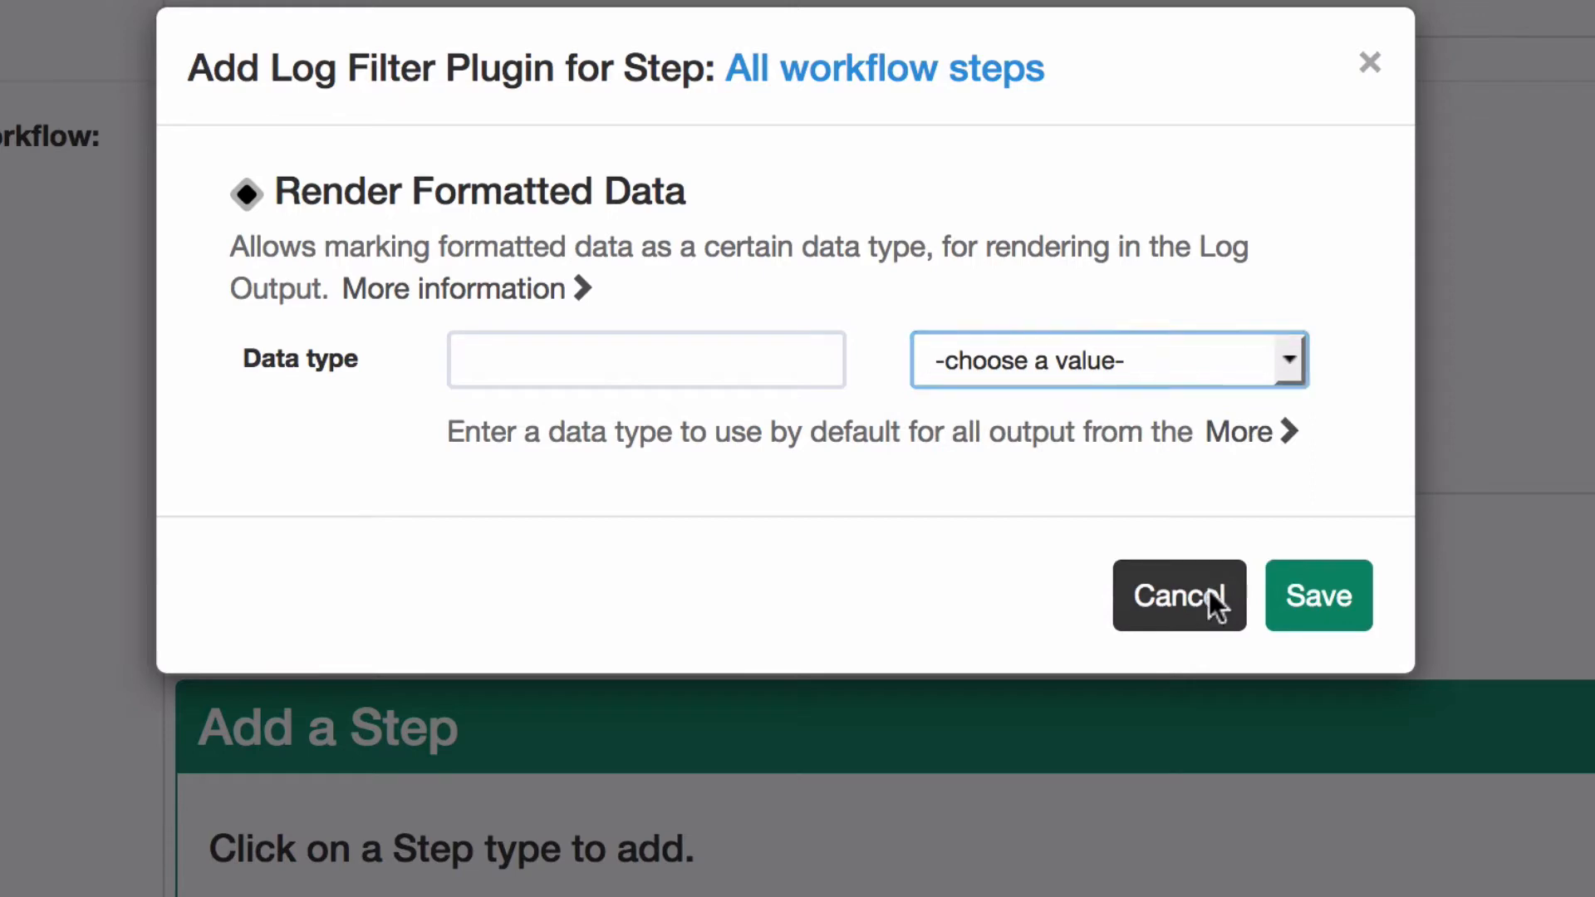
pyautogui.click(1180, 594)
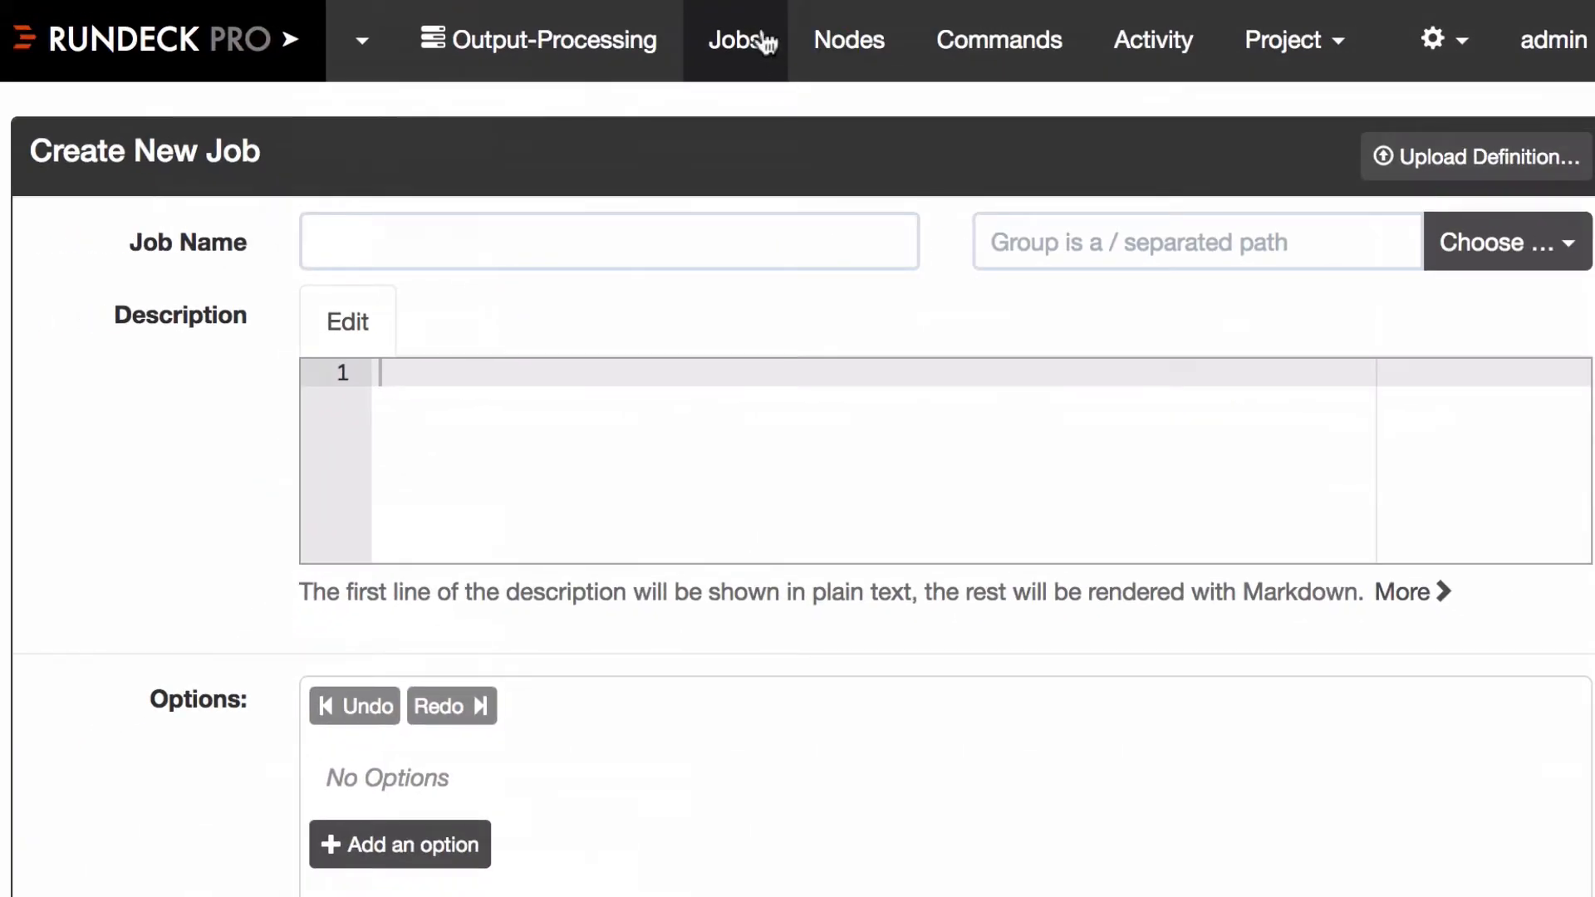
# From the Jobs list, open the example env var capture job and review its definition
pyautogui.click(734, 40)
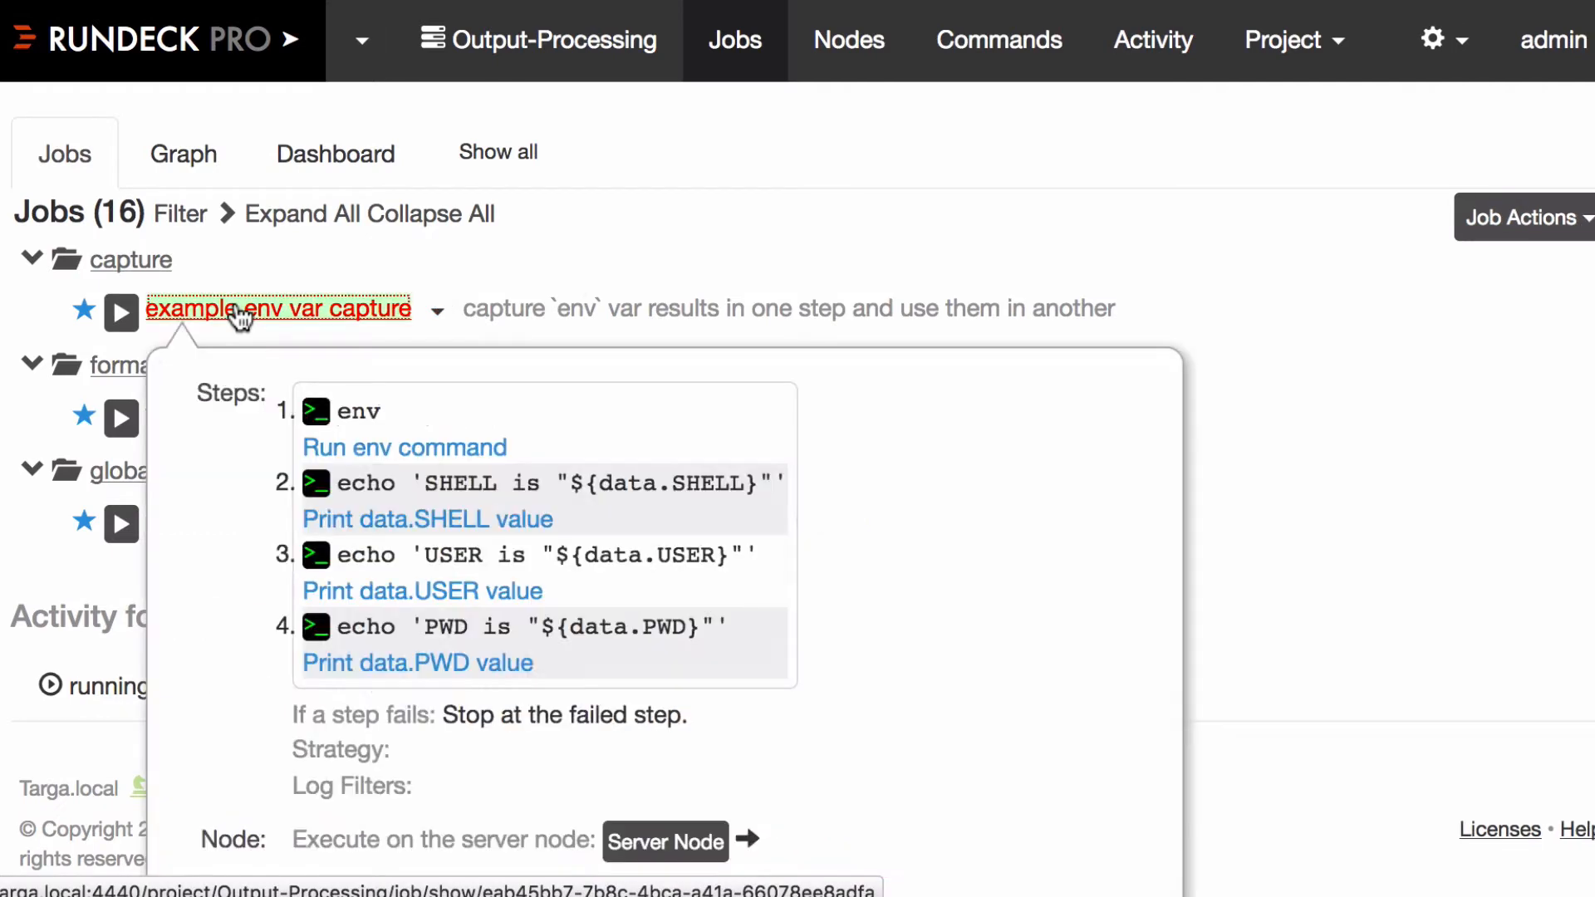
pyautogui.click(265, 309)
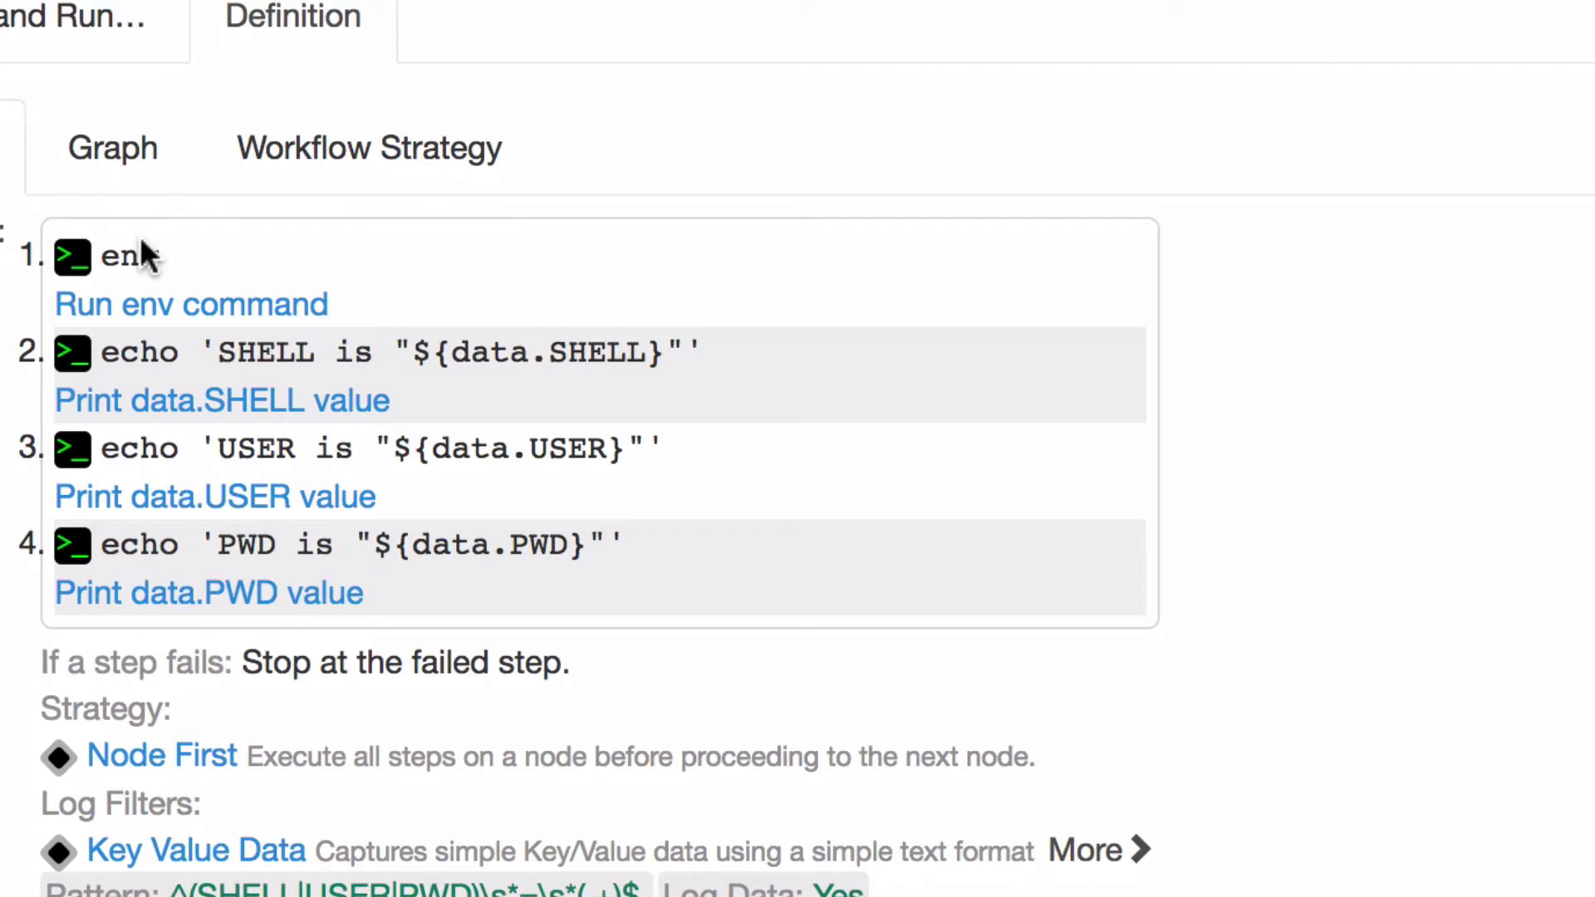
pyautogui.moveTo(264, 353)
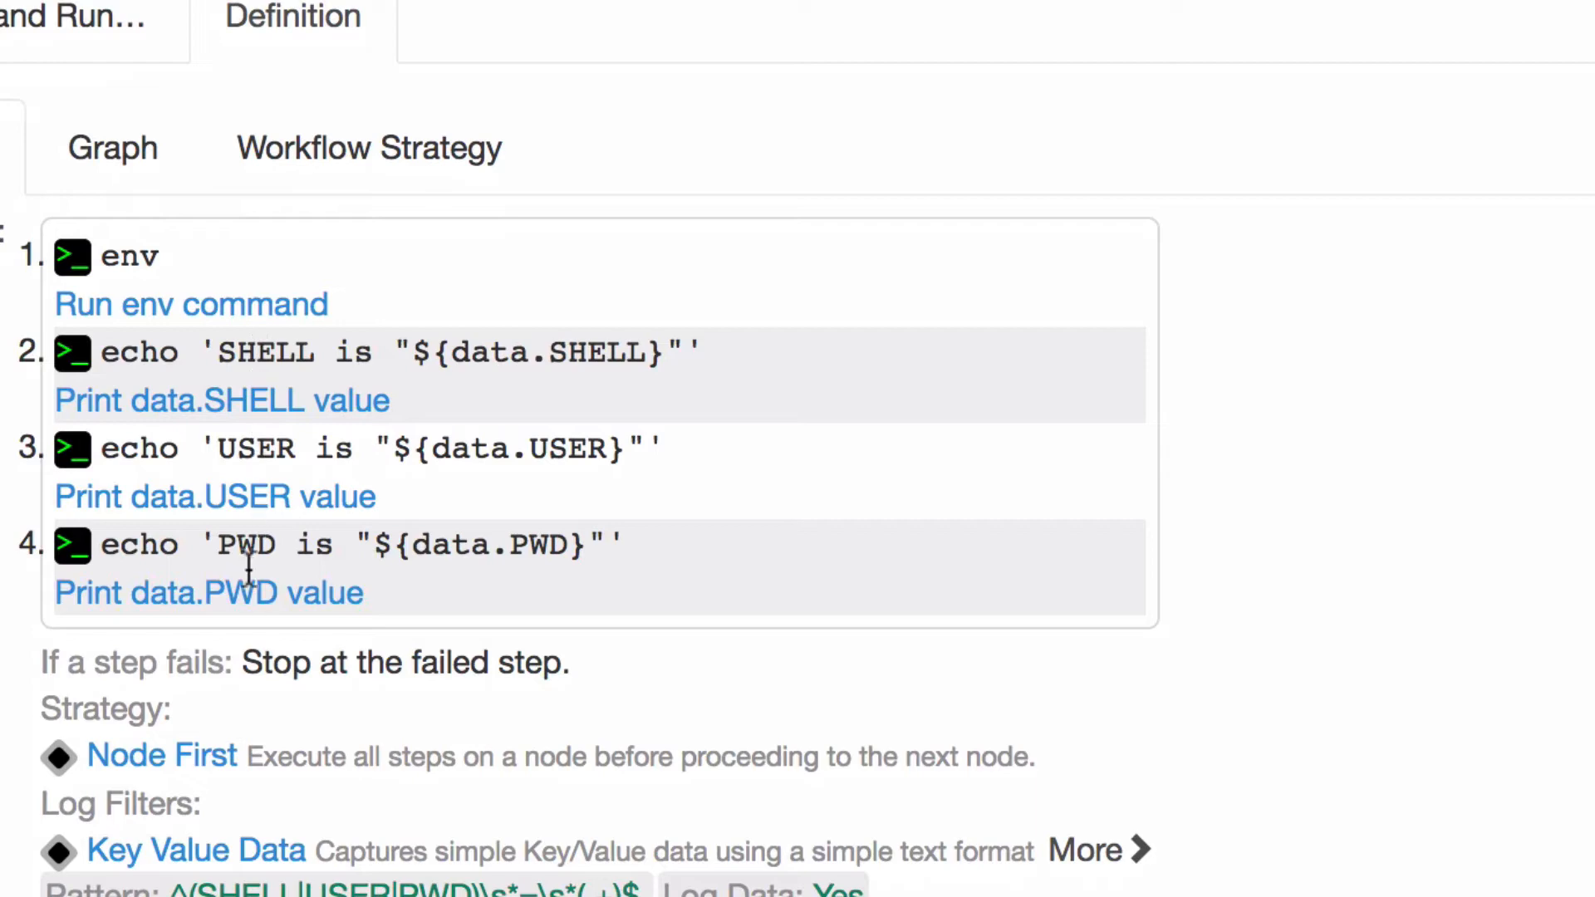
pyautogui.moveTo(263, 538)
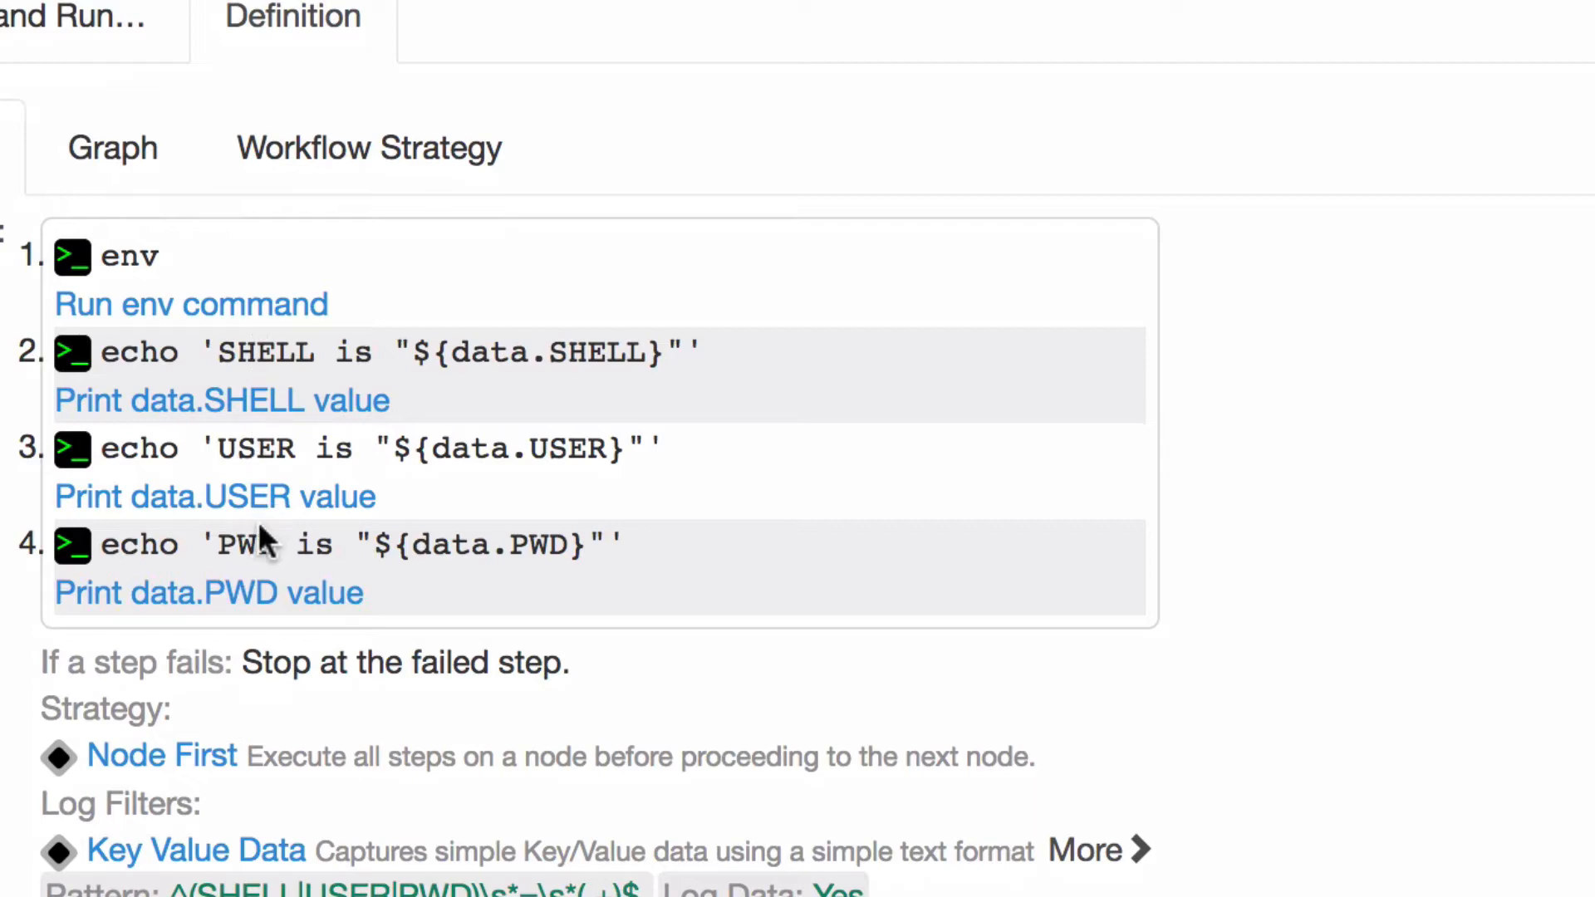
pyautogui.scroll(-3)
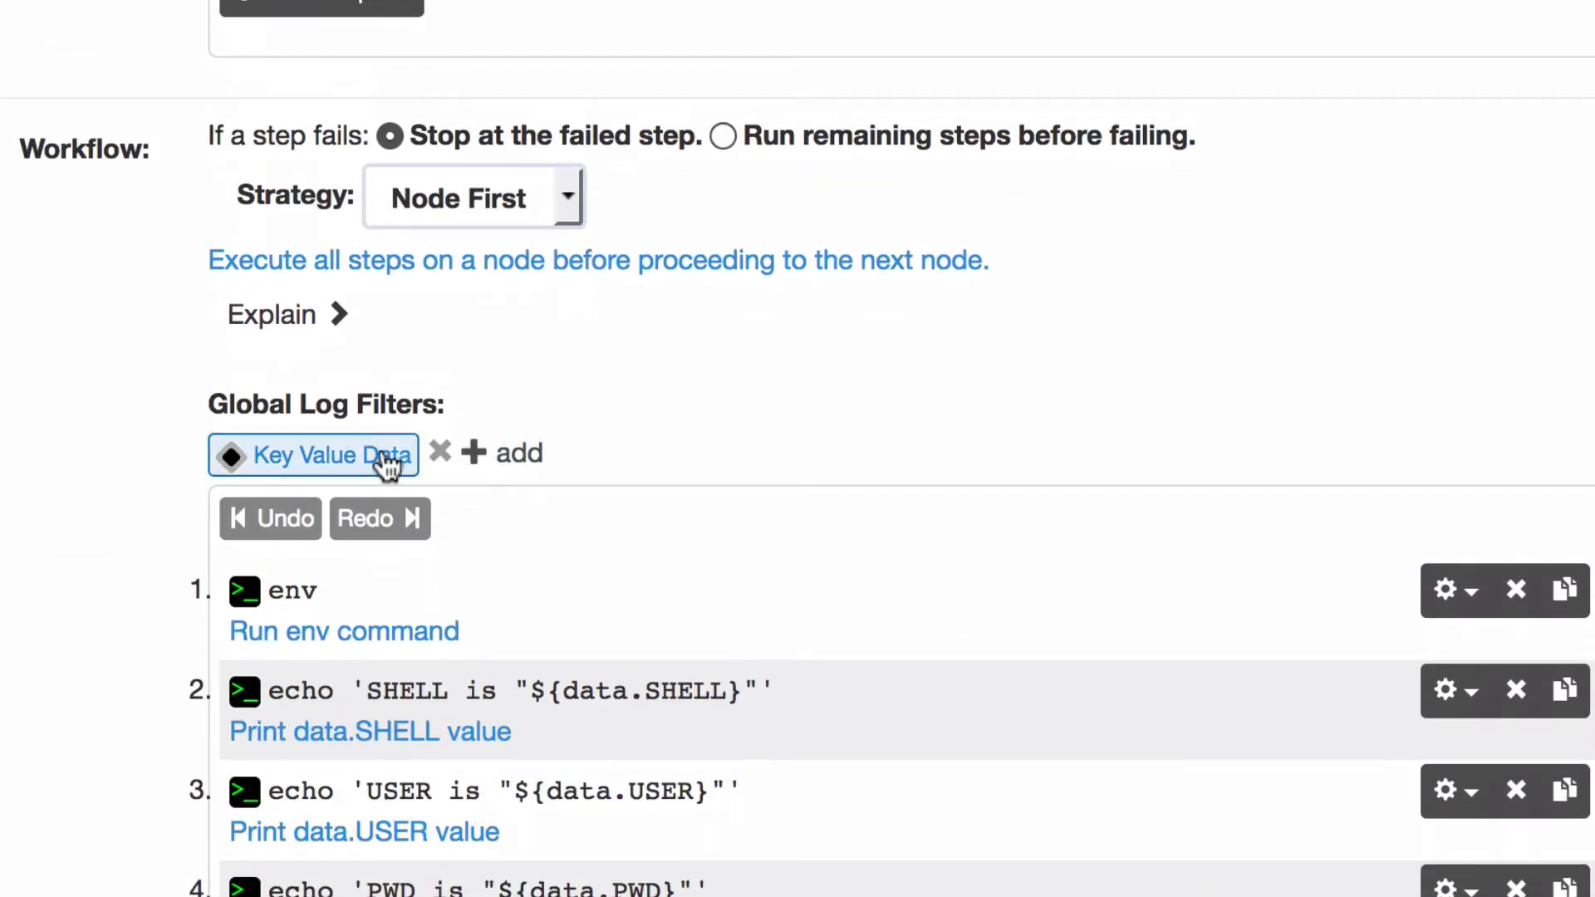
pyautogui.click(312, 453)
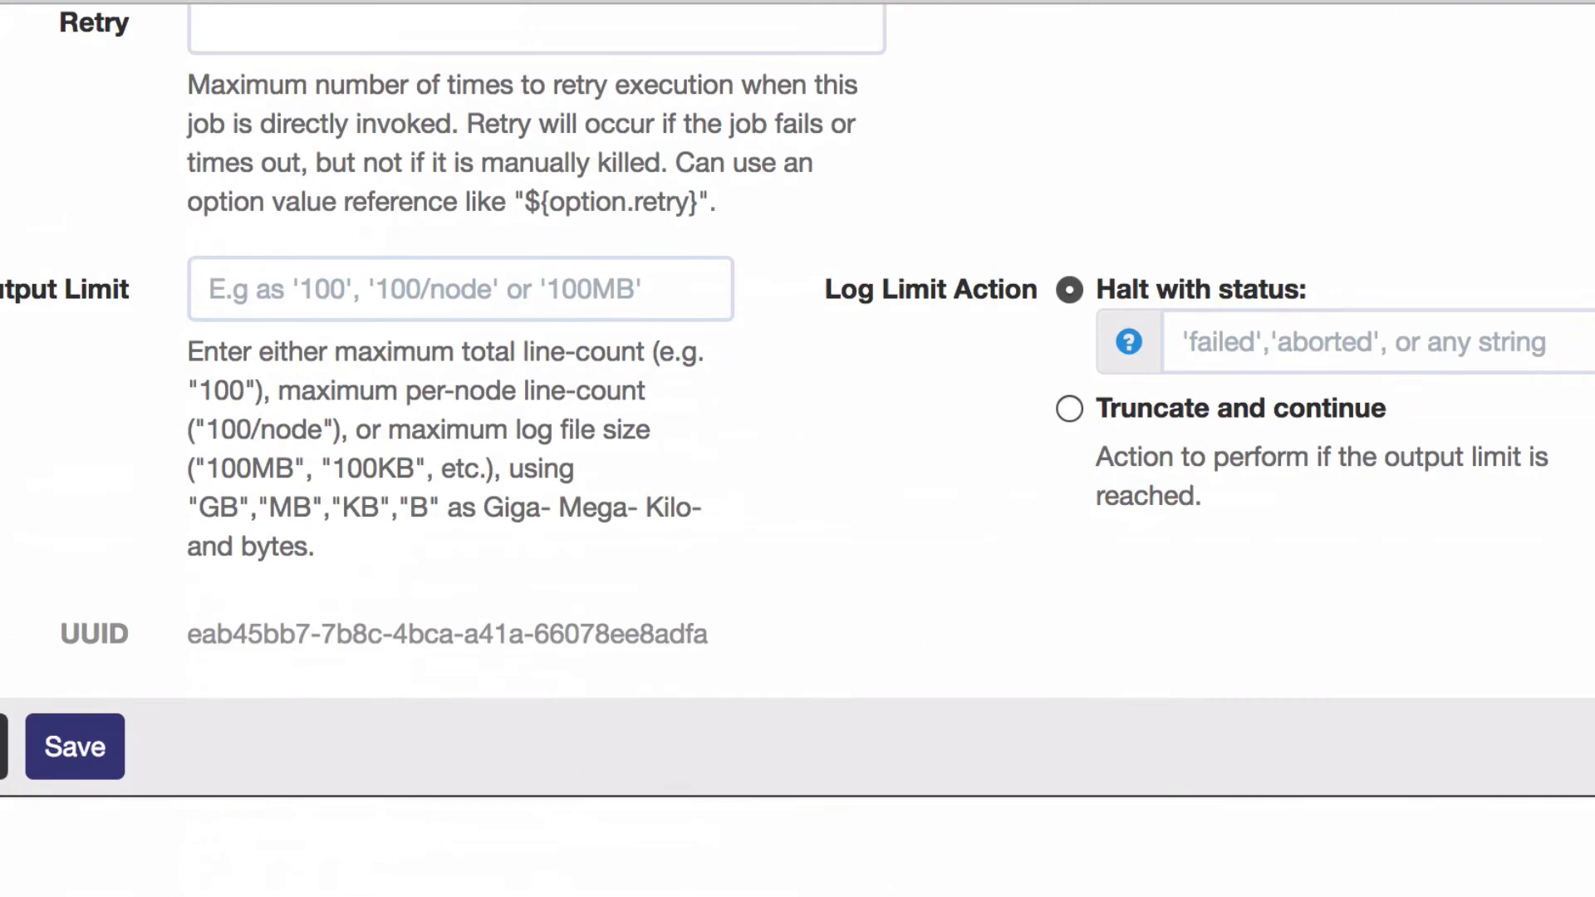
pyautogui.click(73, 745)
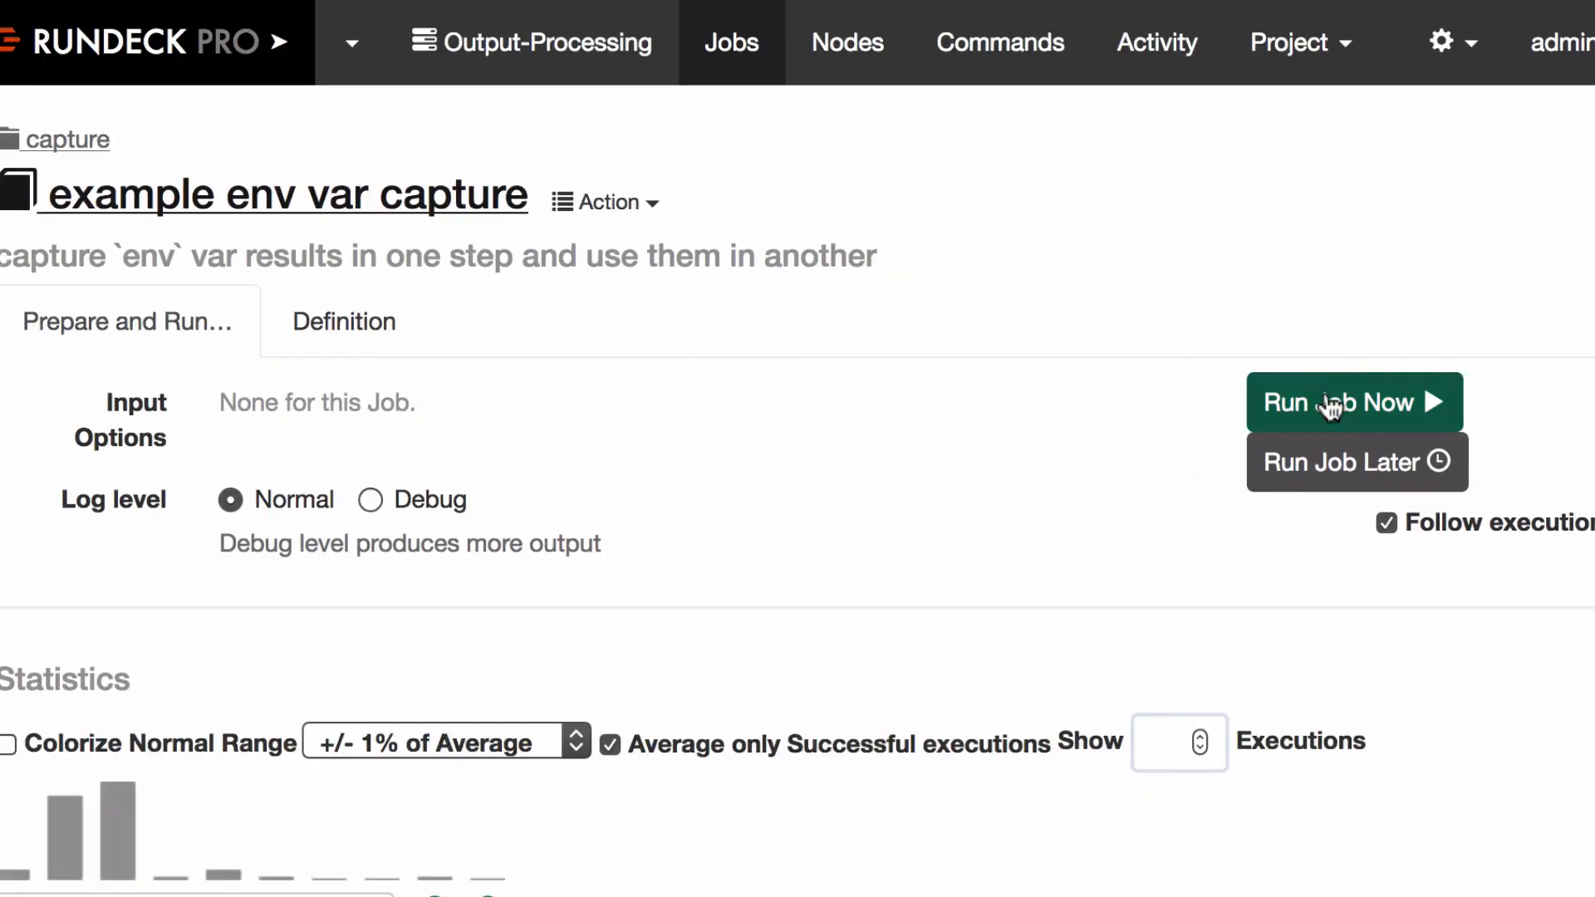
pyautogui.click(1337, 402)
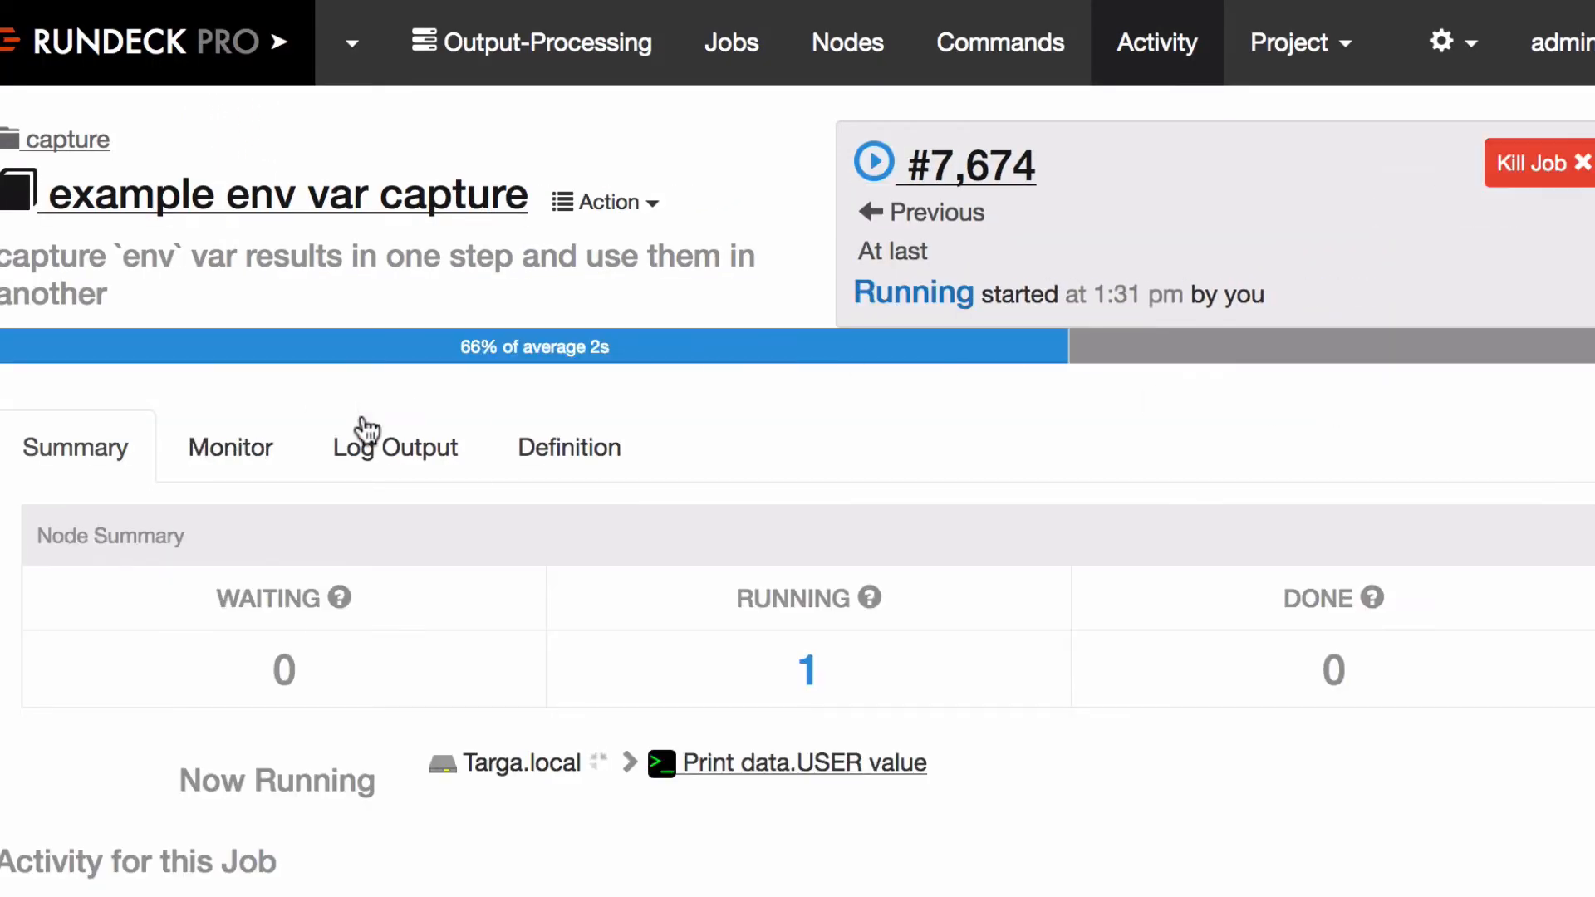
pyautogui.click(395, 447)
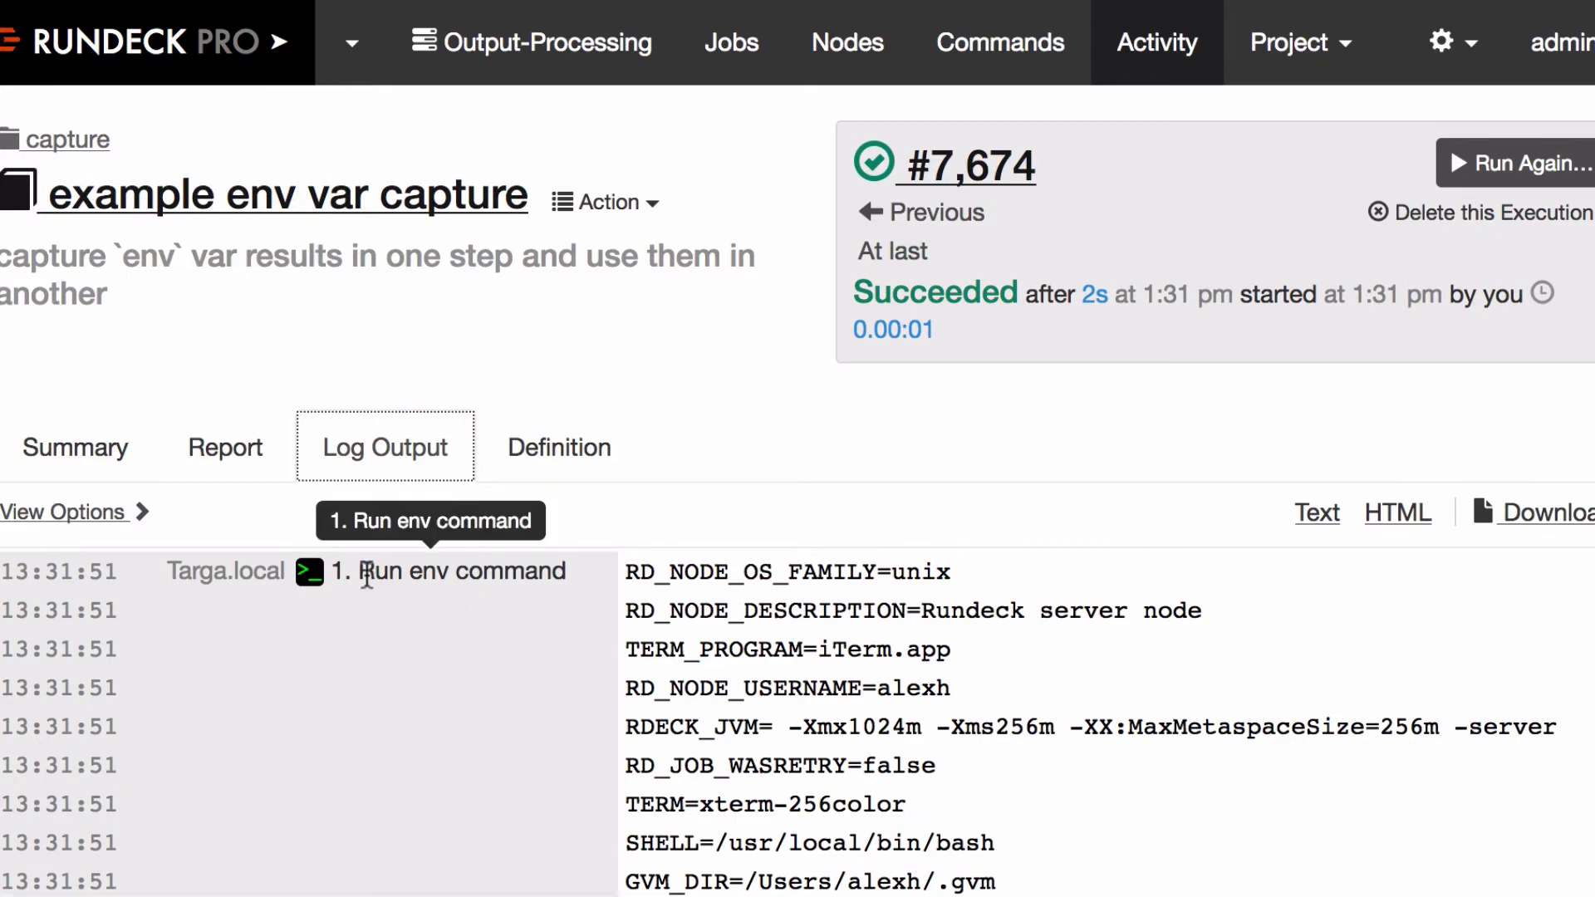
pyautogui.scroll(-3)
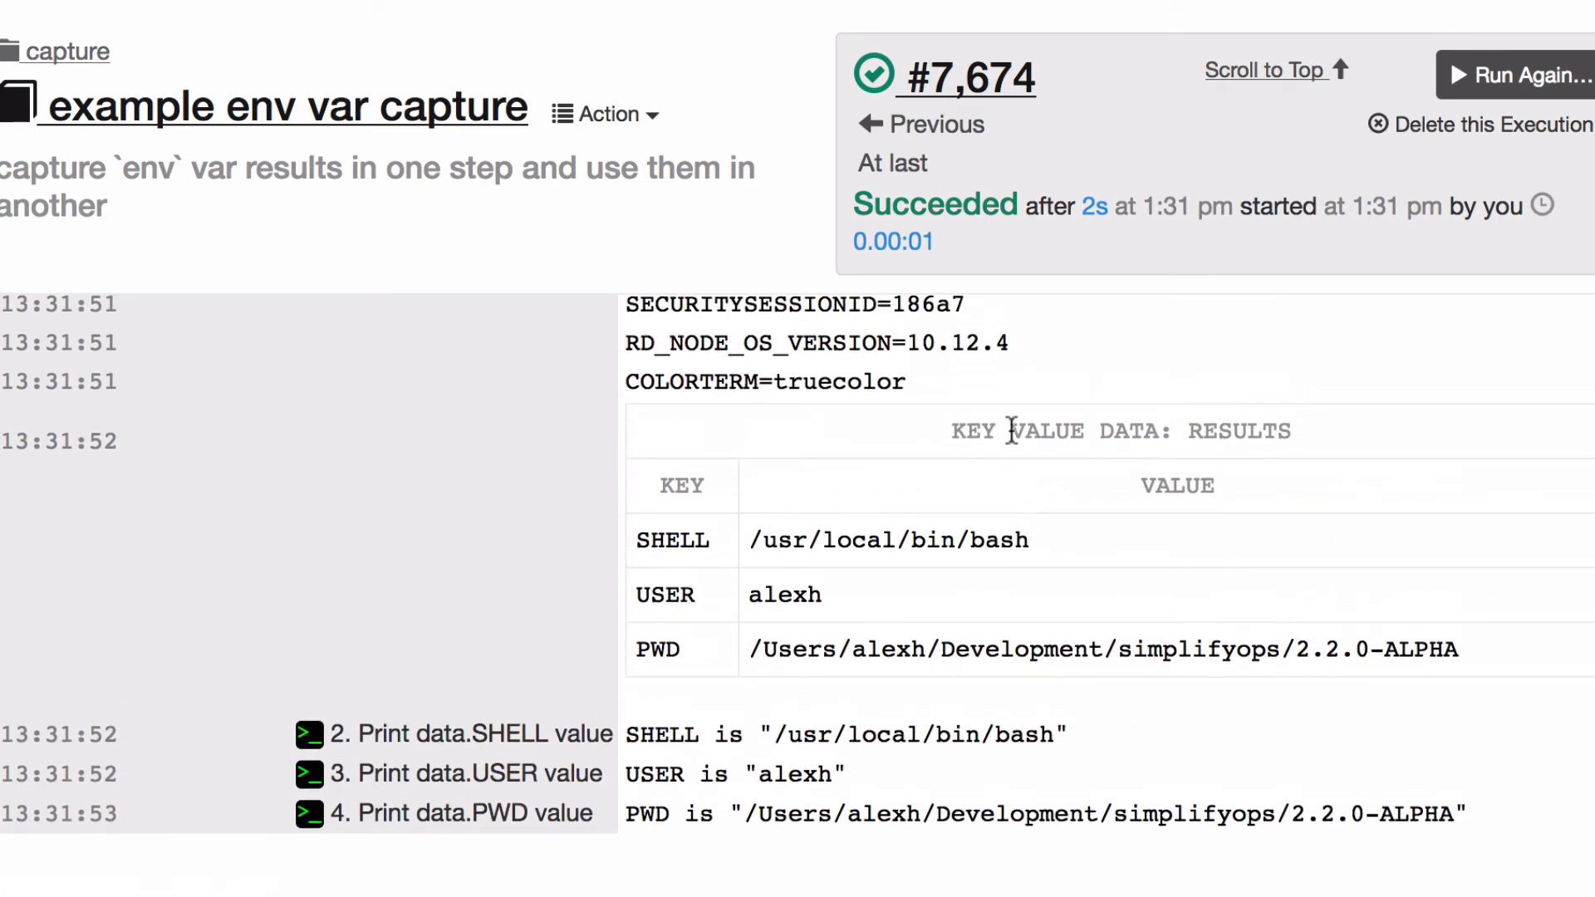
pyautogui.moveTo(669, 532)
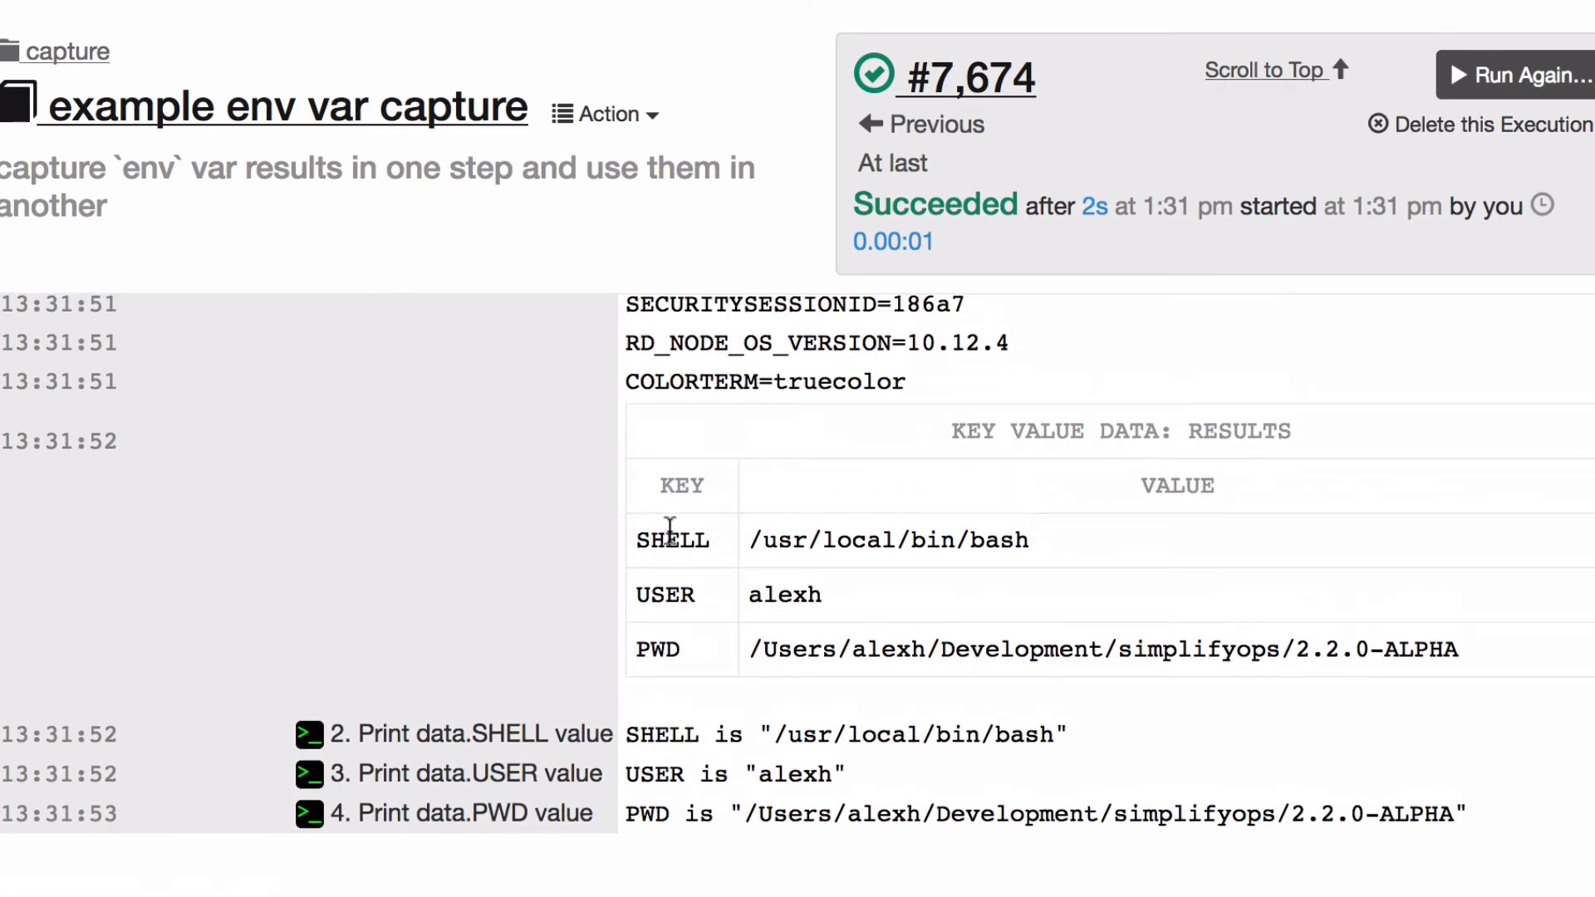
pyautogui.doubleClick(859, 540)
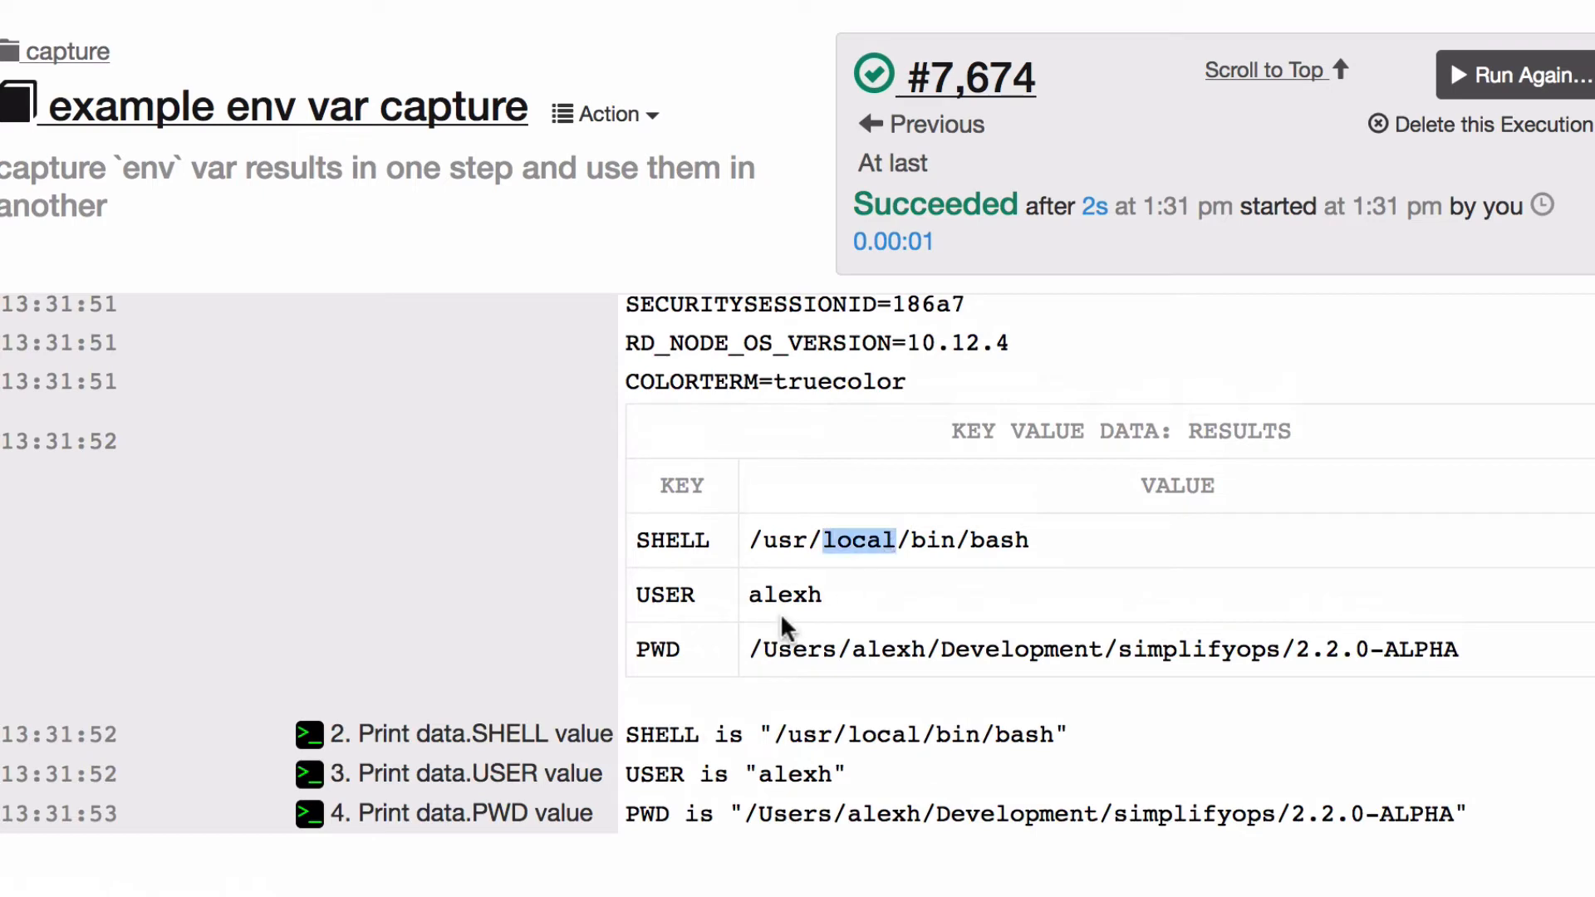
pyautogui.moveTo(799, 643)
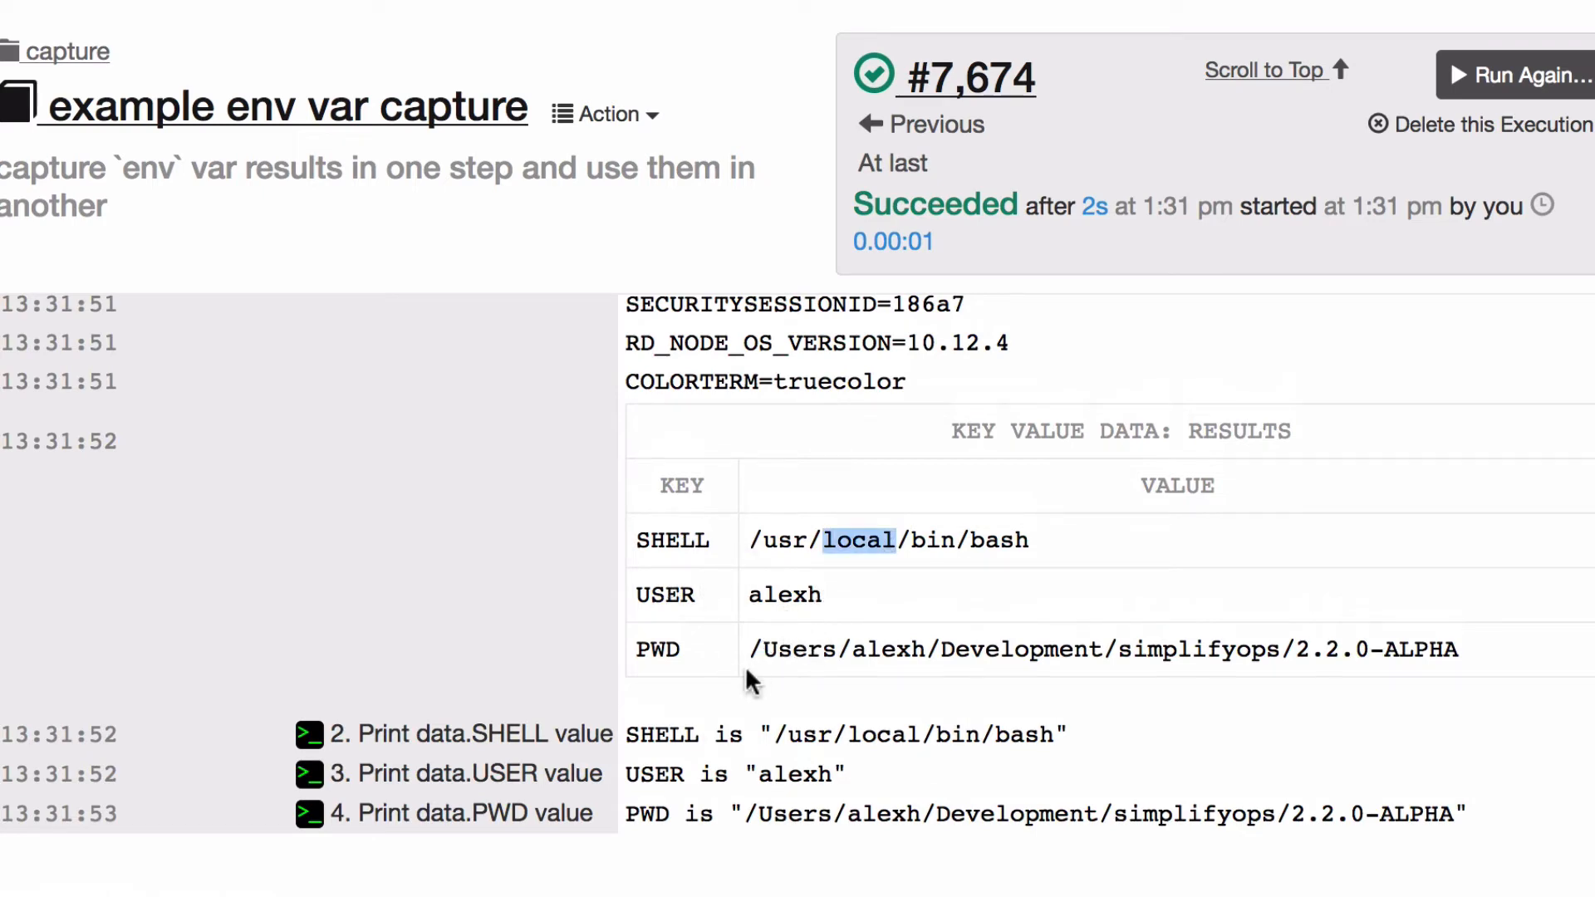
pyautogui.moveTo(1048, 520)
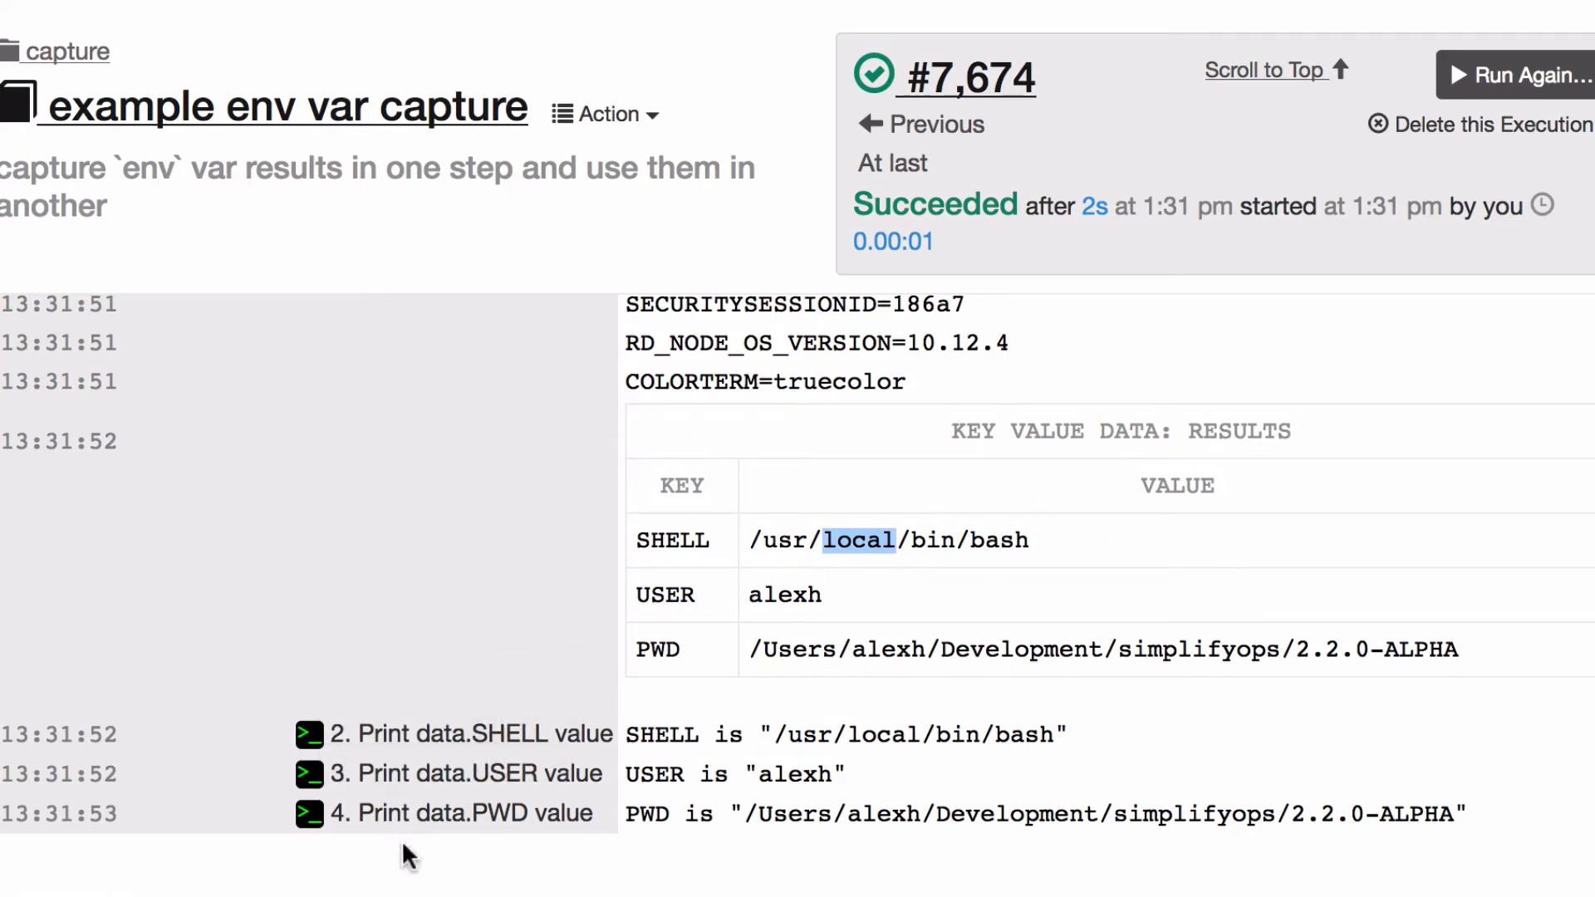
pyautogui.moveTo(676, 743)
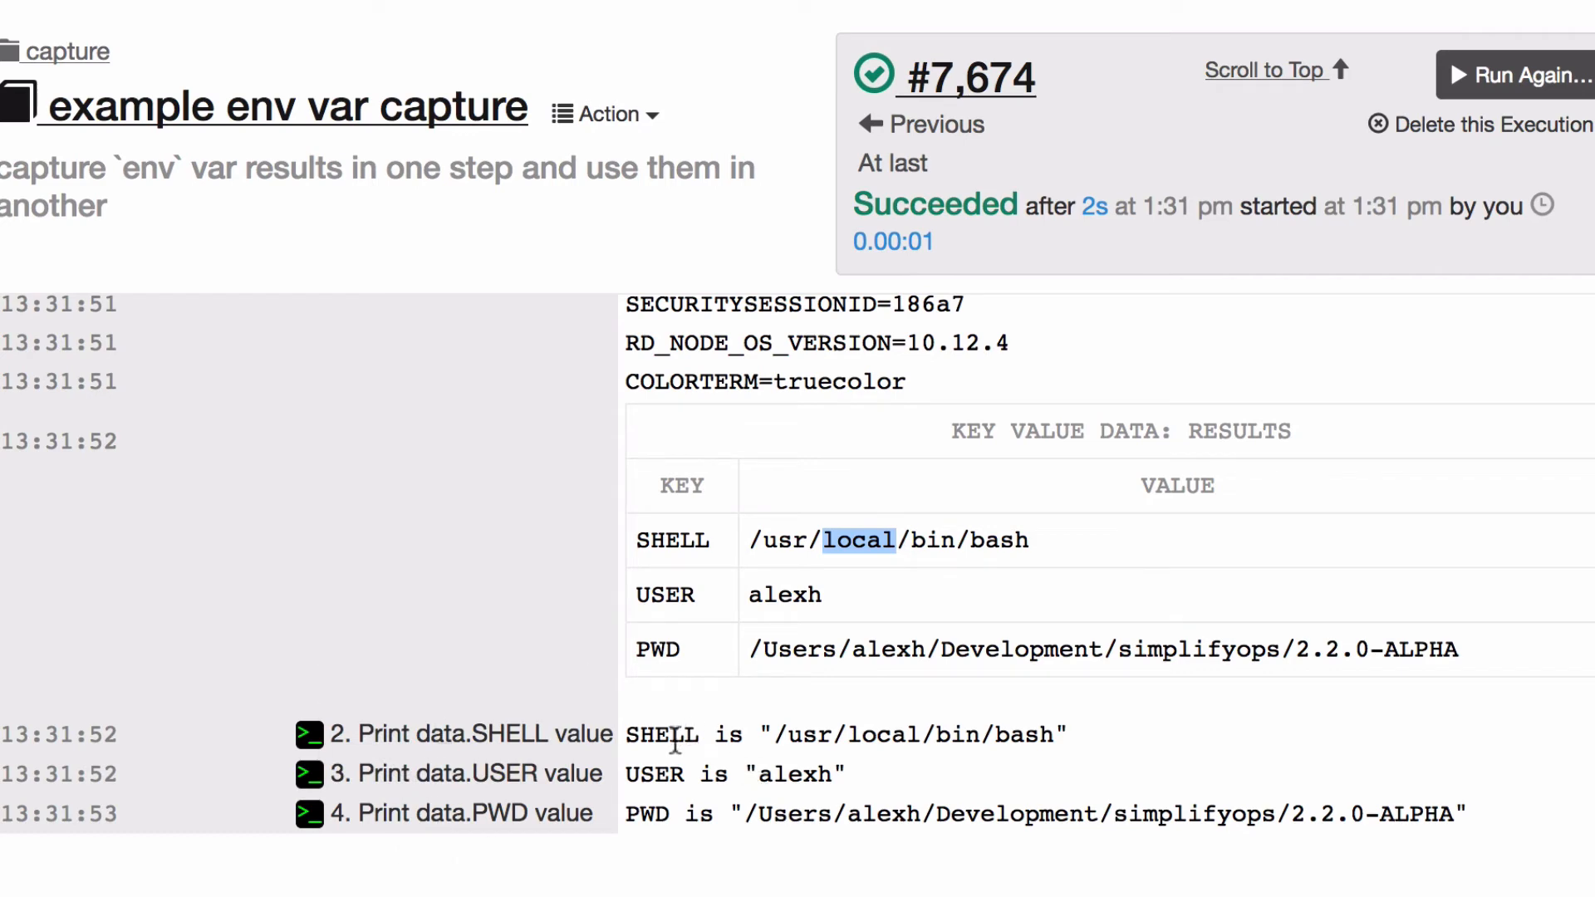
pyautogui.moveTo(691, 804)
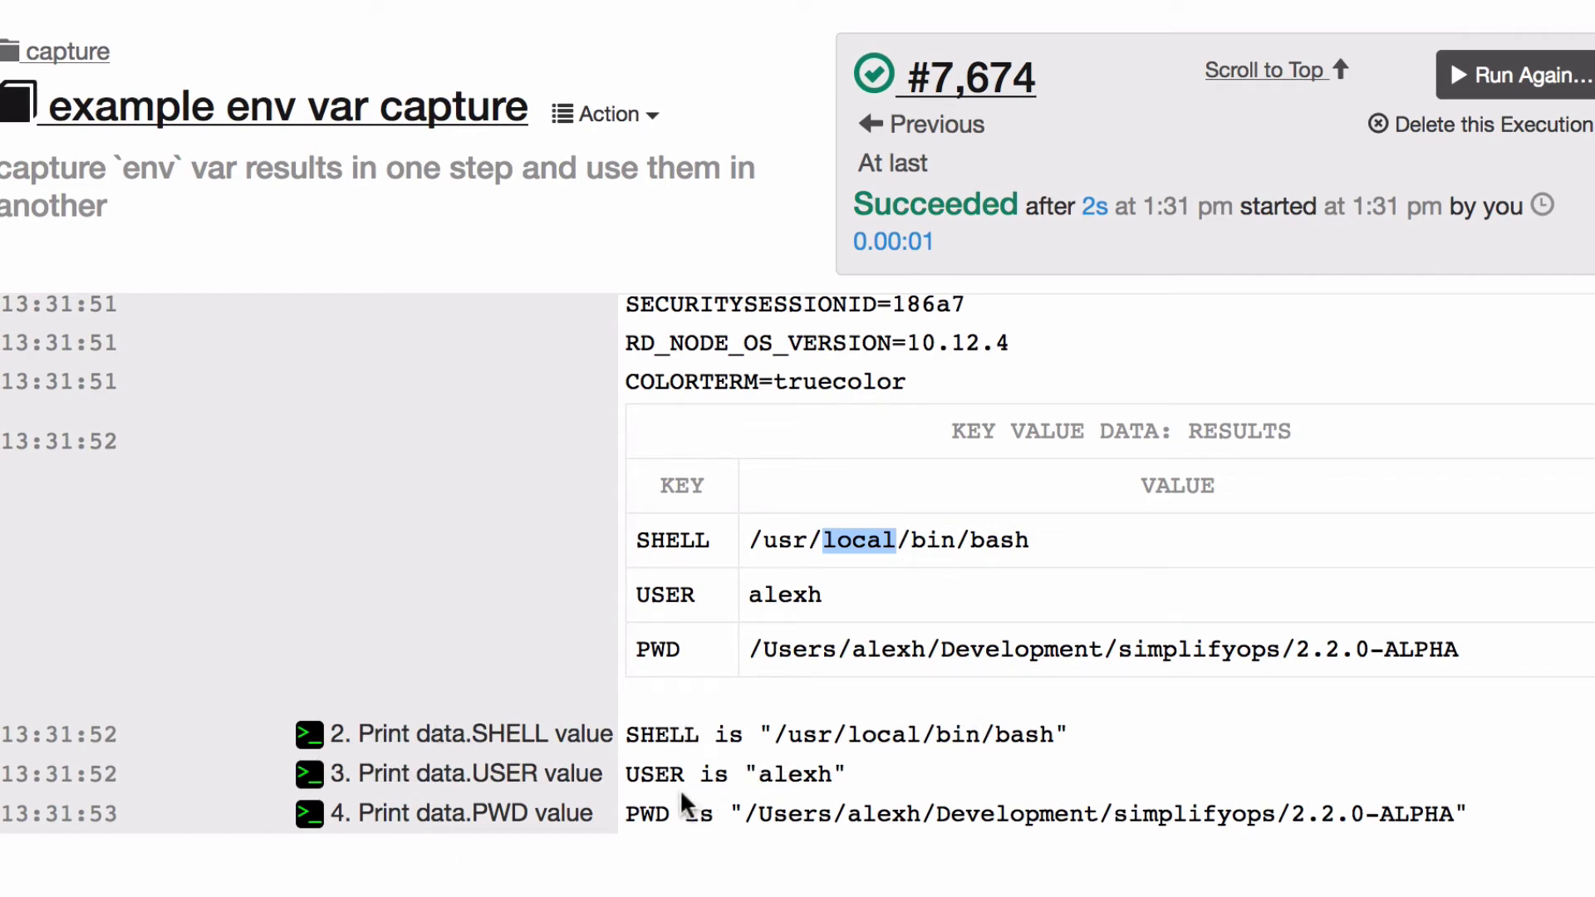
pyautogui.moveTo(834, 807)
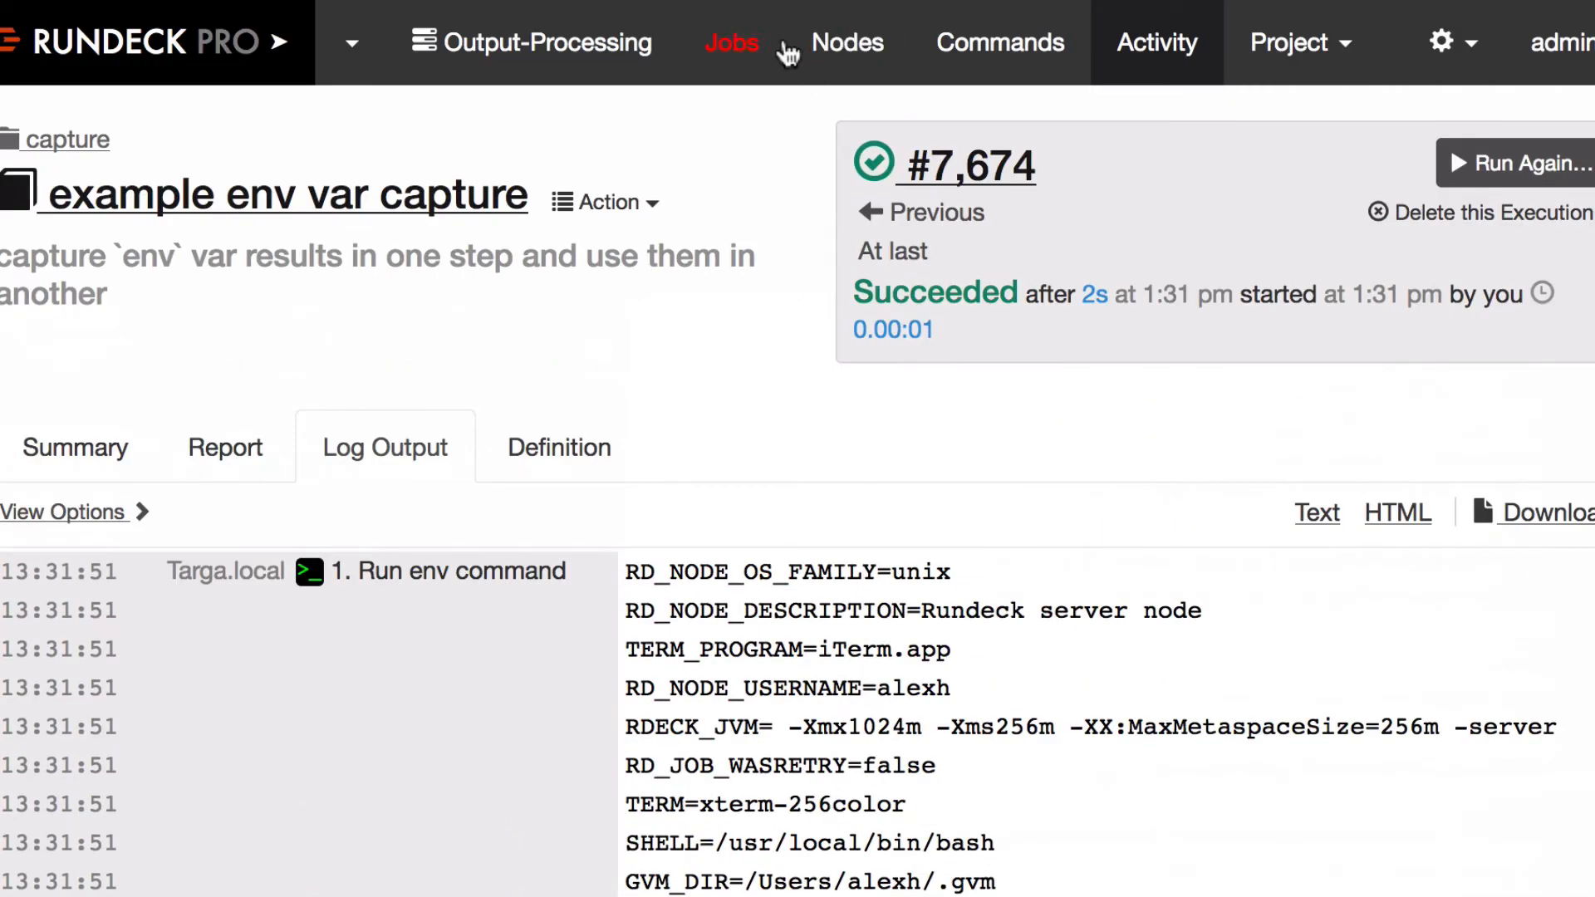
# From the Jobs list, open the format docker inspect output job
pyautogui.click(731, 43)
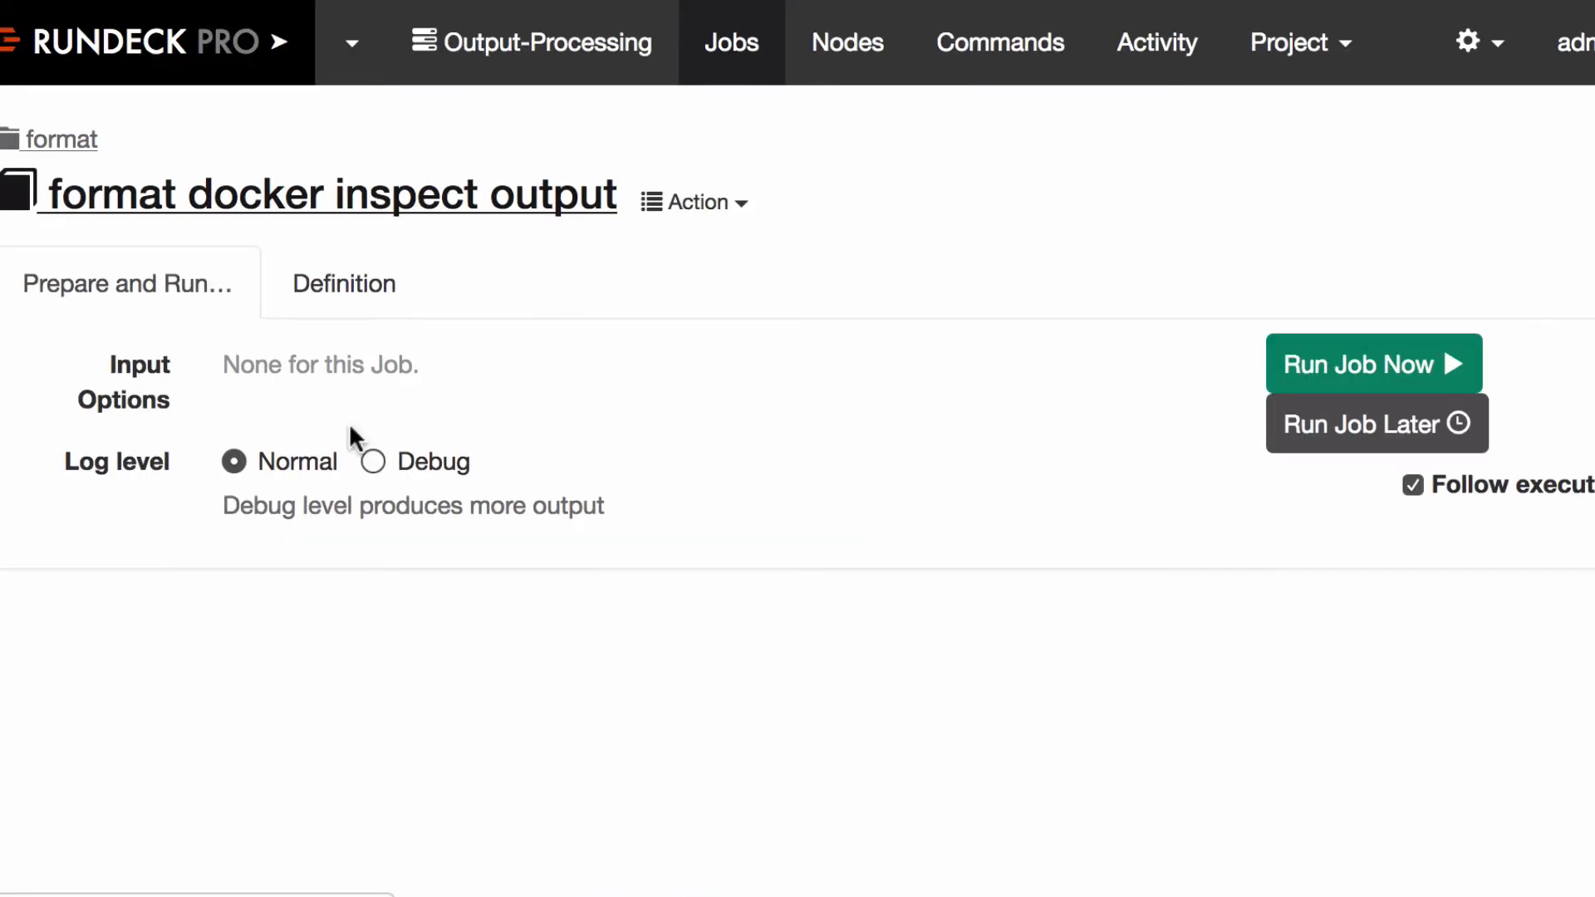
pyautogui.click(344, 283)
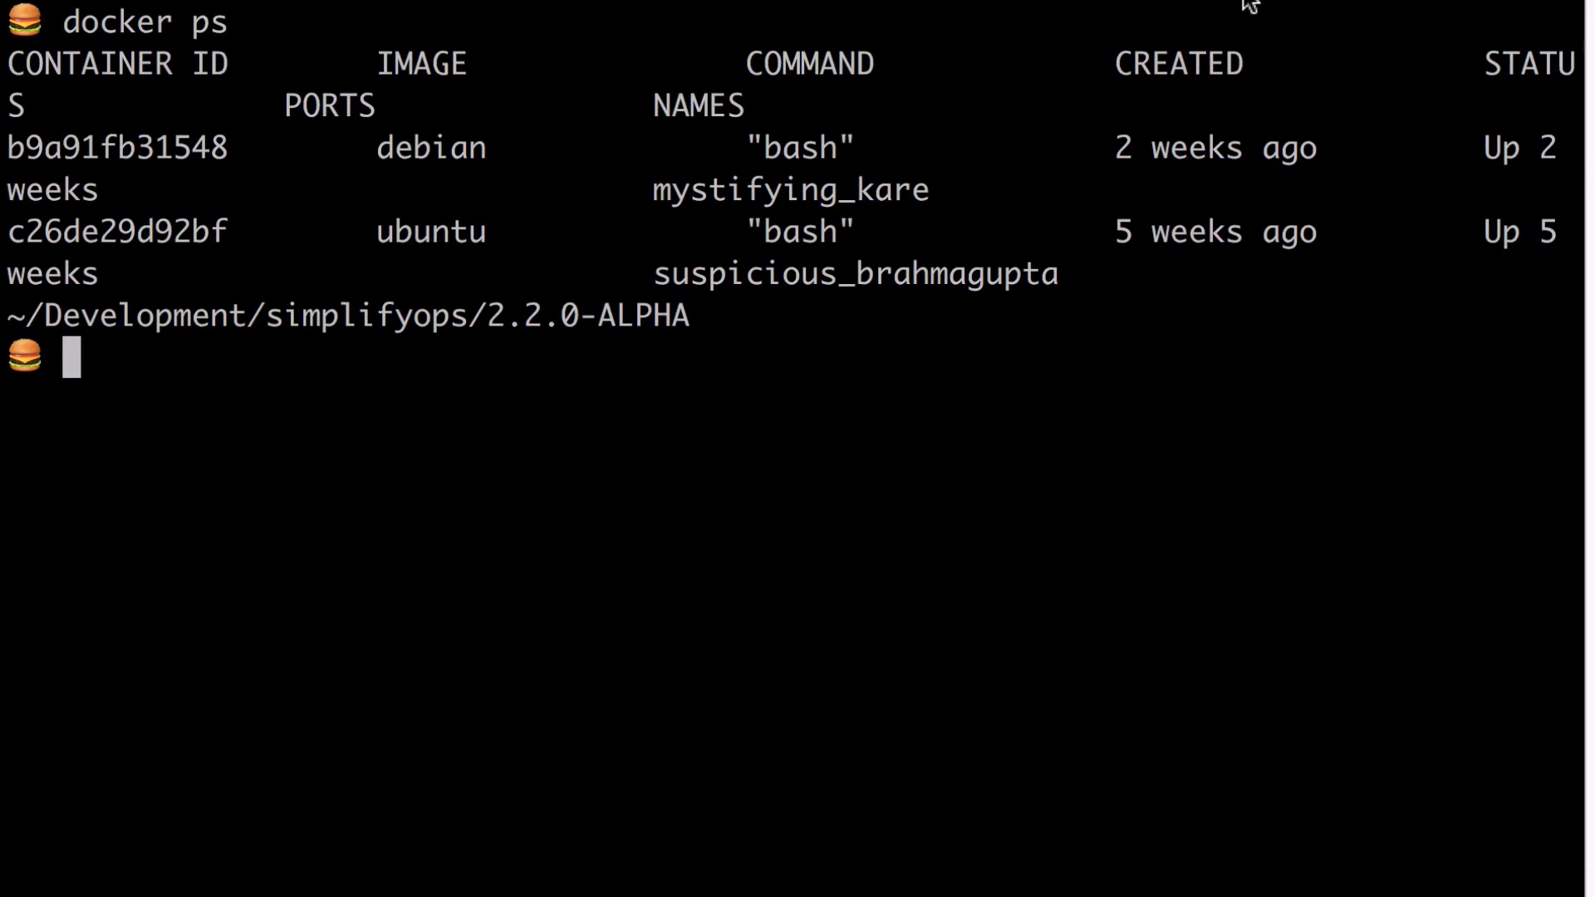
pyautogui.moveTo(545, 171)
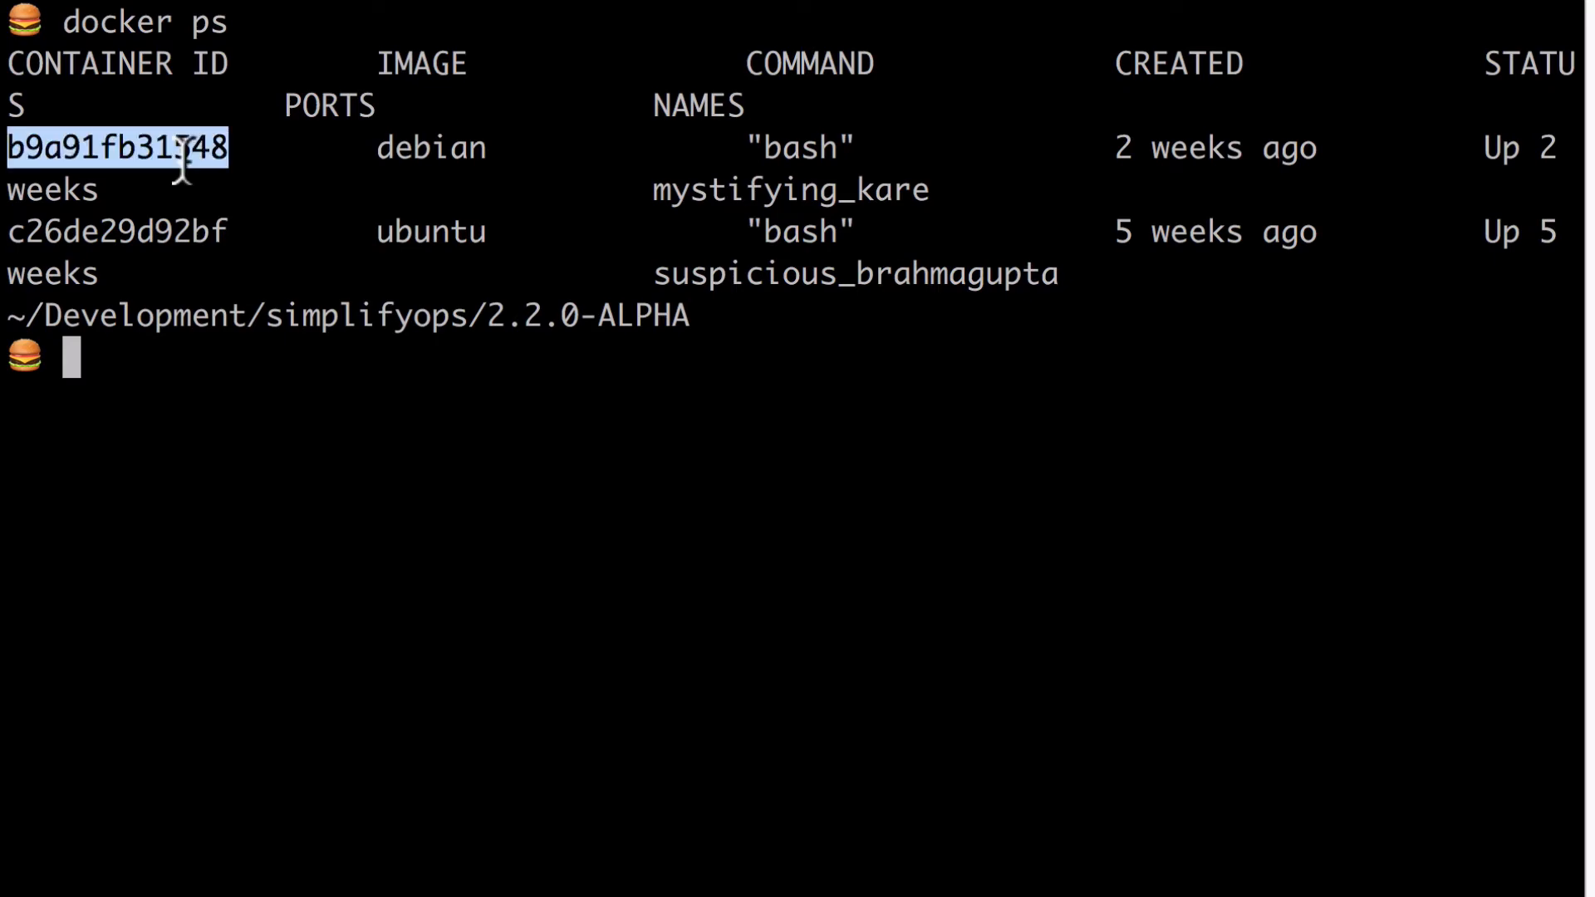
# Run docker inspect on container b9a91fb31548 and scroll through its JSON output
pyautogui.write('d')
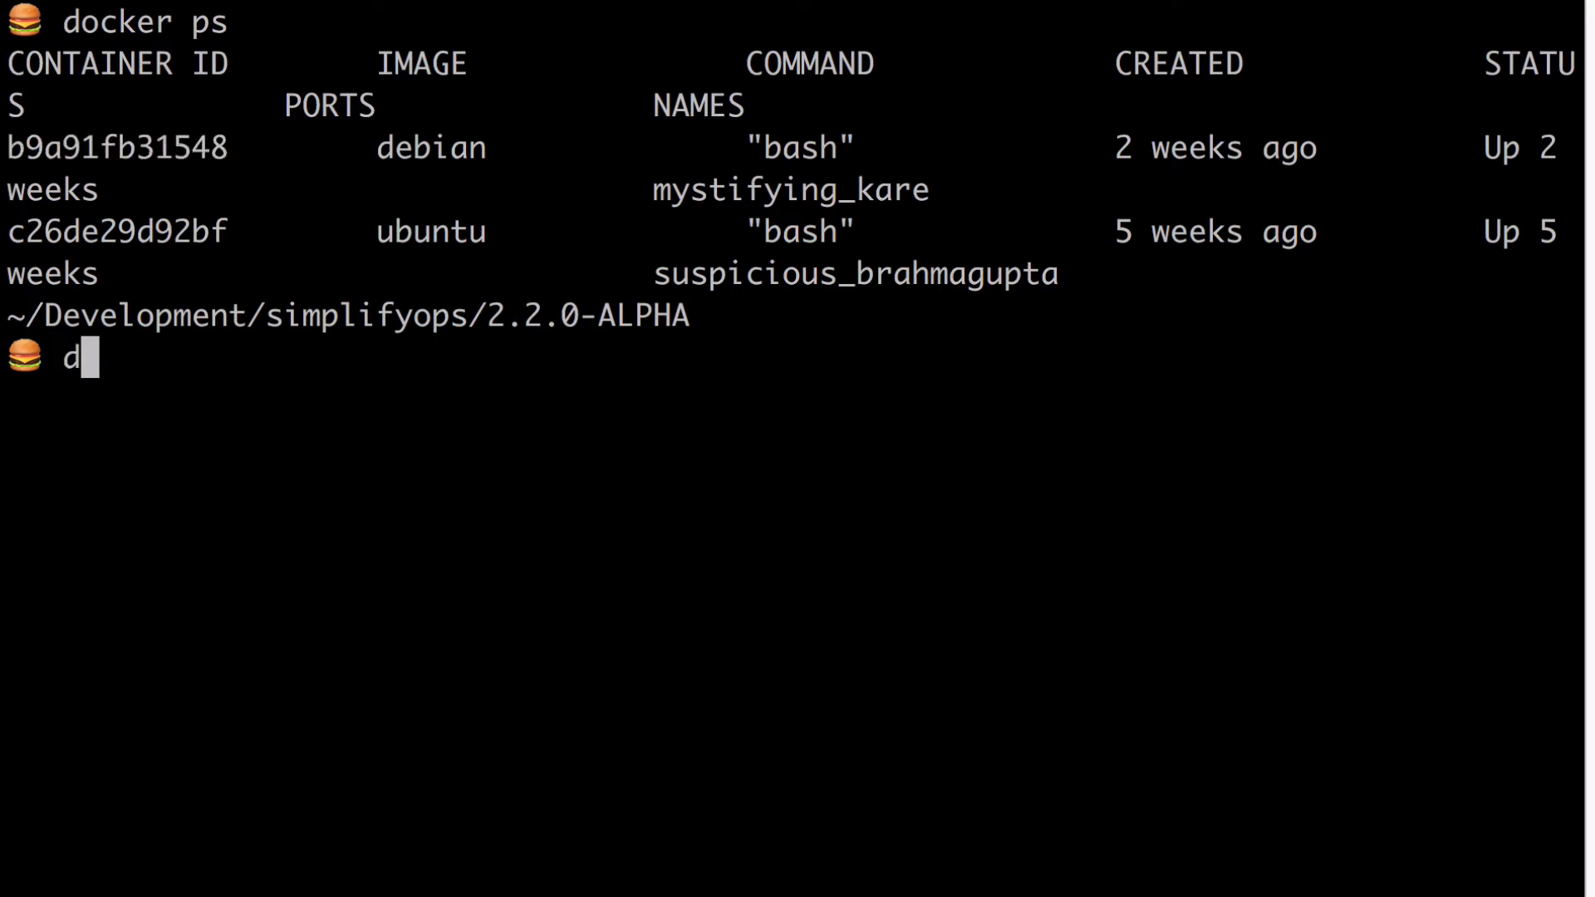
pyautogui.write('ocker inspect')
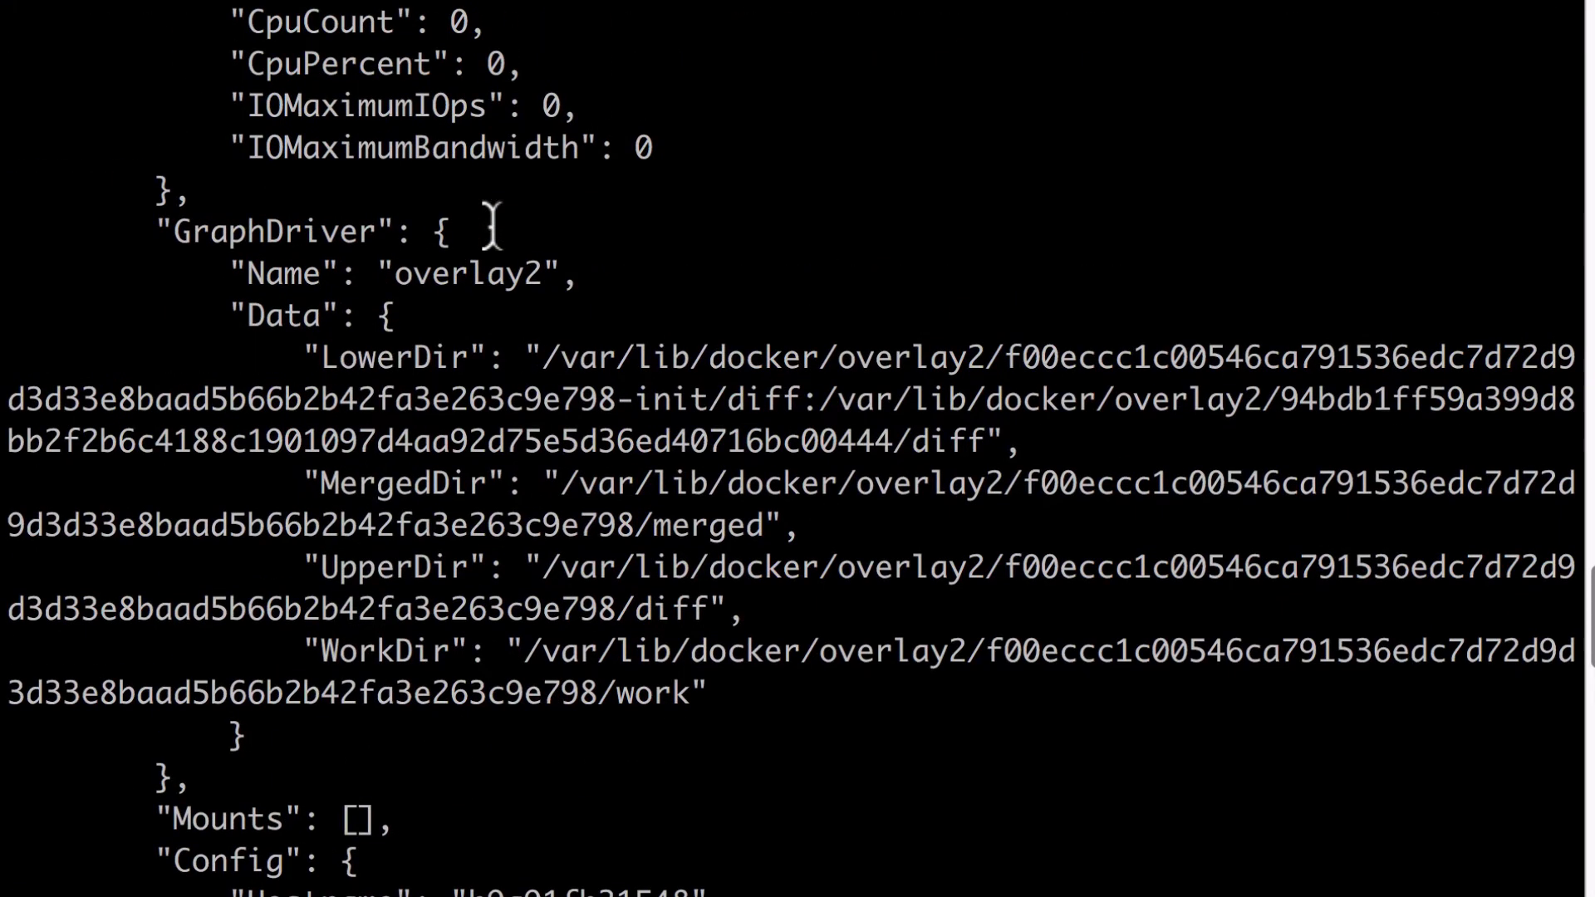
pyautogui.scroll(-3)
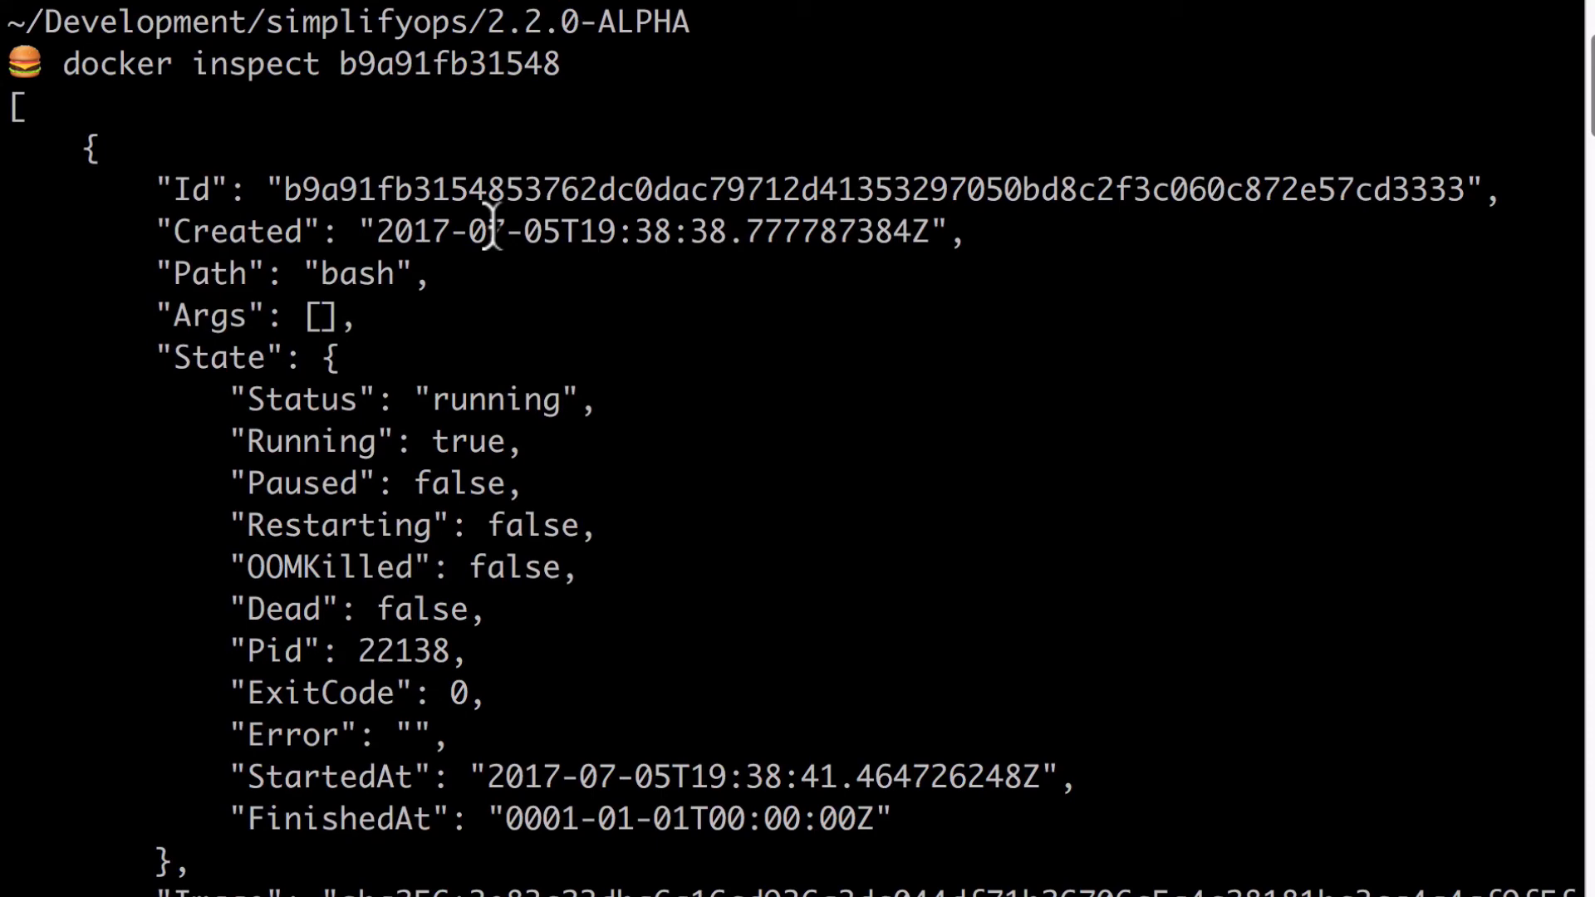
pyautogui.moveTo(550, 365)
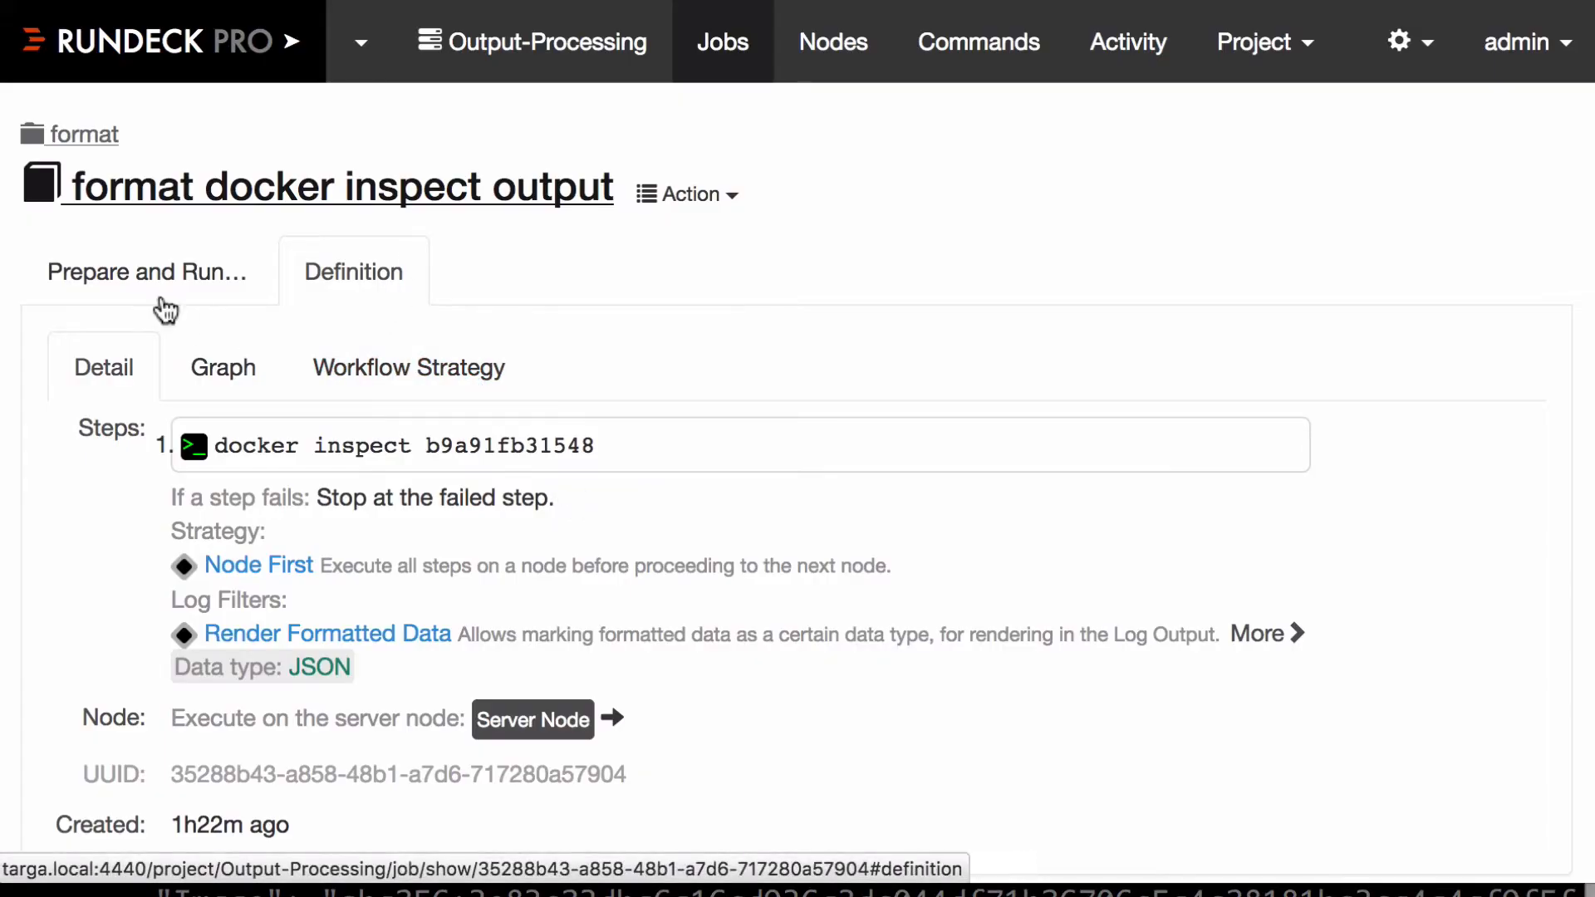
pyautogui.click(688, 194)
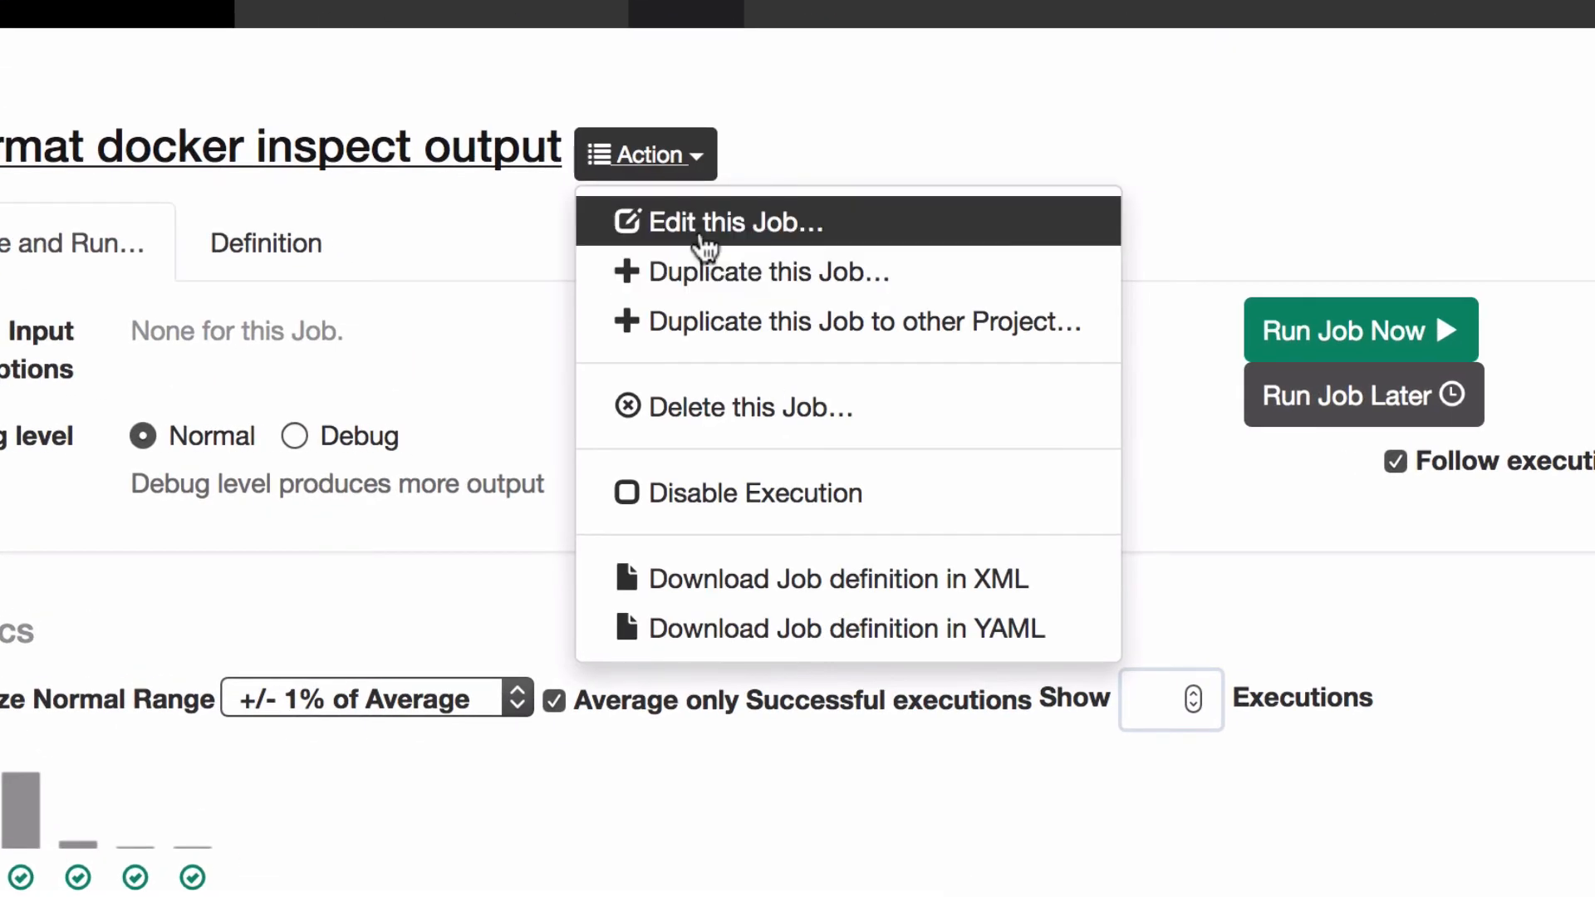
pyautogui.click(731, 222)
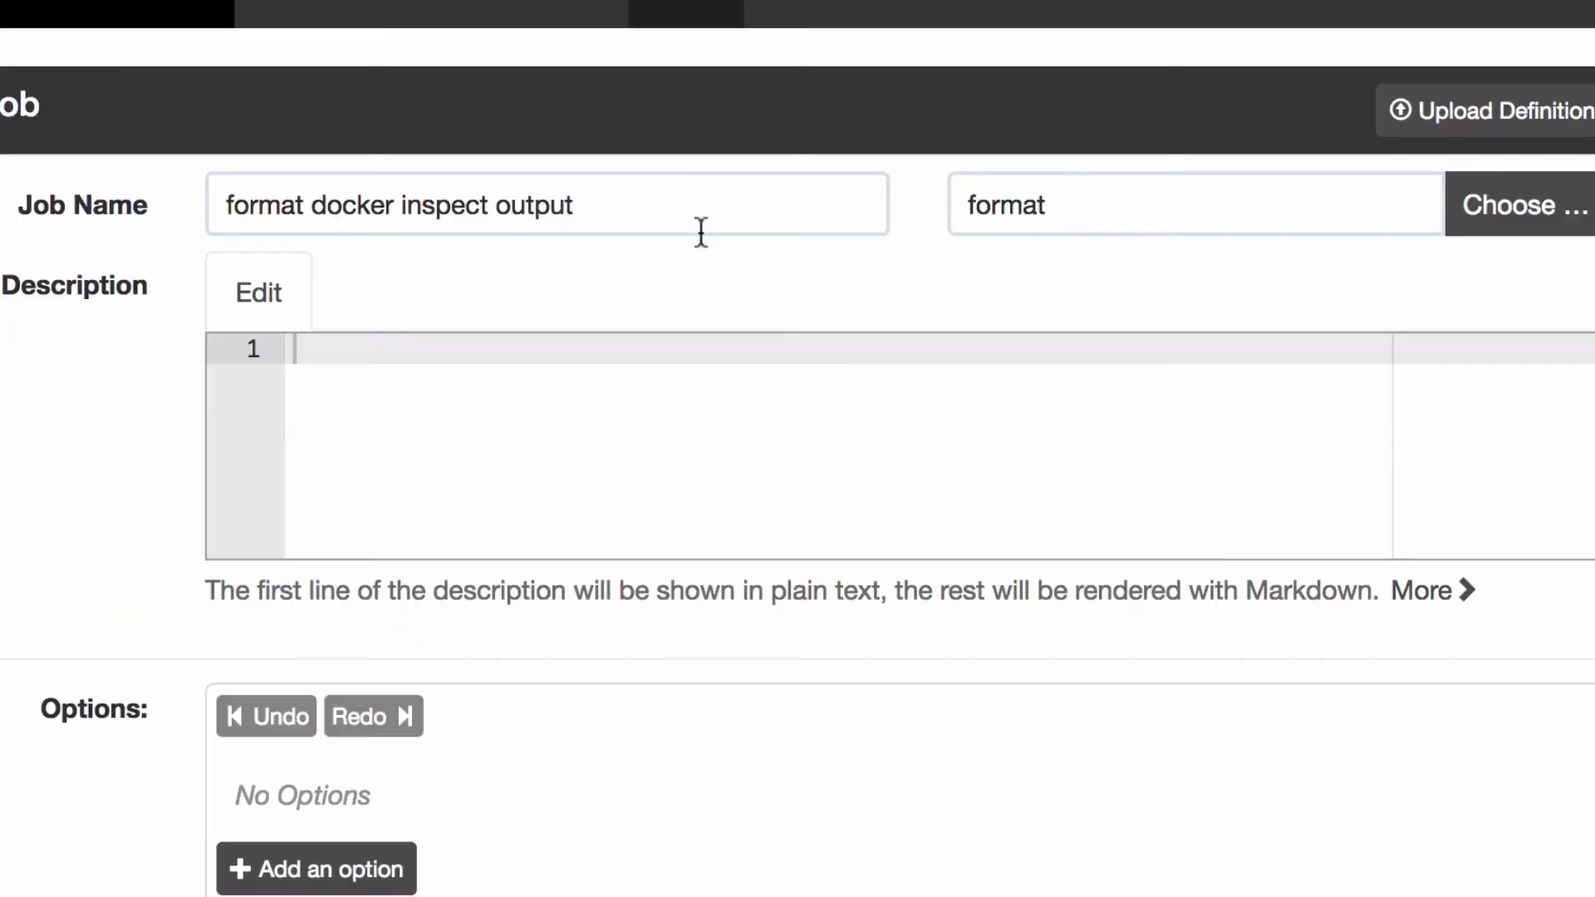
pyautogui.scroll(-3)
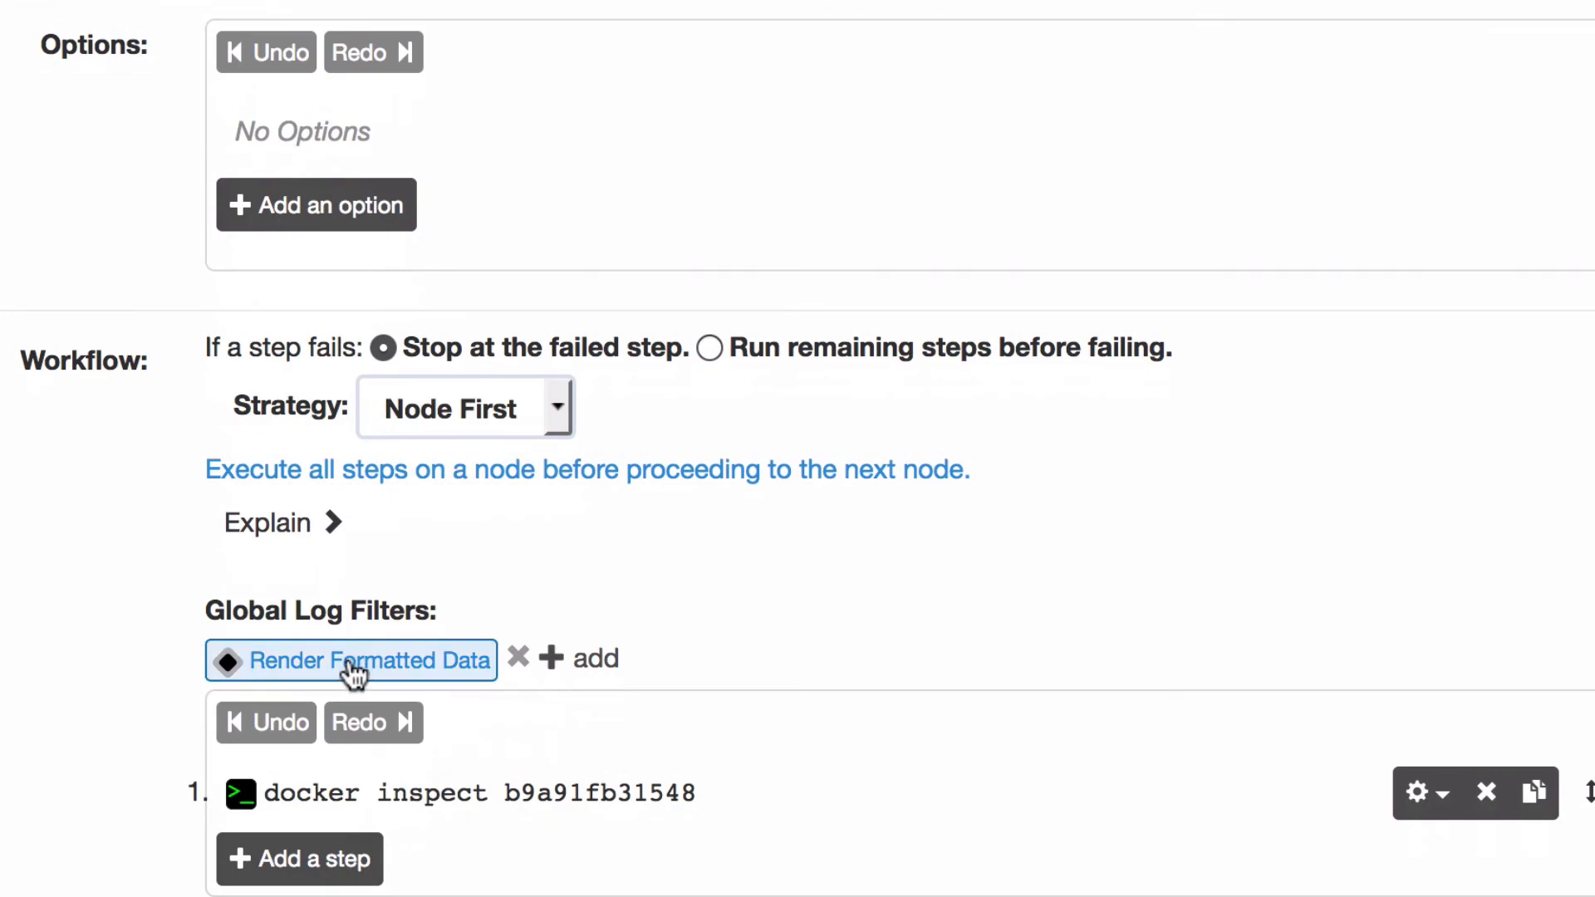
pyautogui.click(370, 659)
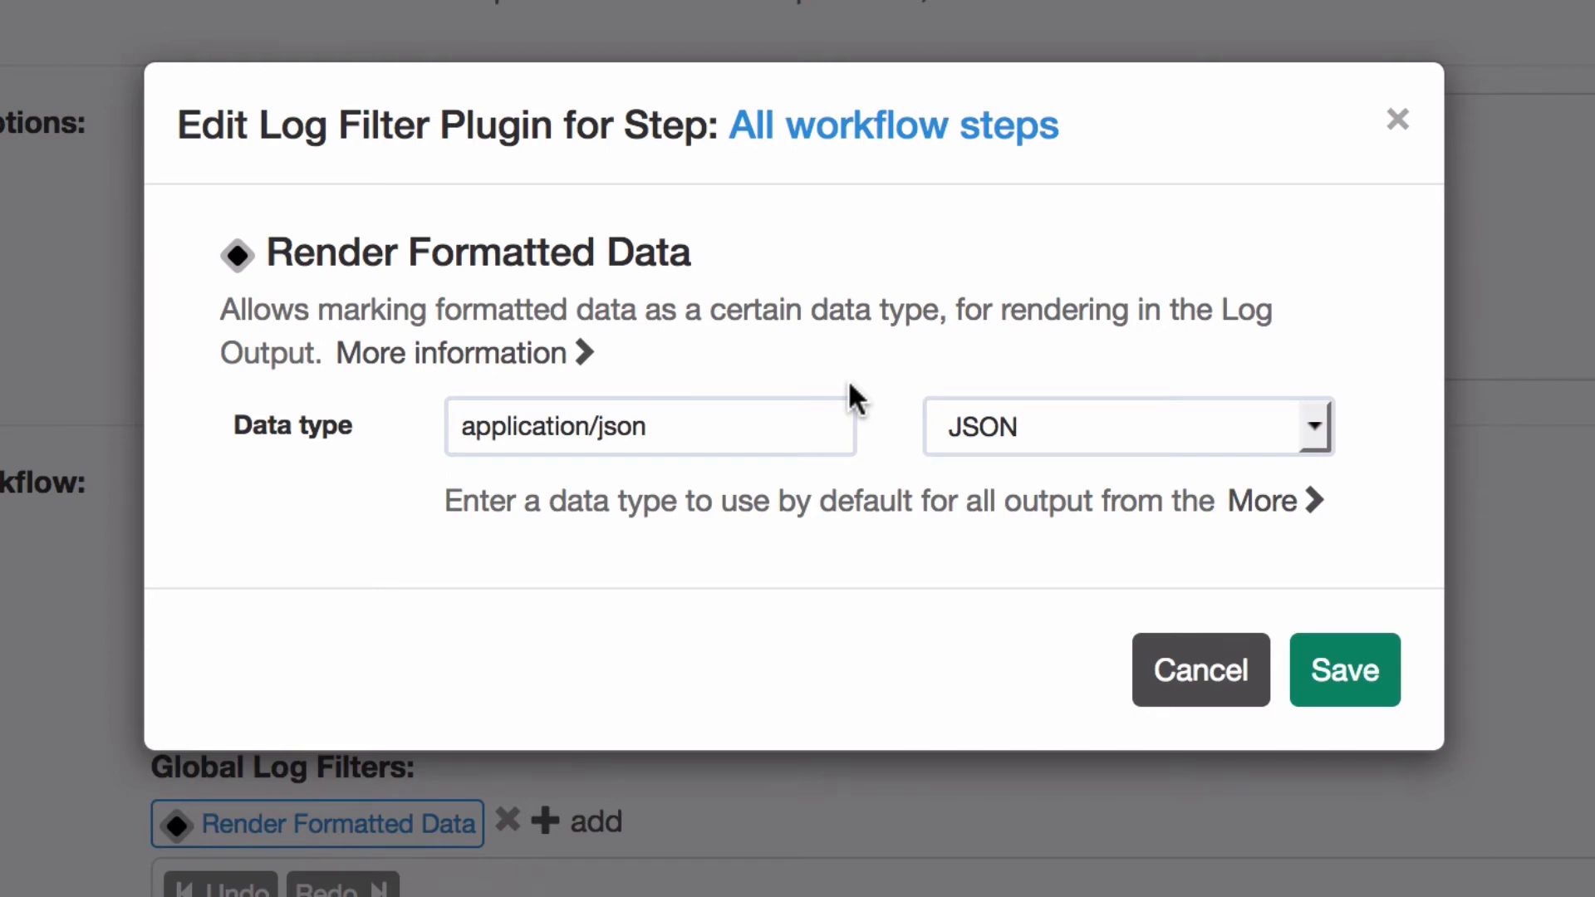
pyautogui.moveTo(1200, 669)
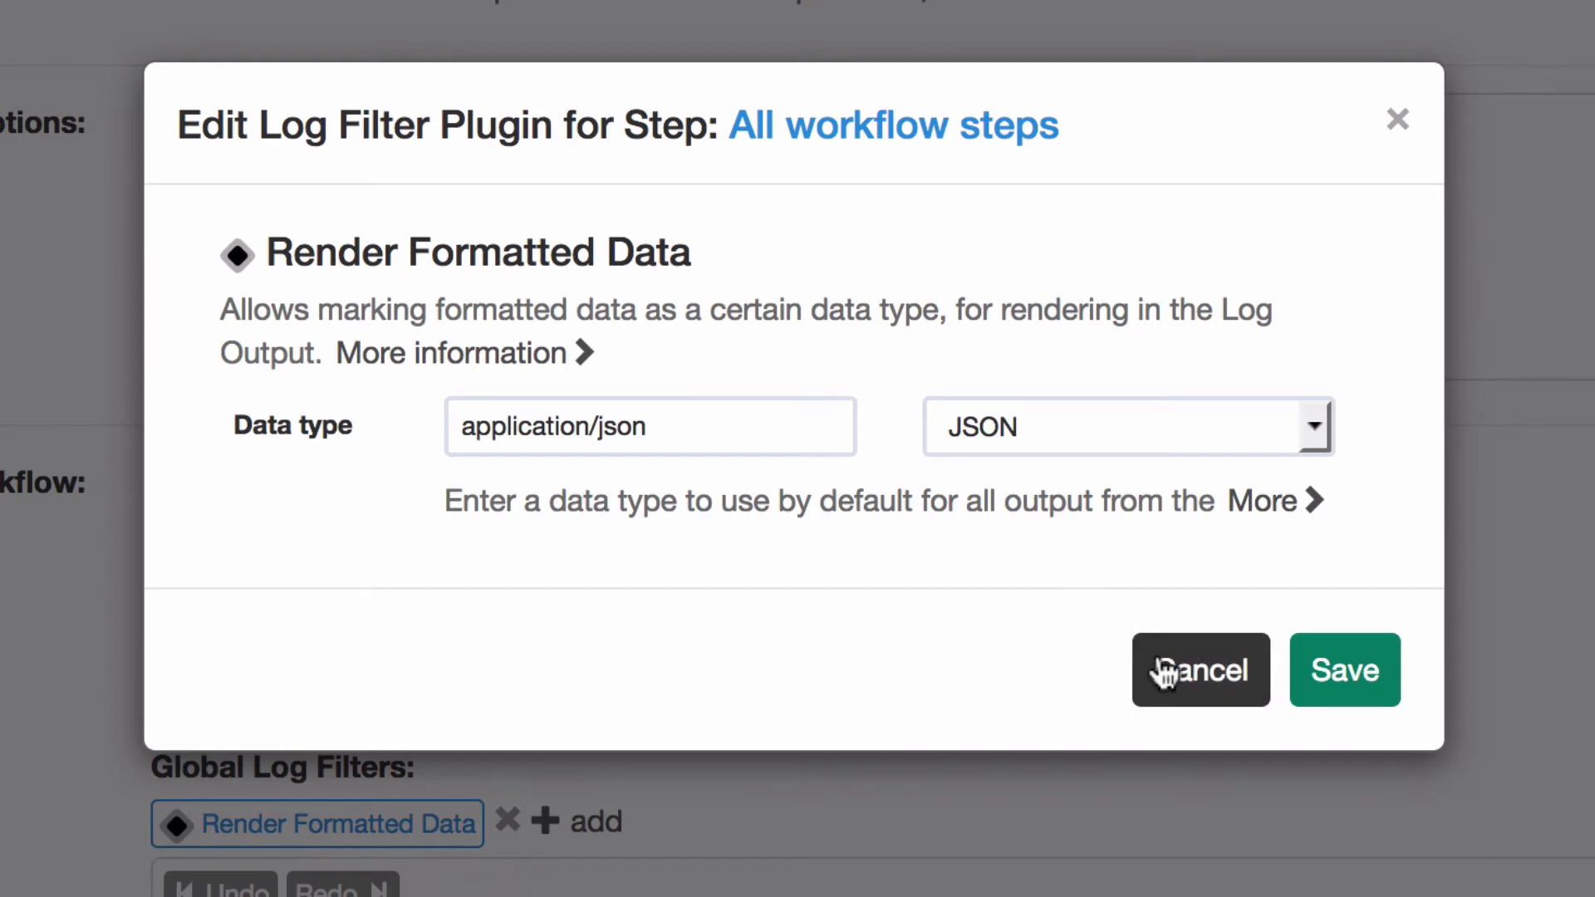
pyautogui.click(1200, 670)
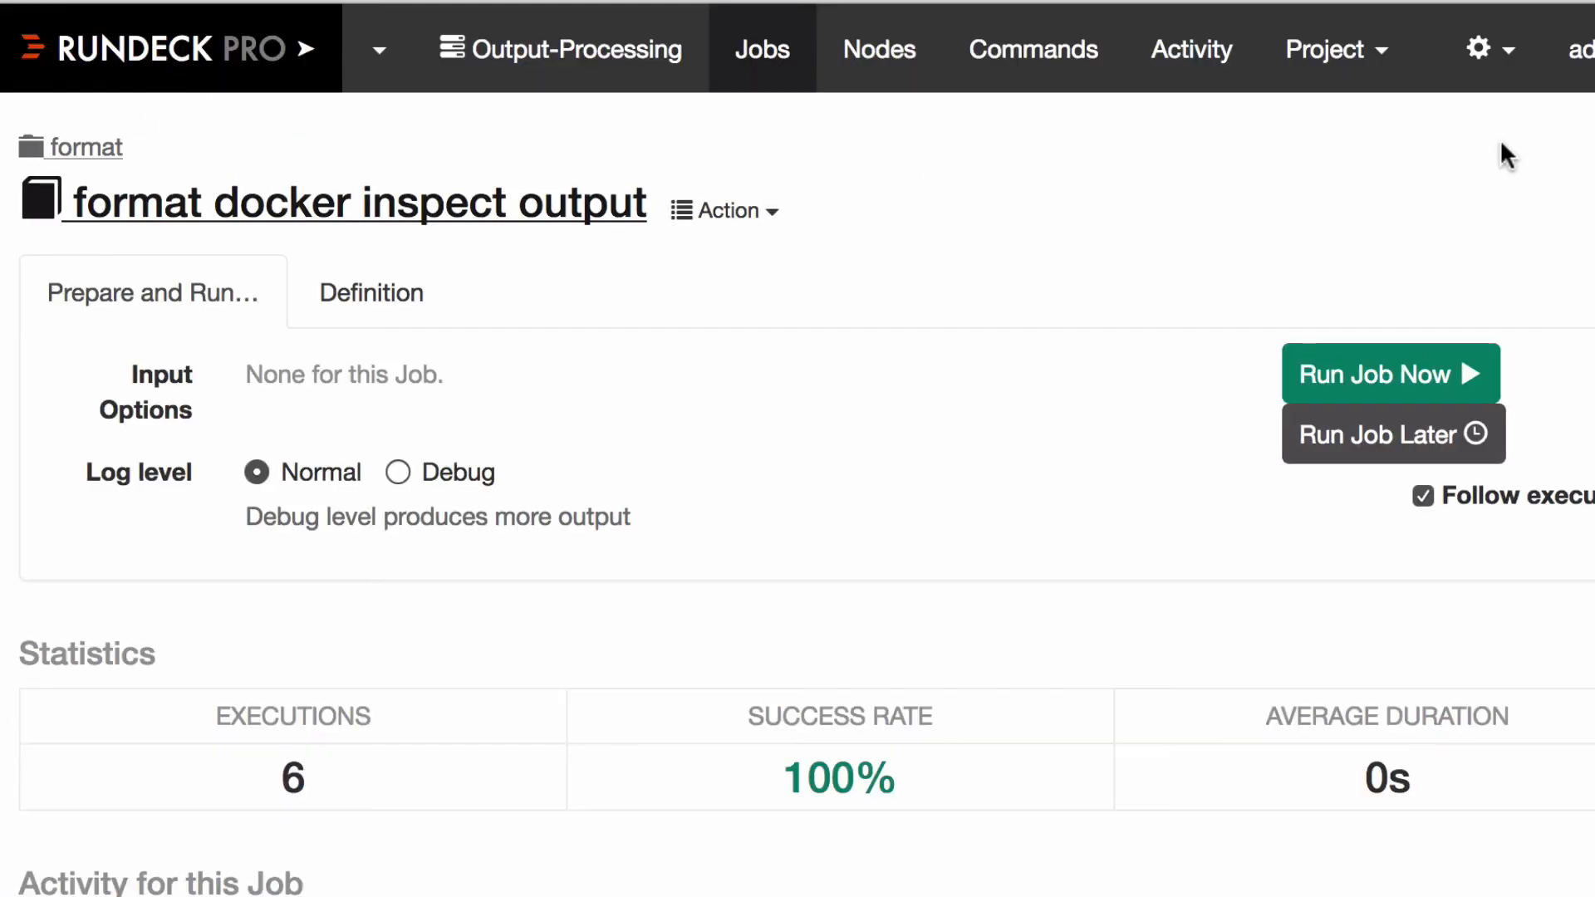
# Run the docker inspect job now, review its JSON rendered as nested tables, then return to Jobs
pyautogui.click(1389, 374)
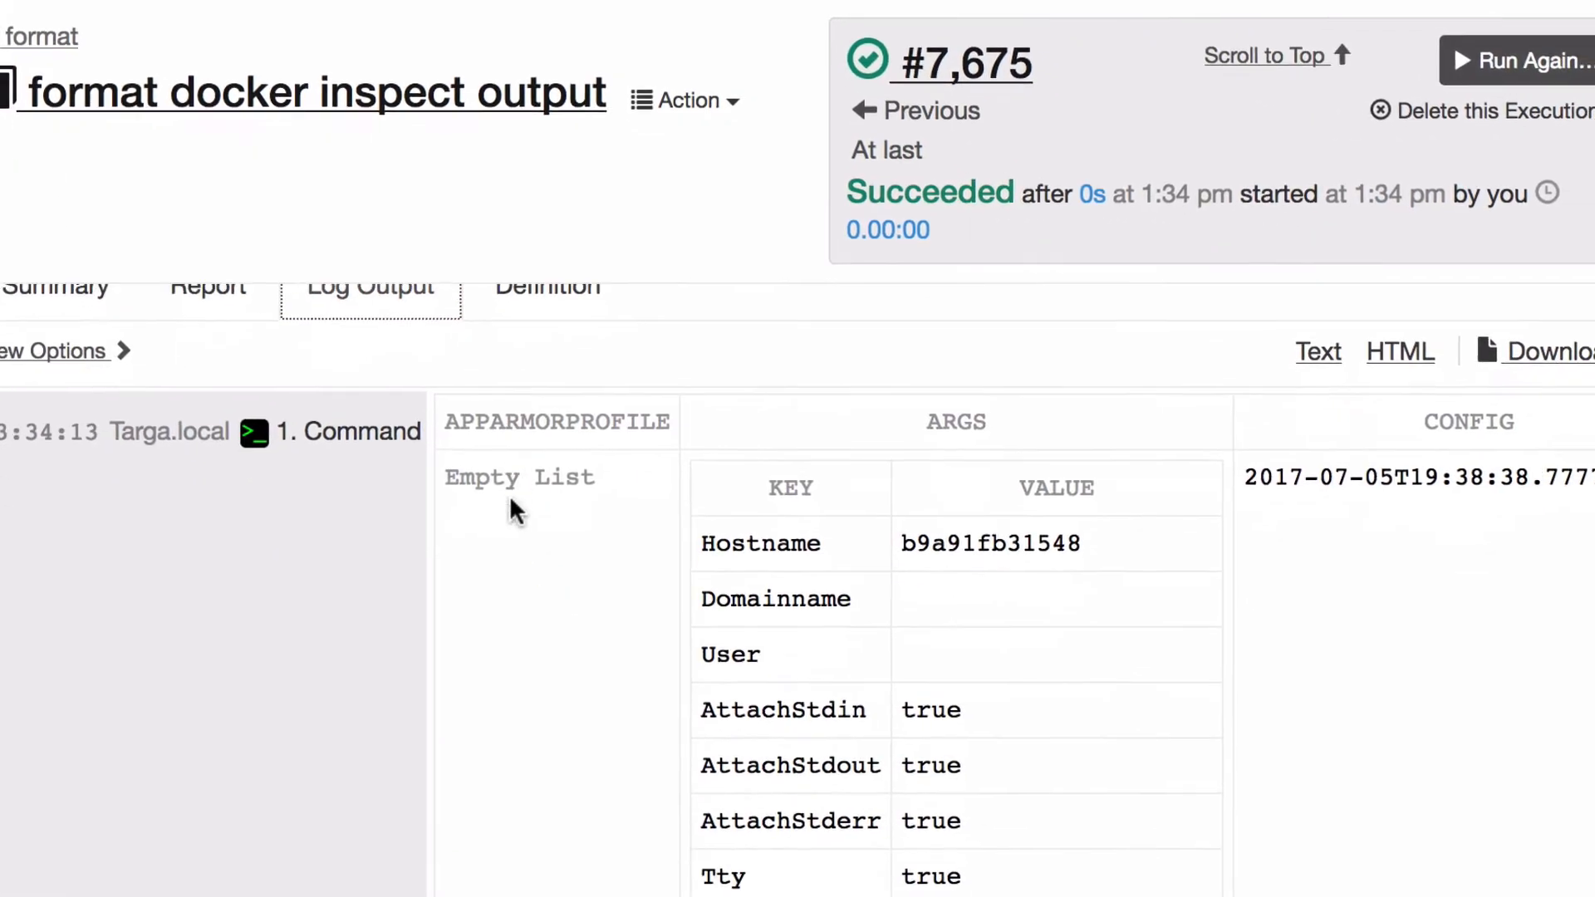
pyautogui.scroll(-3)
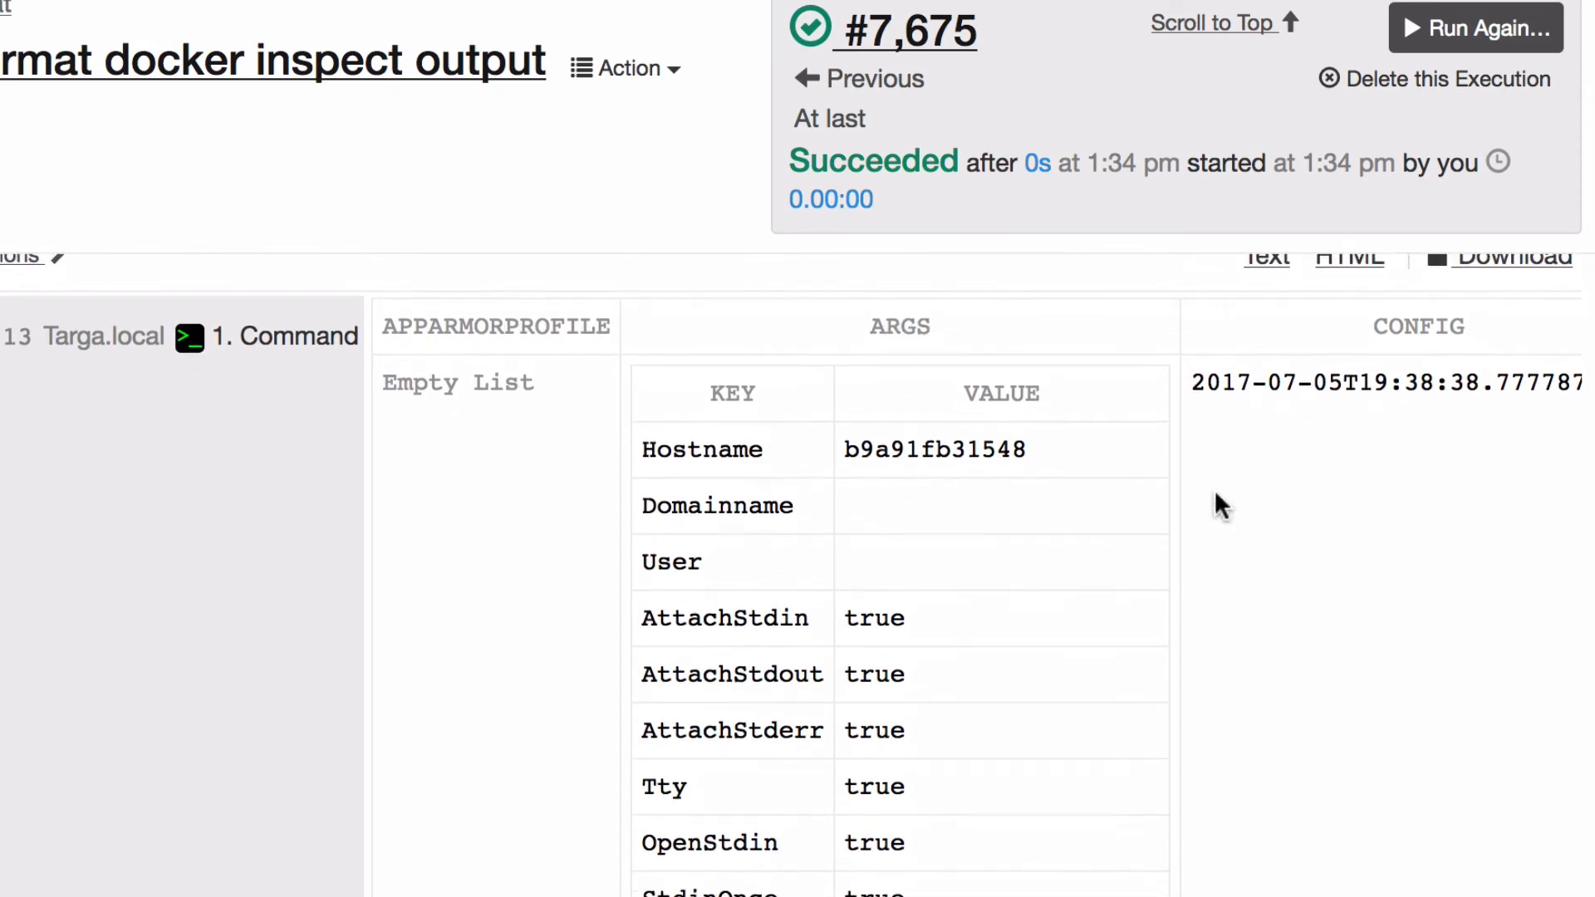
pyautogui.moveTo(748, 464)
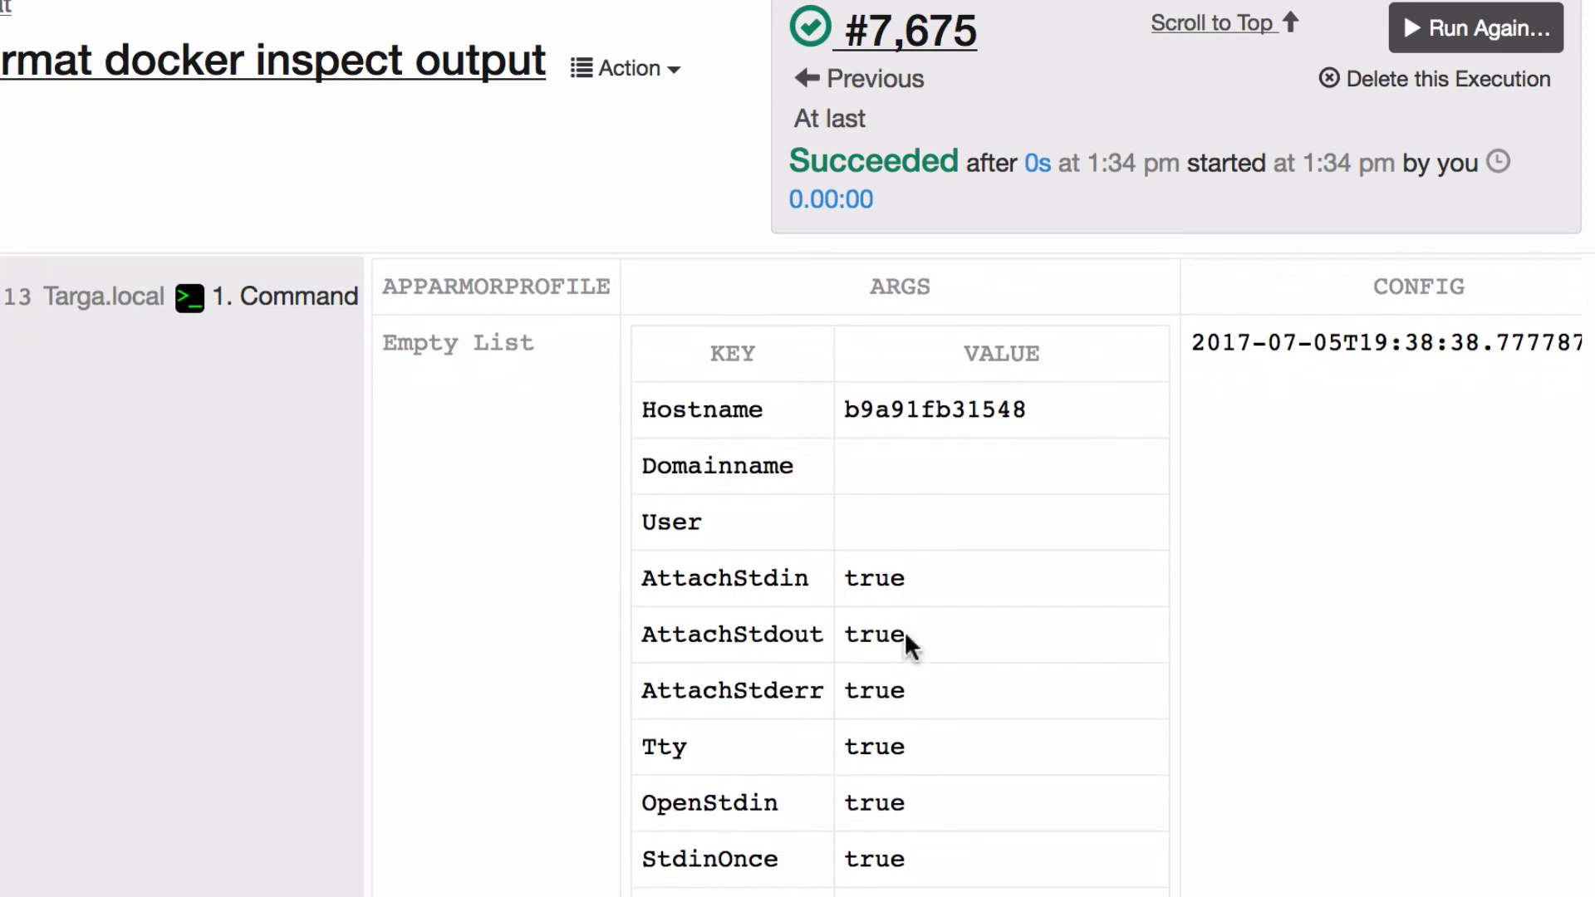
pyautogui.scroll(-3)
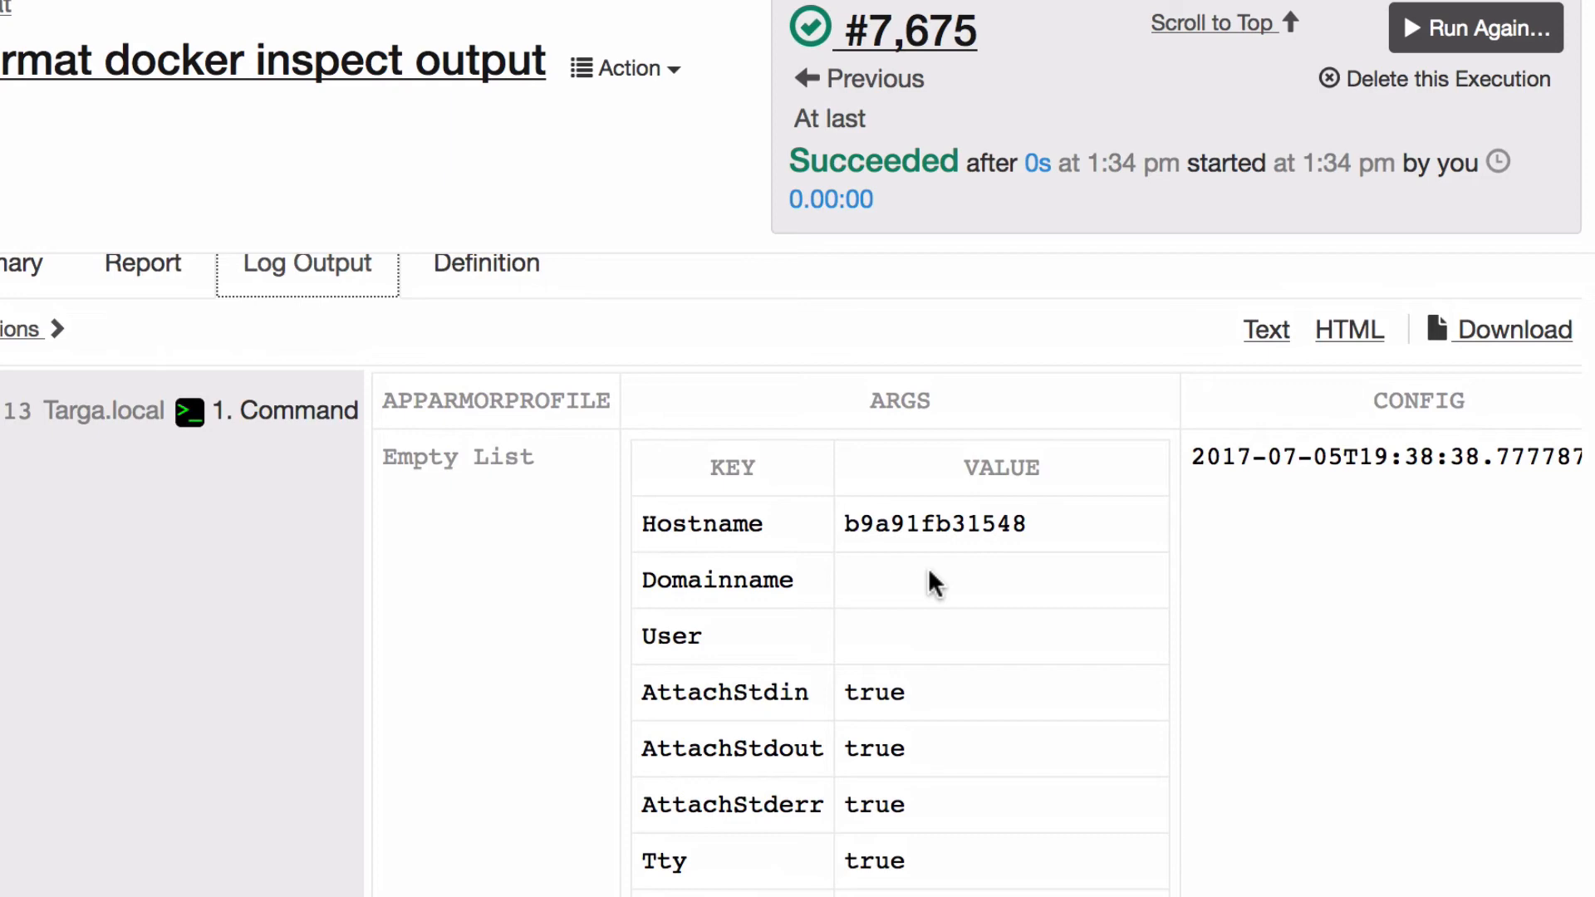
pyautogui.scroll(-3)
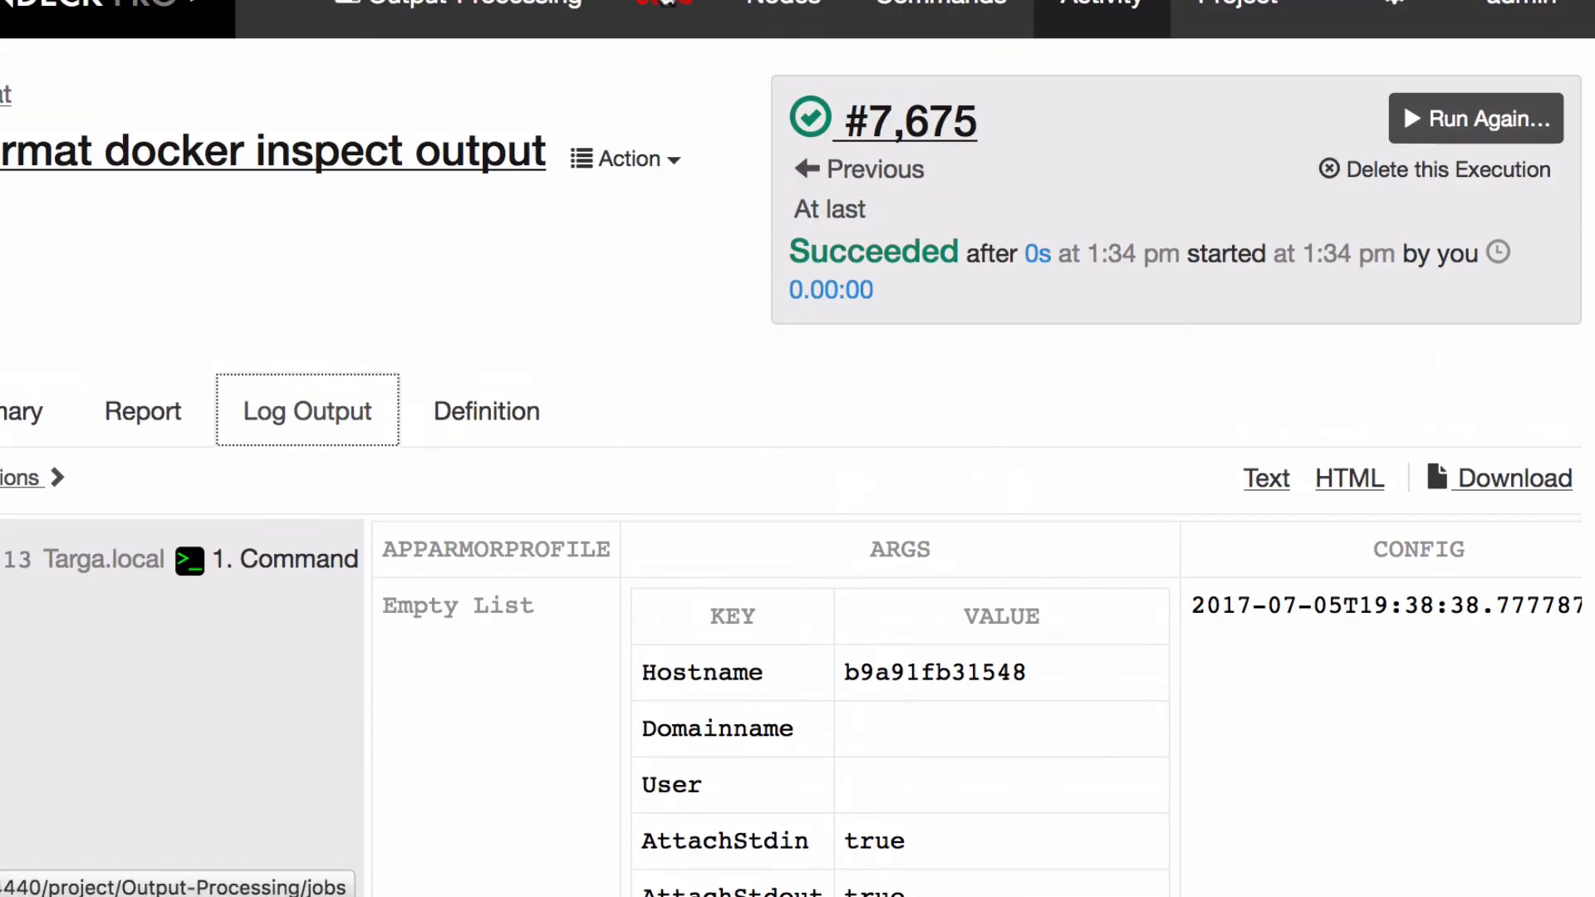
pyautogui.click(780, 46)
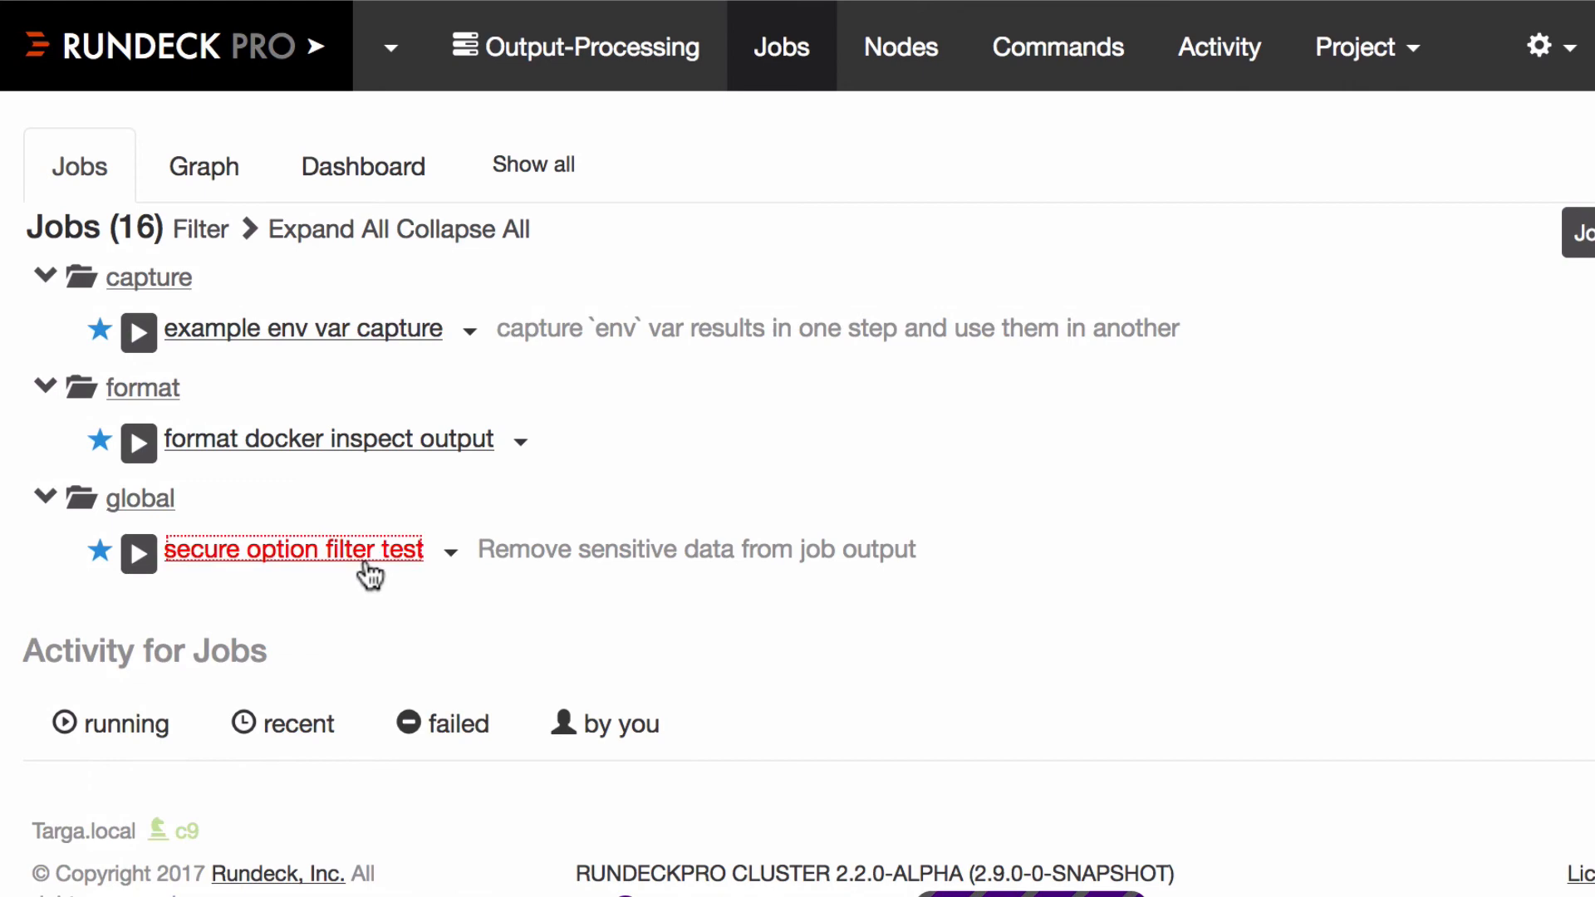
pyautogui.click(293, 550)
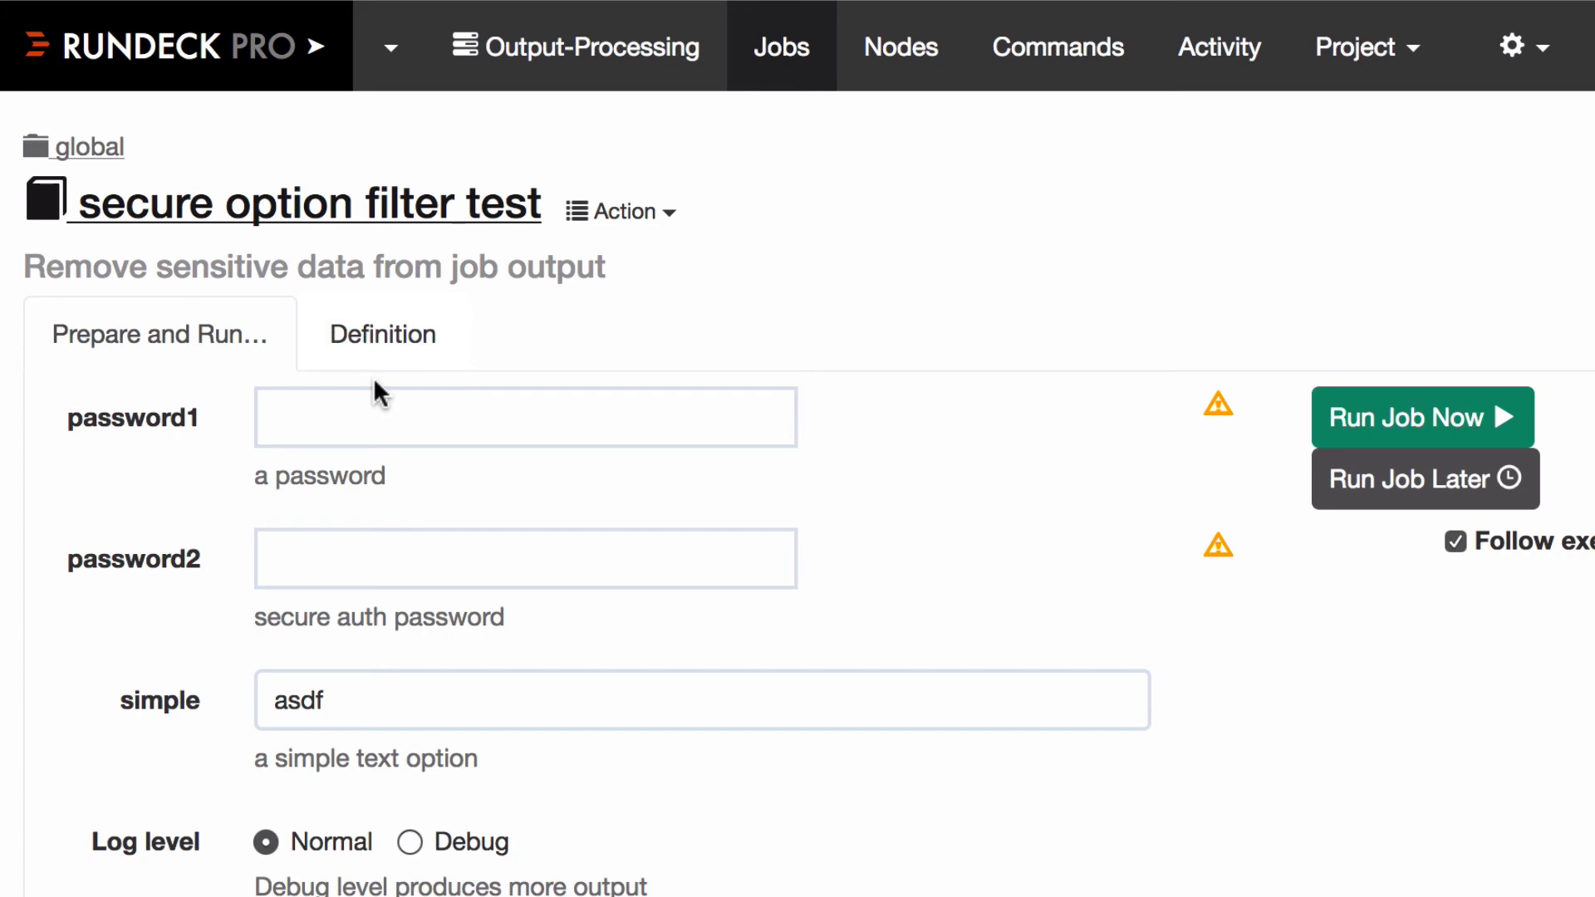
pyautogui.click(525, 417)
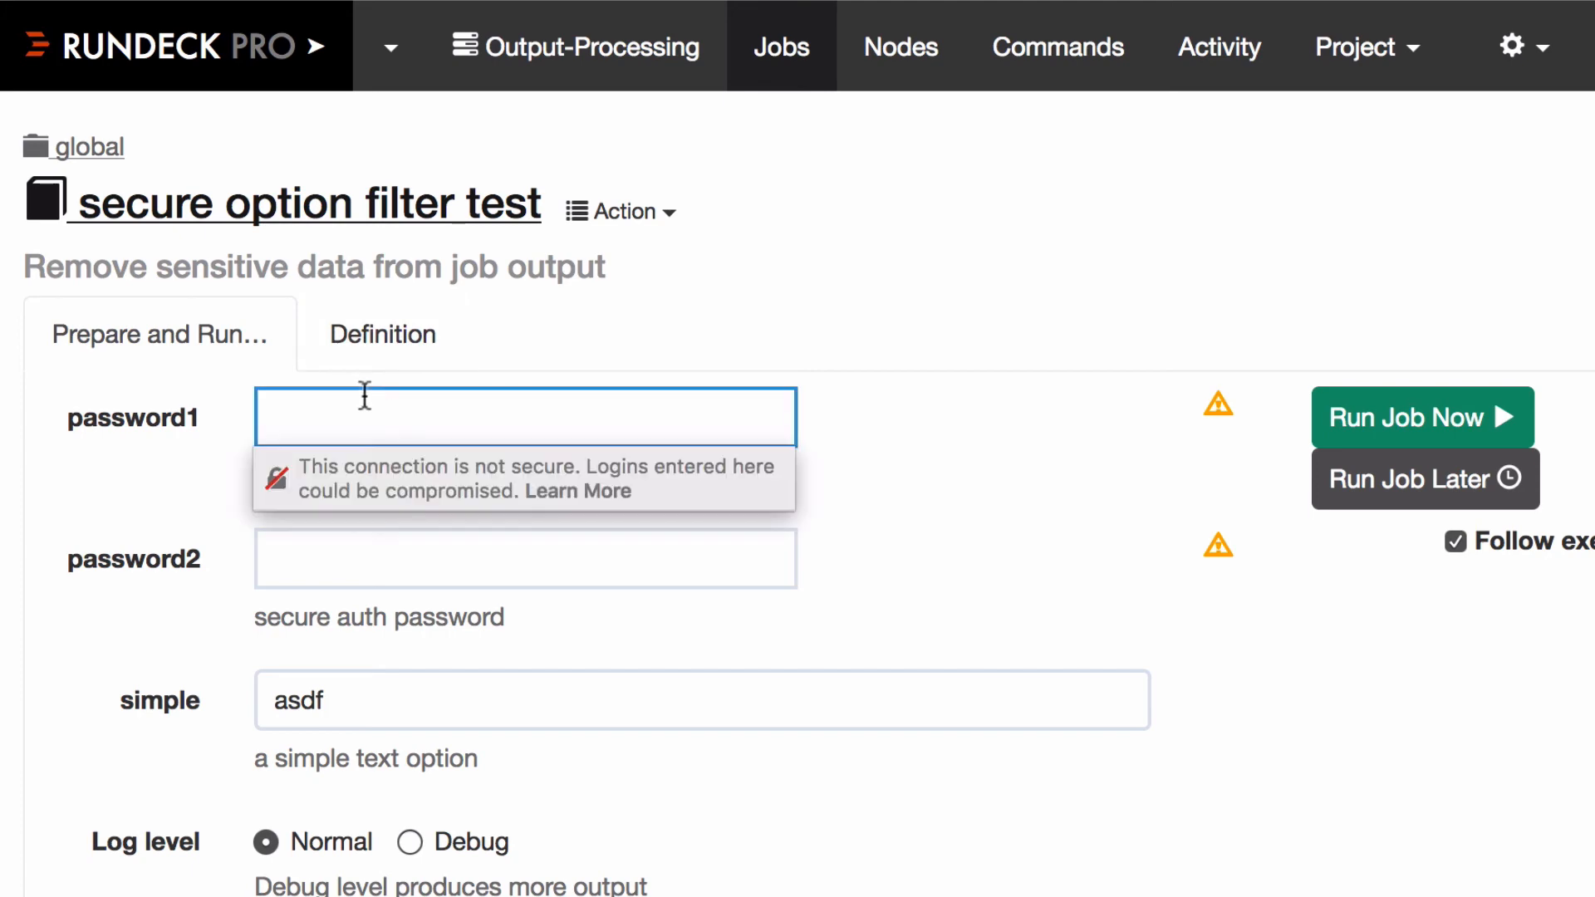
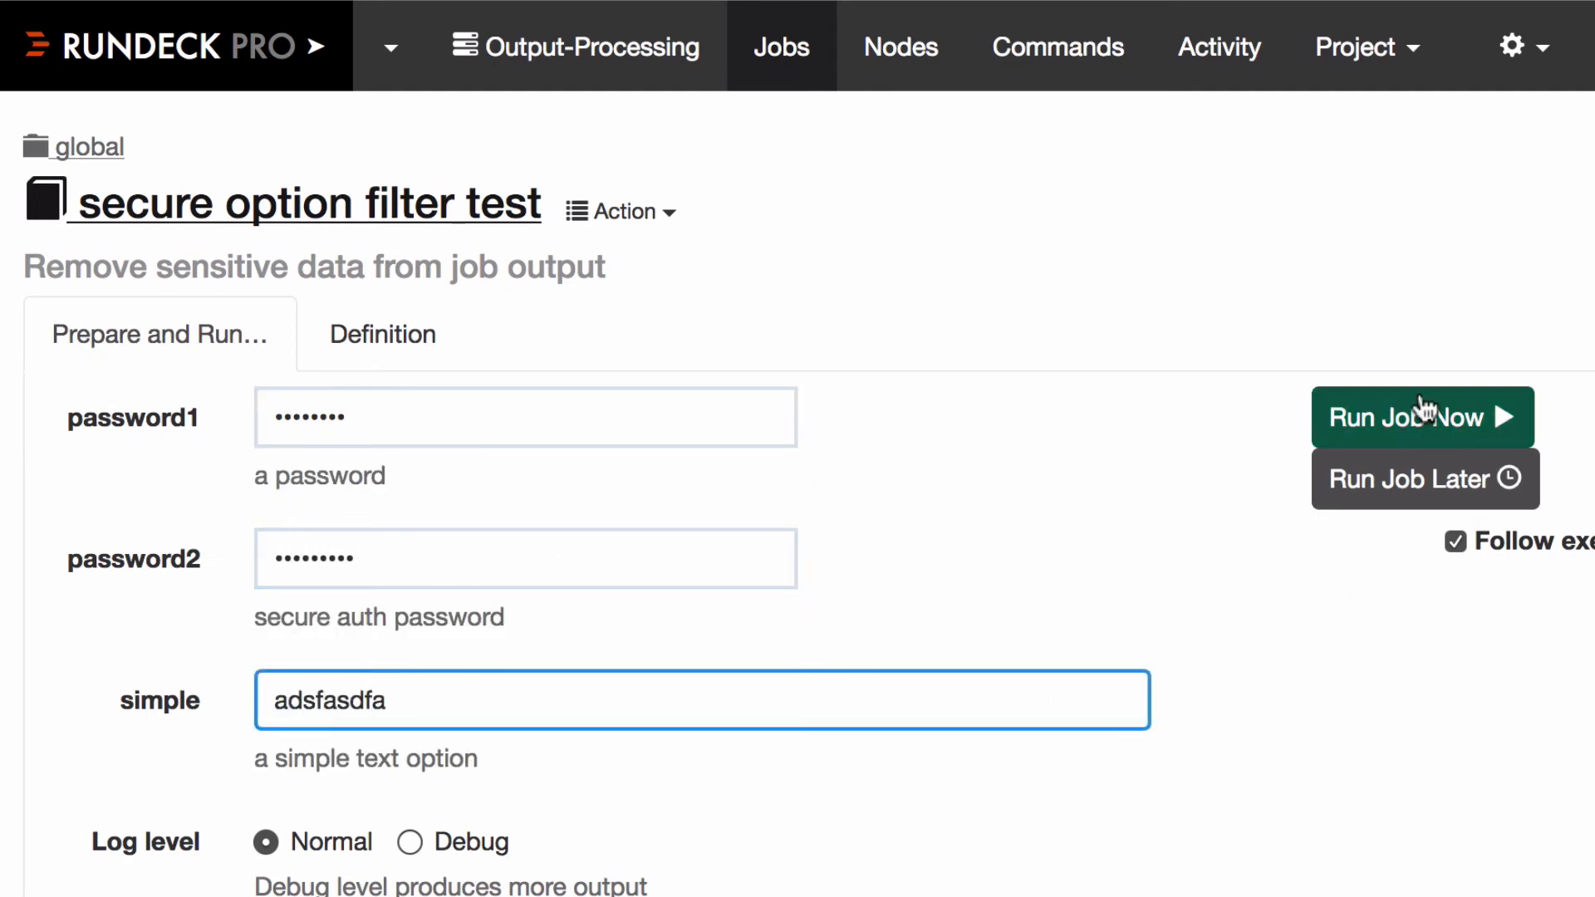
pyautogui.click(1422, 417)
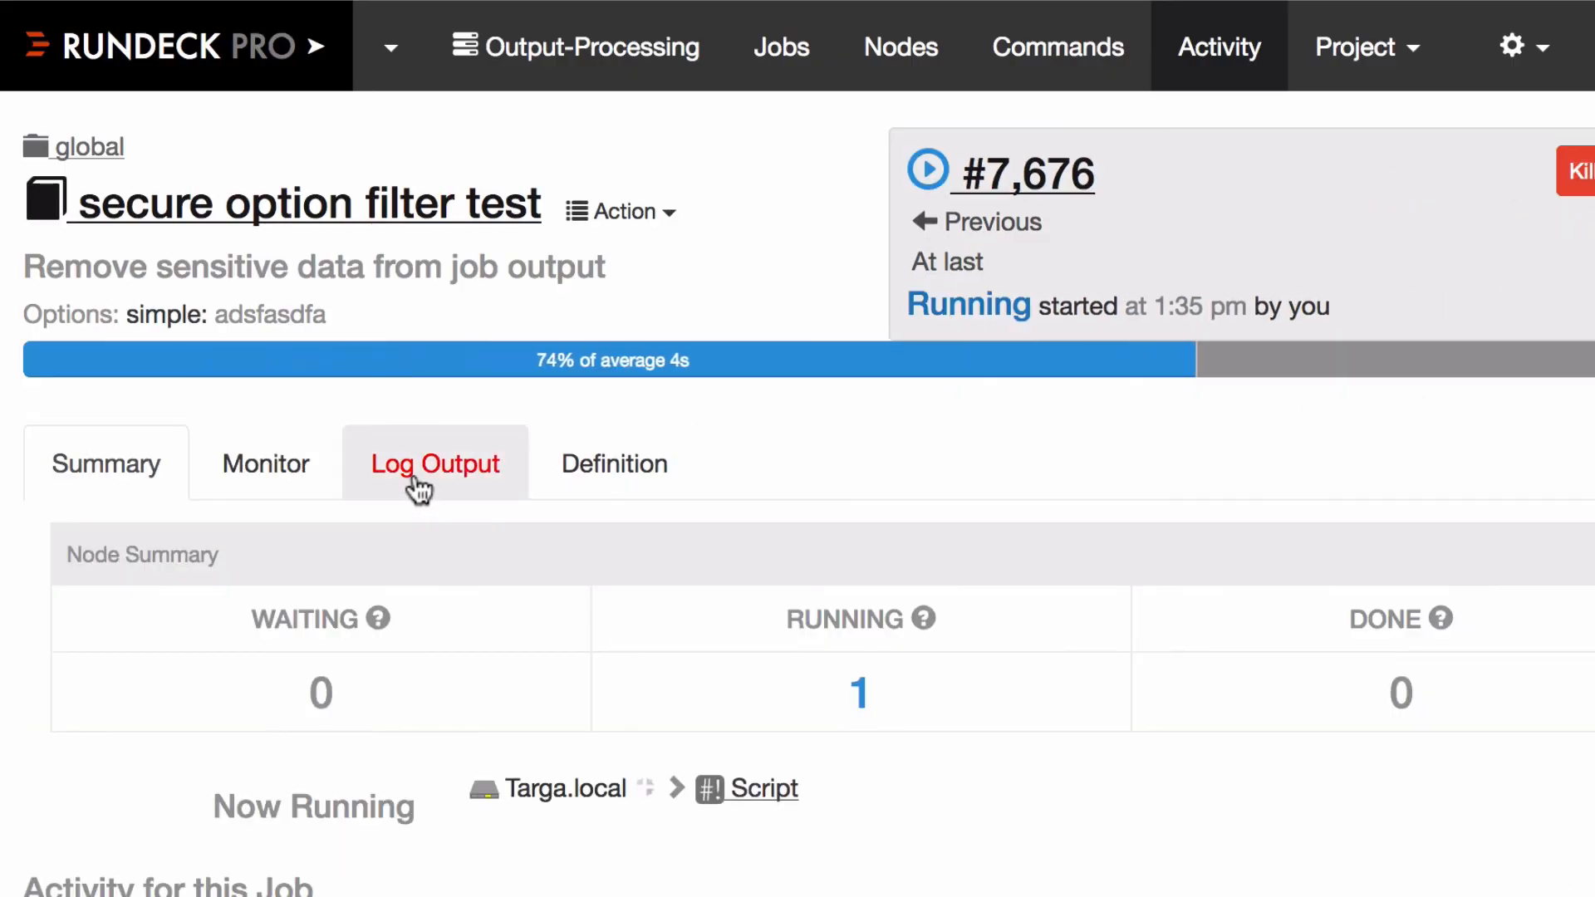
# View run #7,676's log output with 'cool' highlighted yellow and passwords masked as red [SECURE]
pyautogui.click(433, 463)
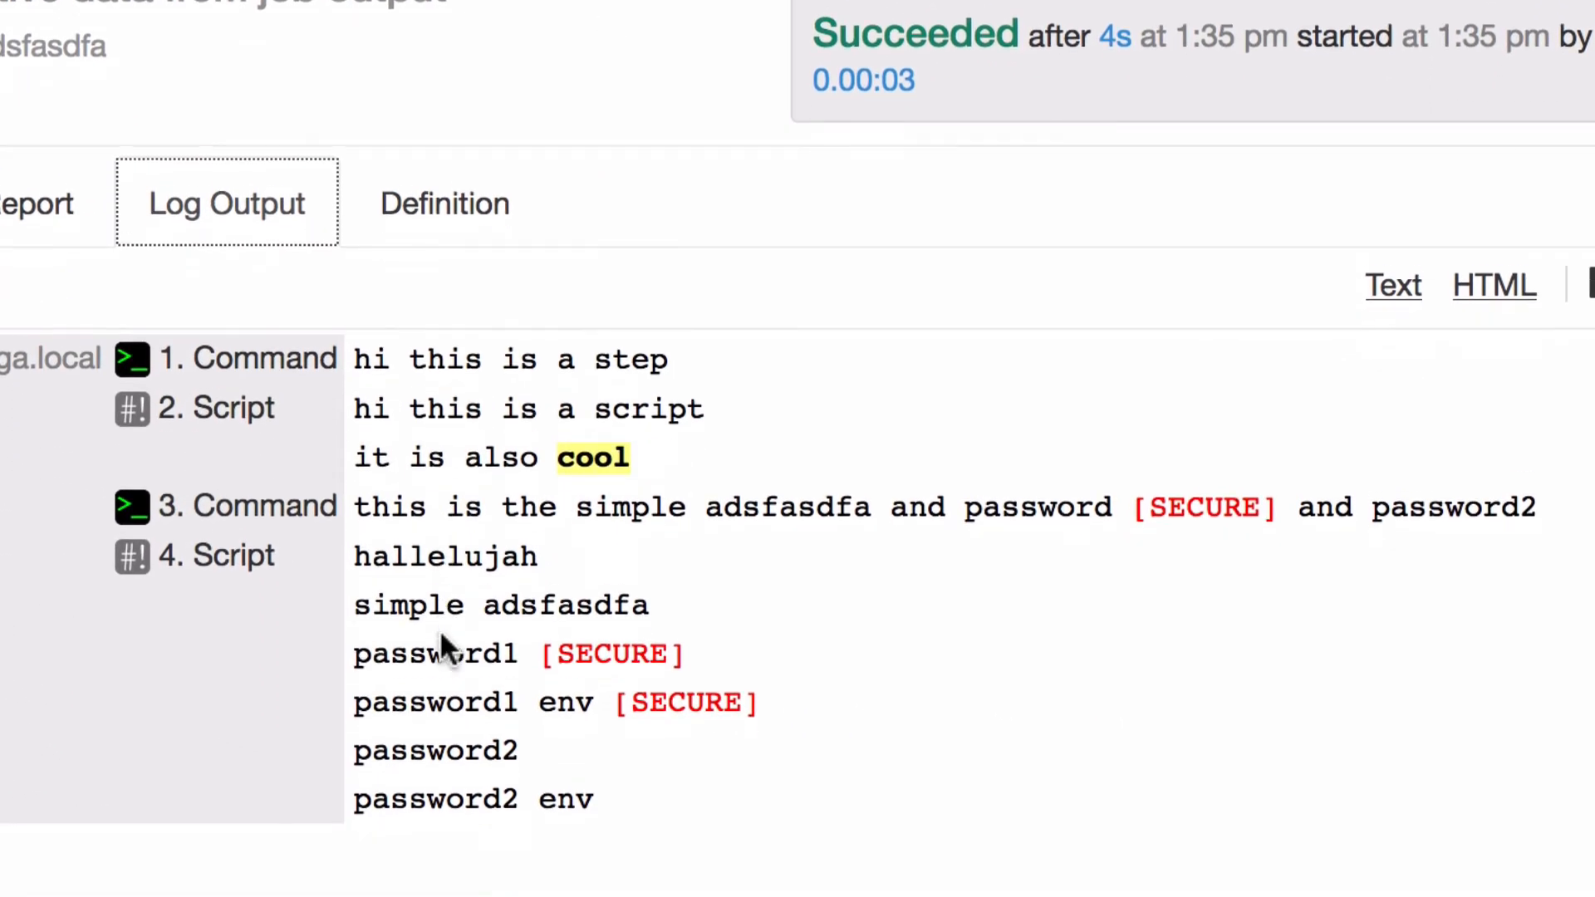
pyautogui.scroll(-3)
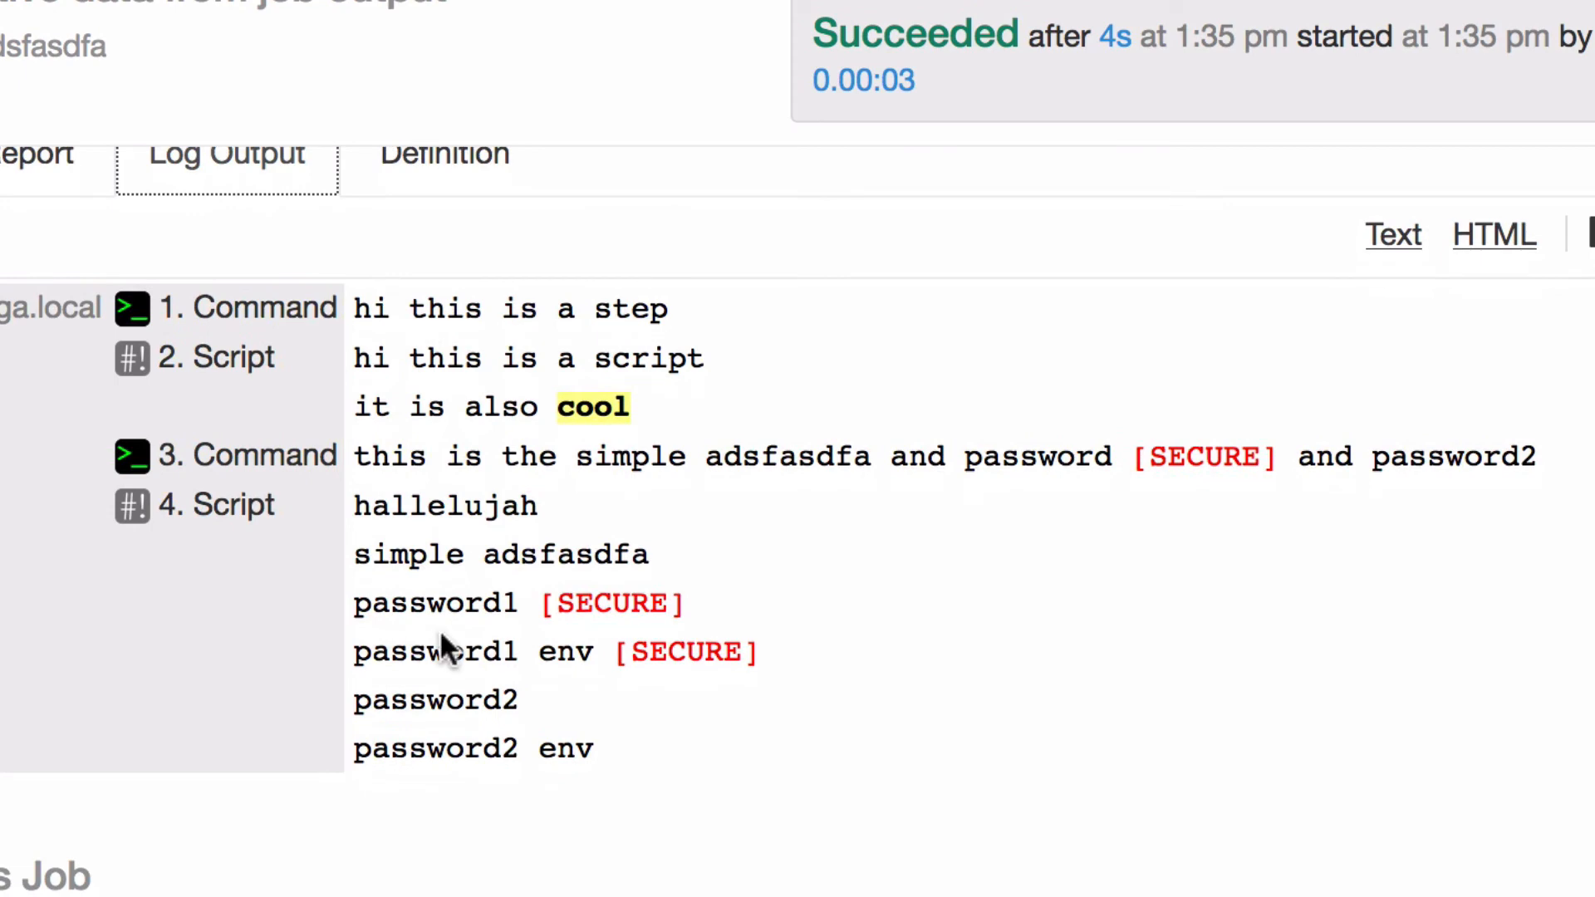
pyautogui.moveTo(895, 552)
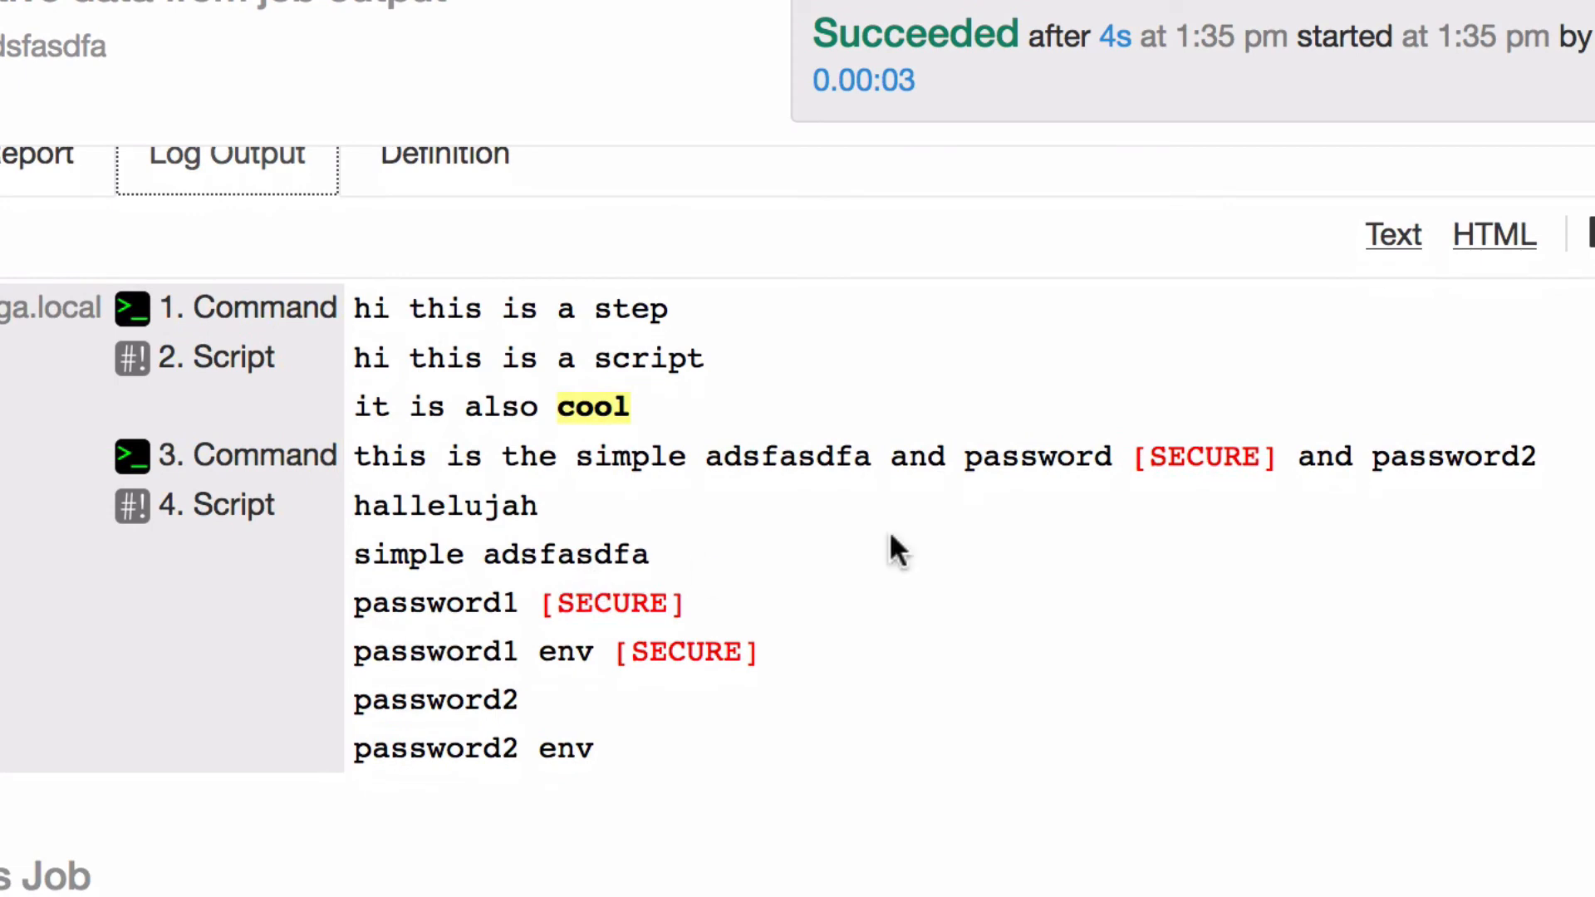
pyautogui.doubleClick(1206, 457)
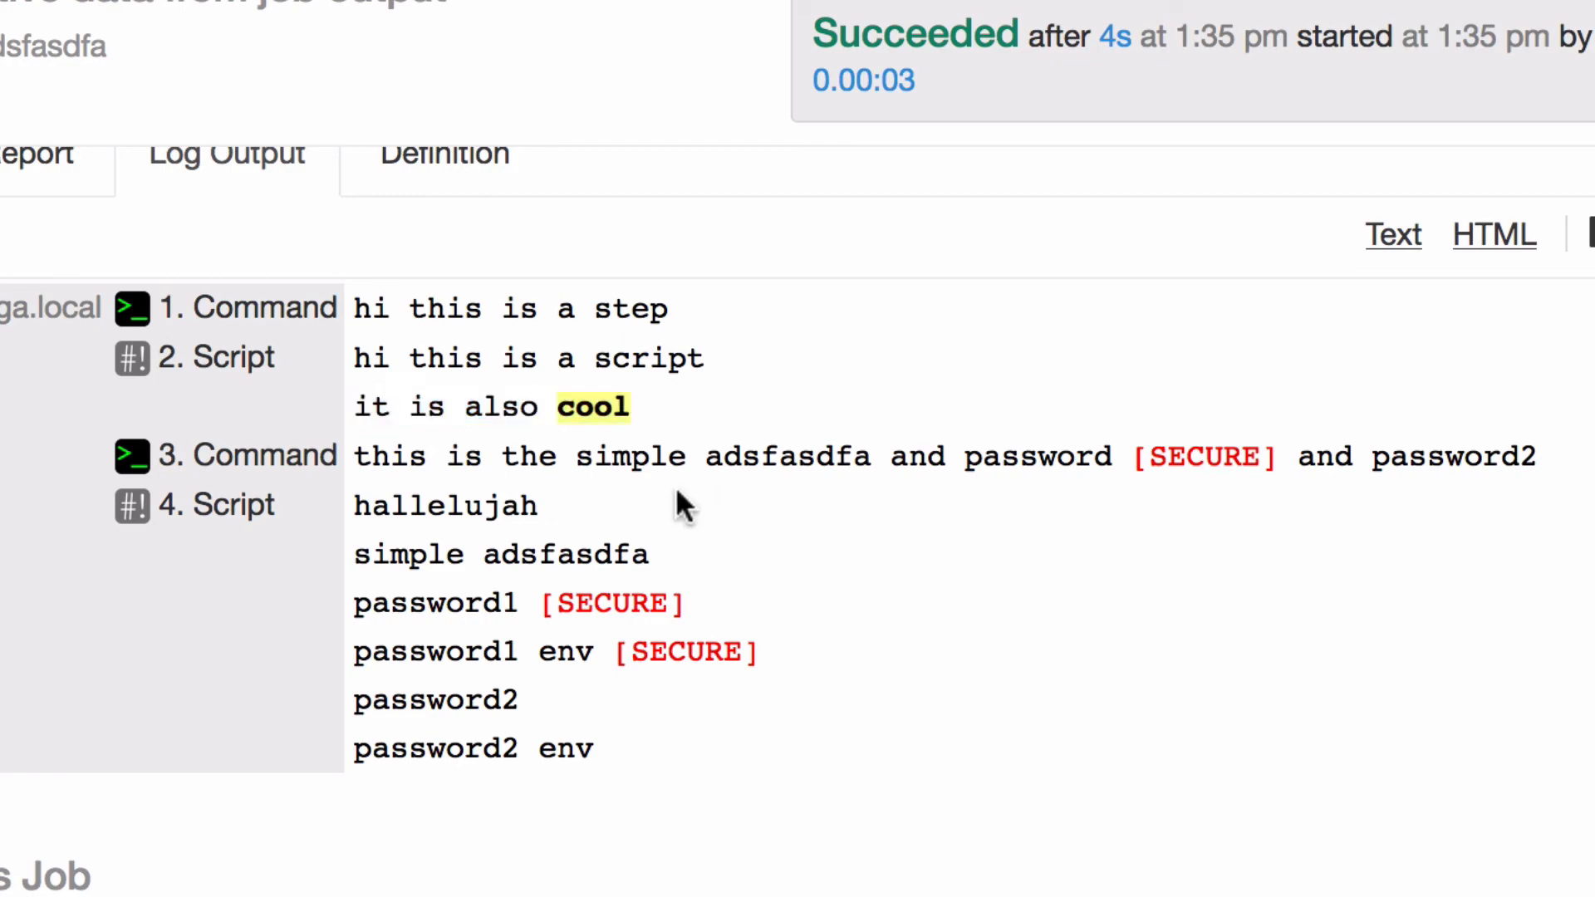
# Confirm the Mask Passwords log filter replaces secrets with [SECURE] coloured red
pyautogui.click(443, 153)
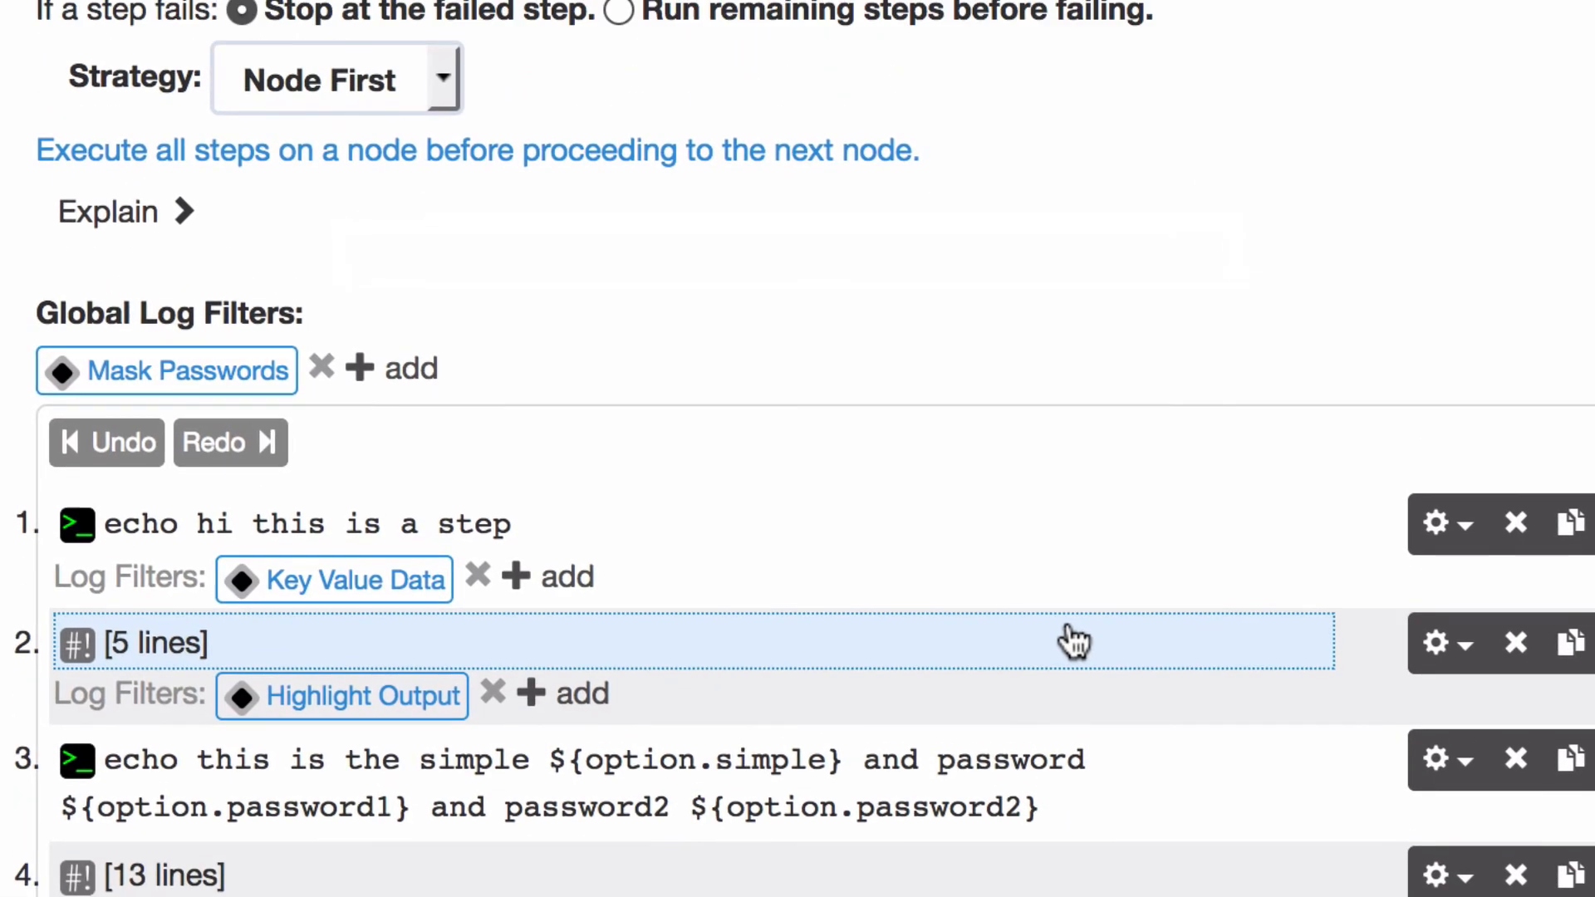
pyautogui.scroll(-3)
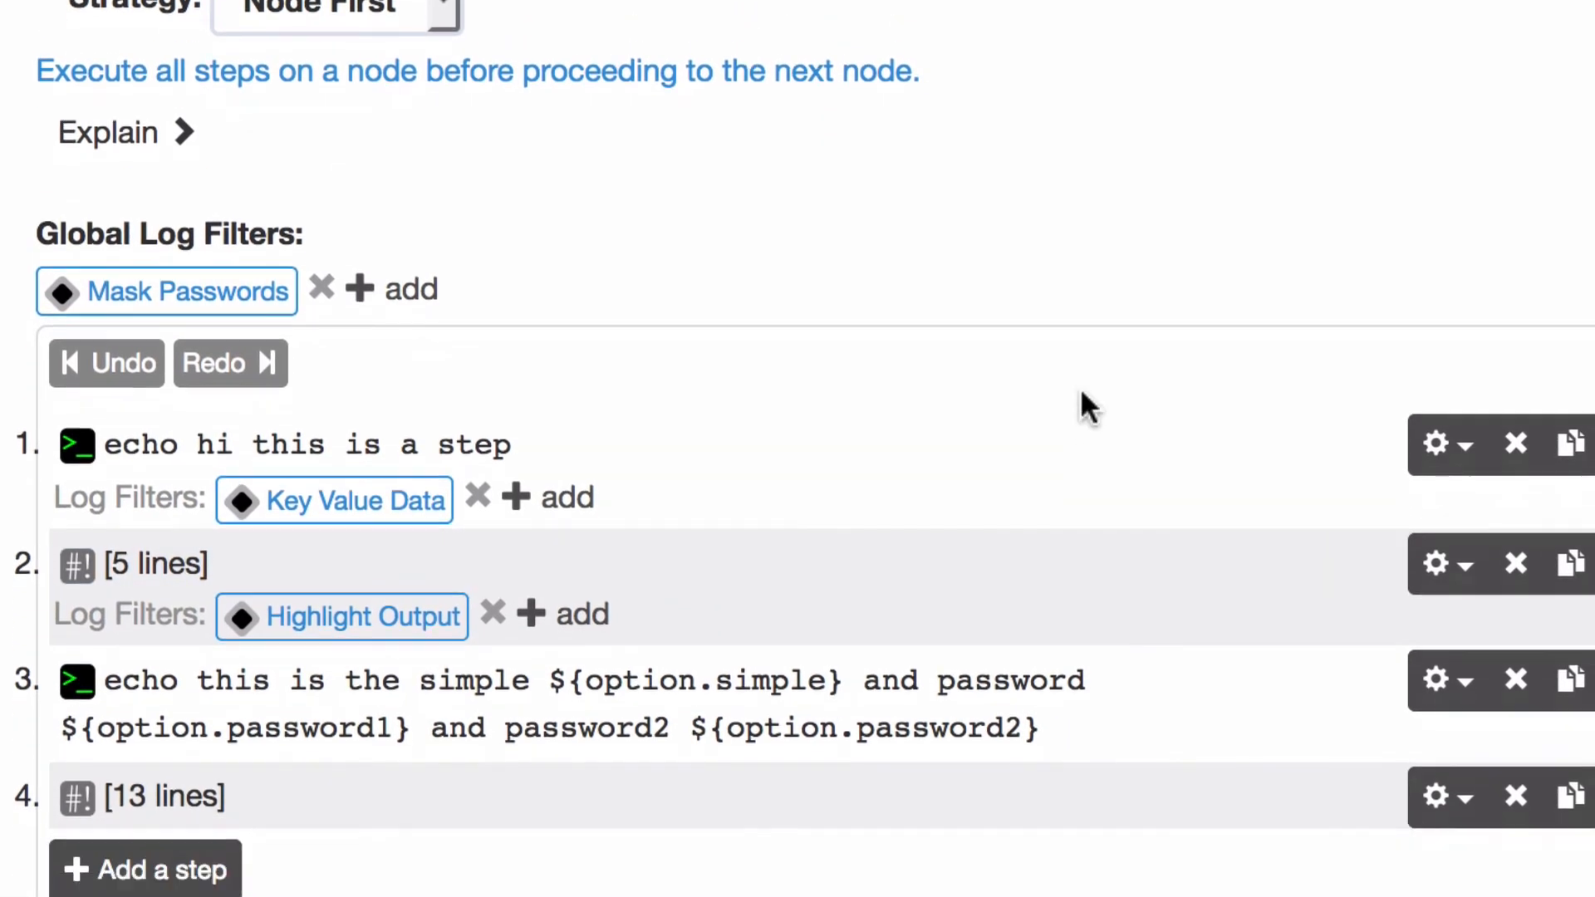
pyautogui.moveTo(270, 292)
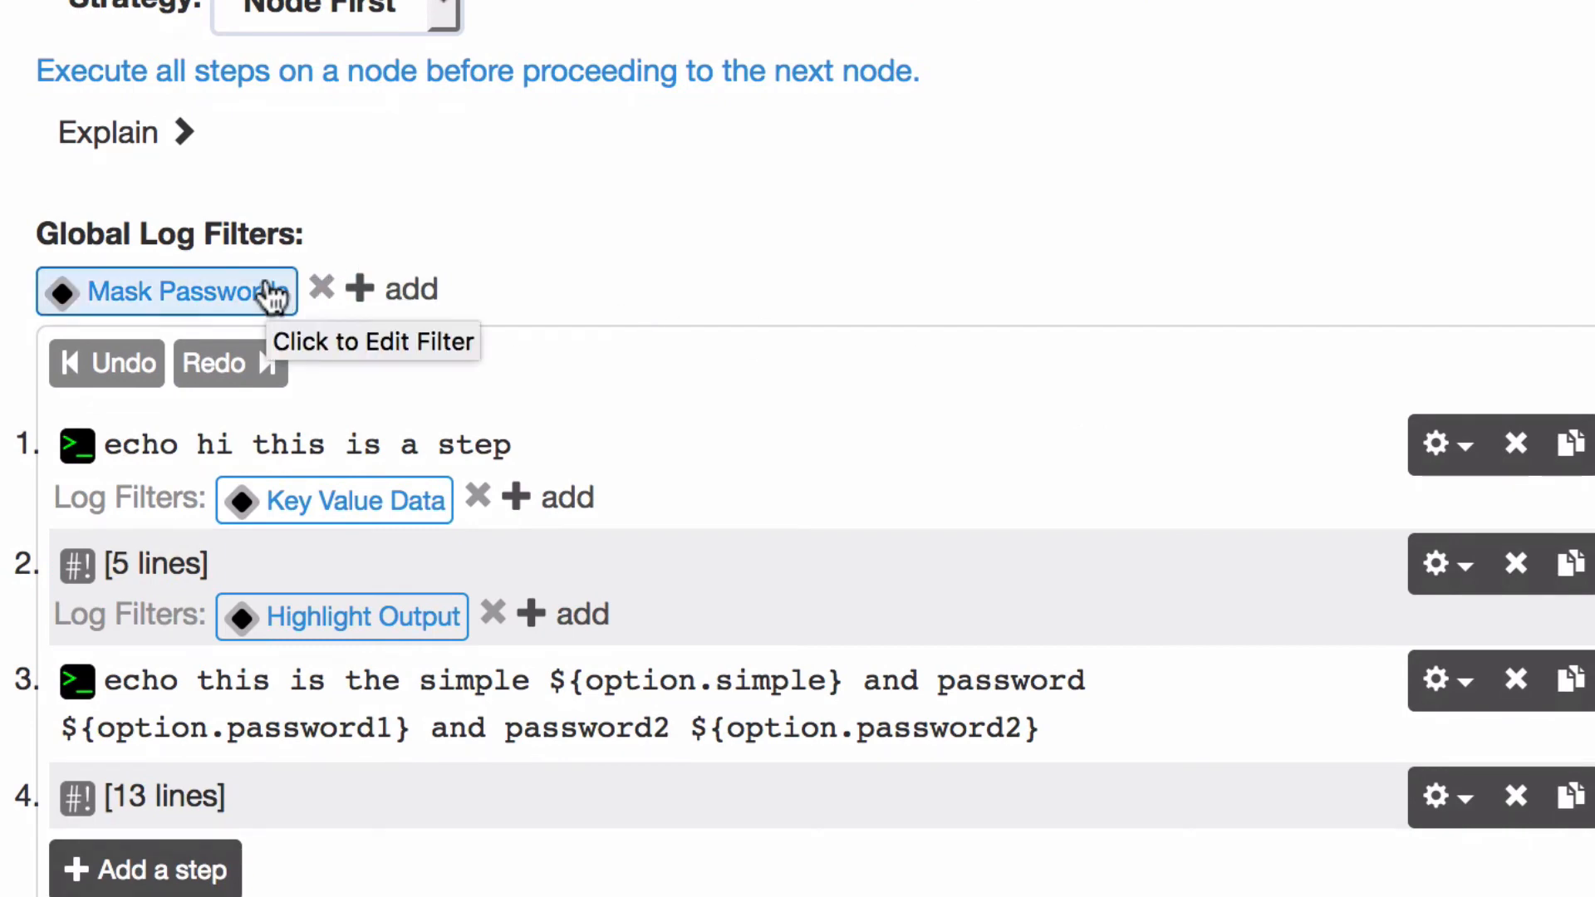
pyautogui.click(168, 293)
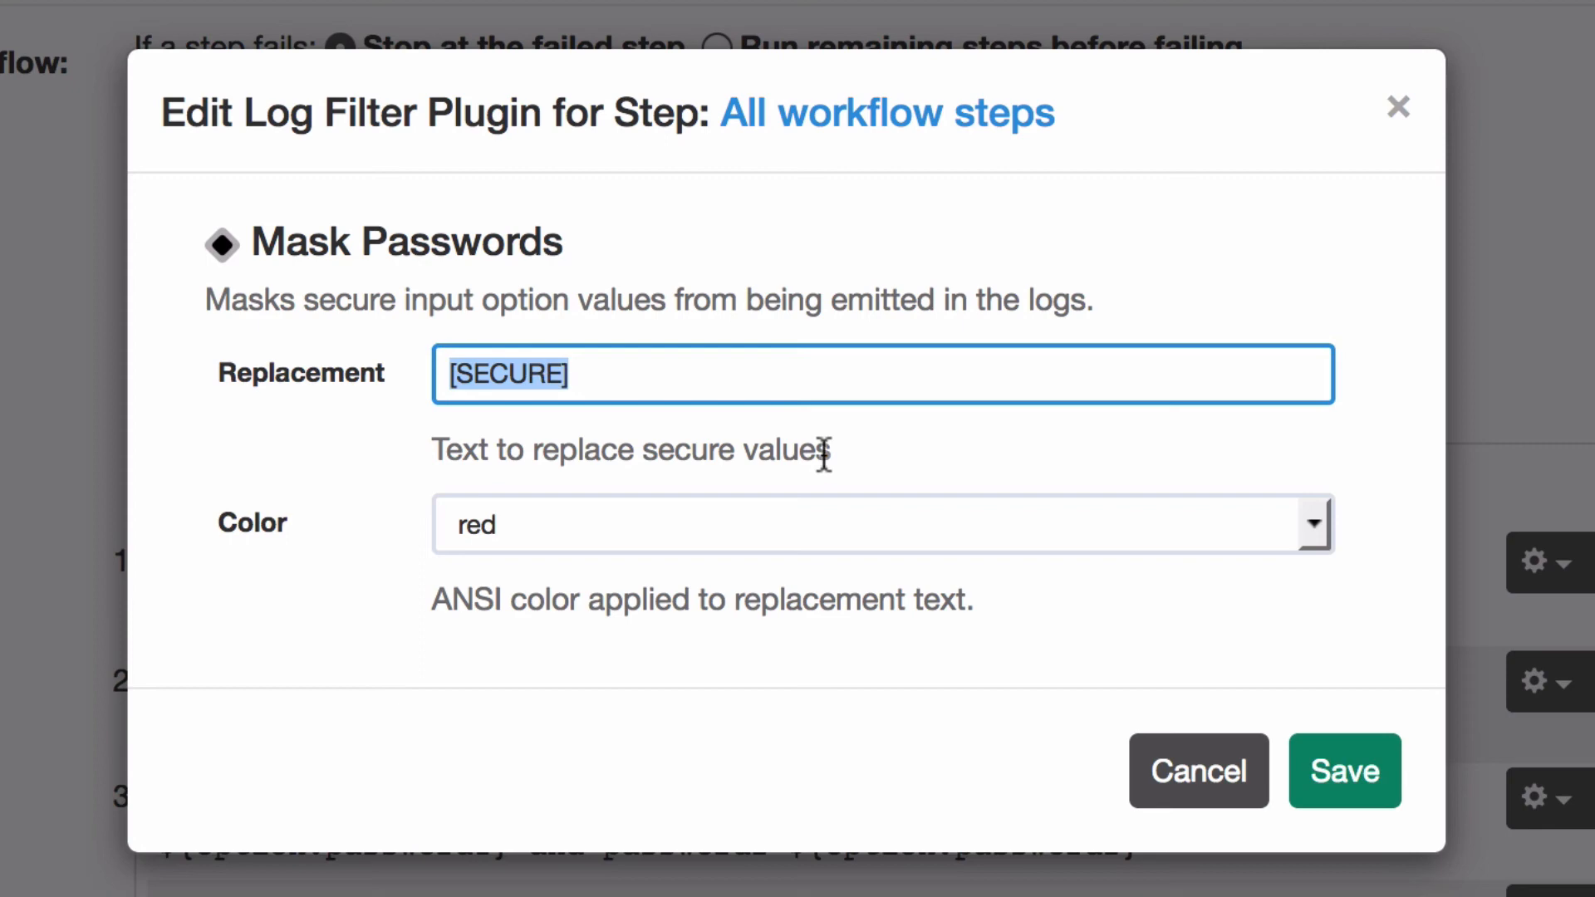
pyautogui.moveTo(563, 536)
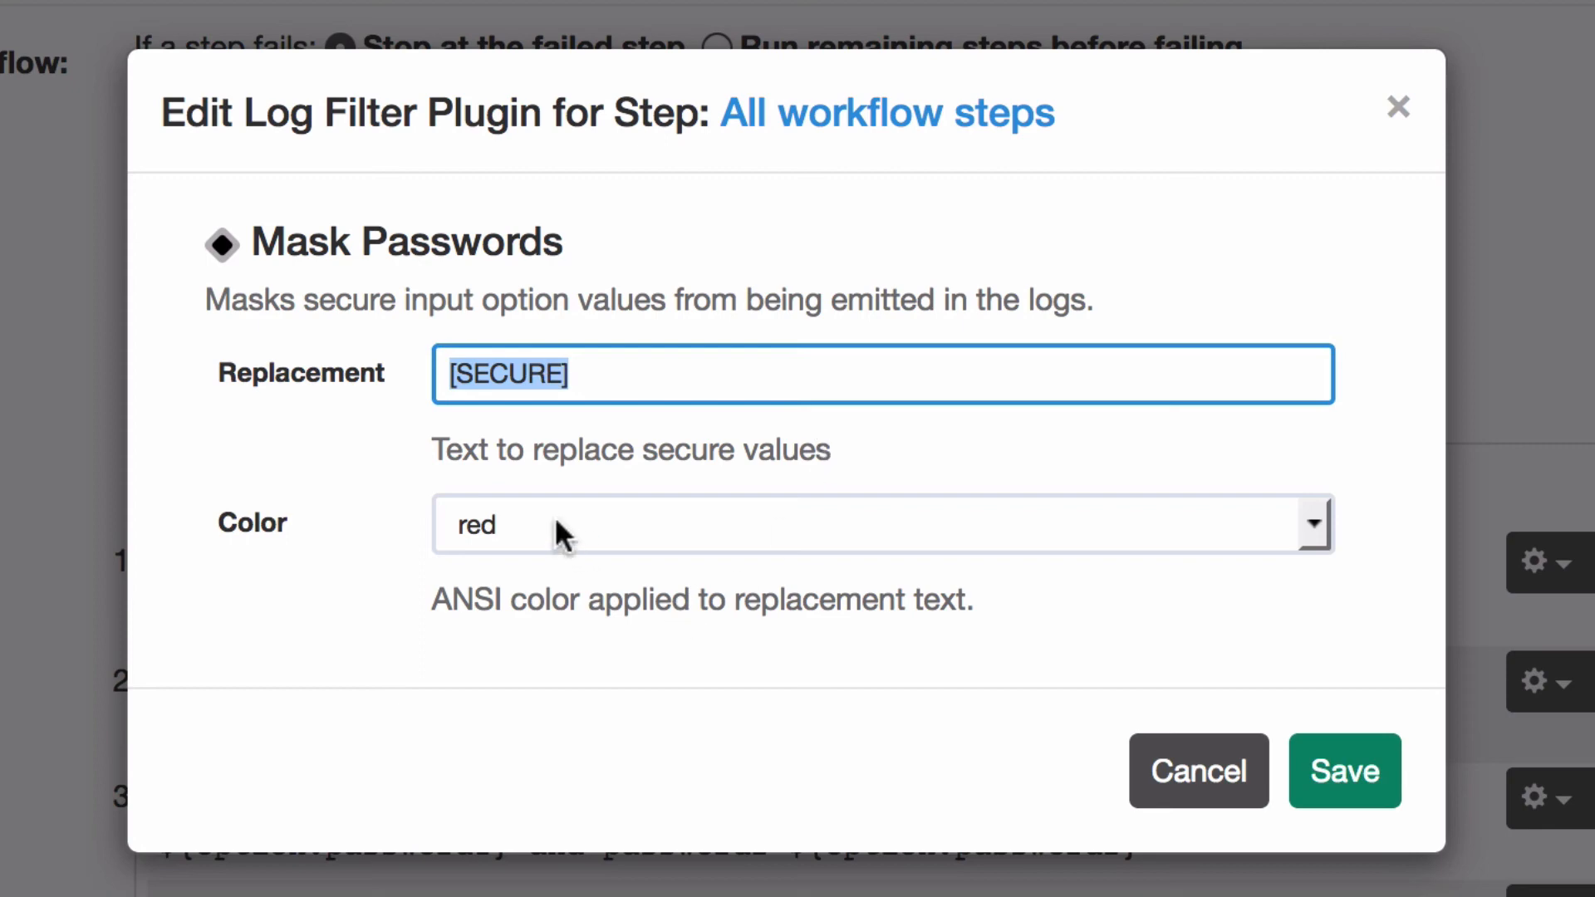
pyautogui.click(880, 523)
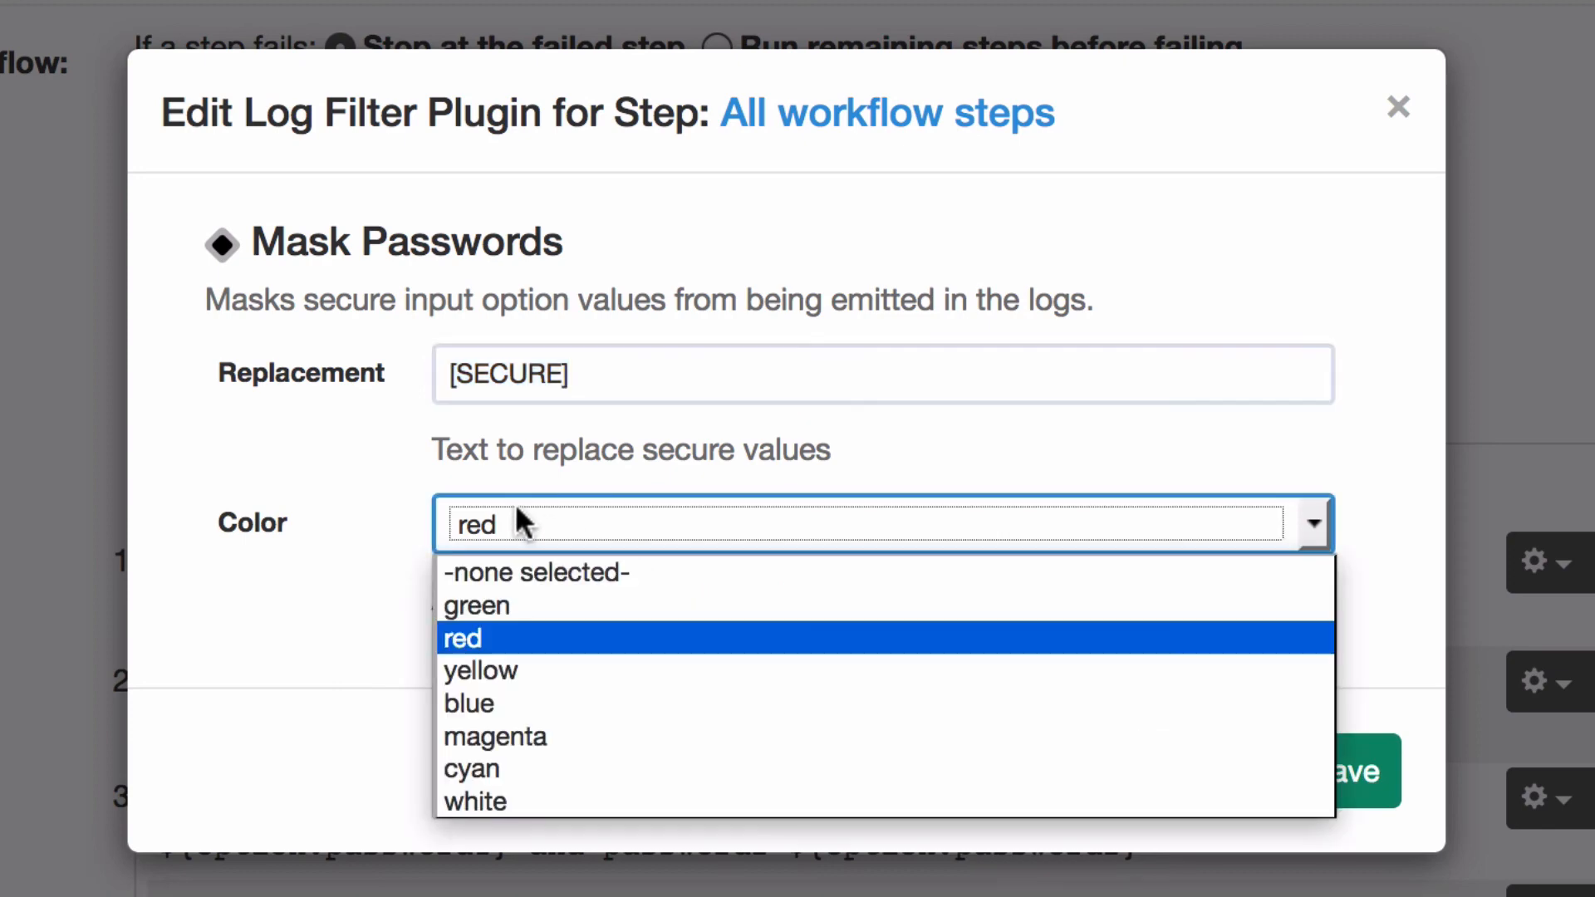
pyautogui.click(462, 638)
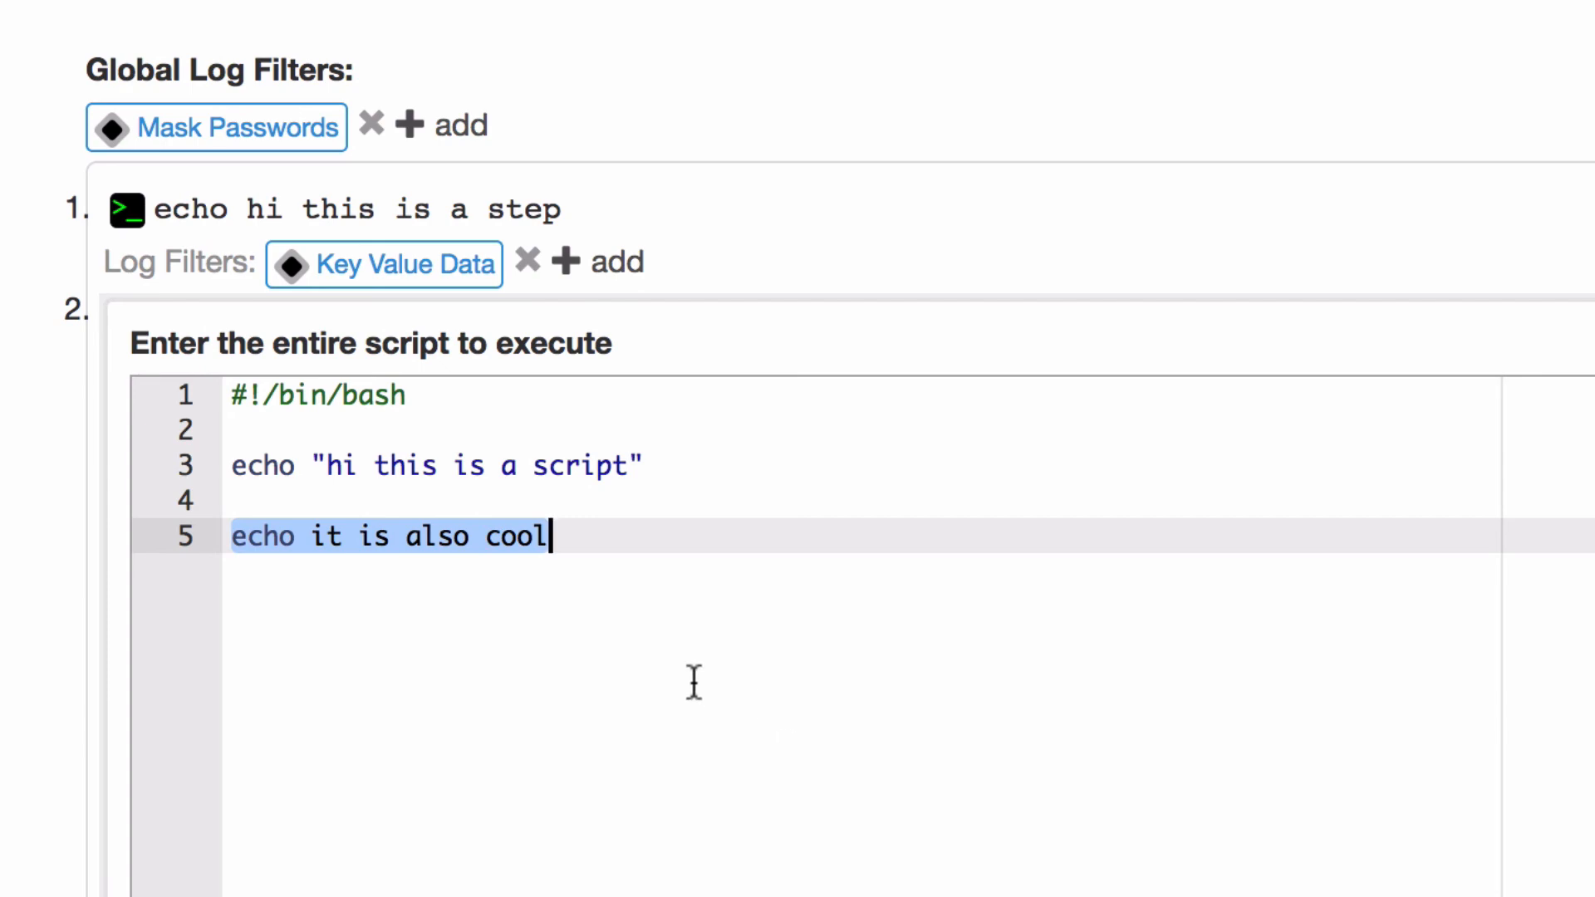
pyautogui.doubleClick(513, 537)
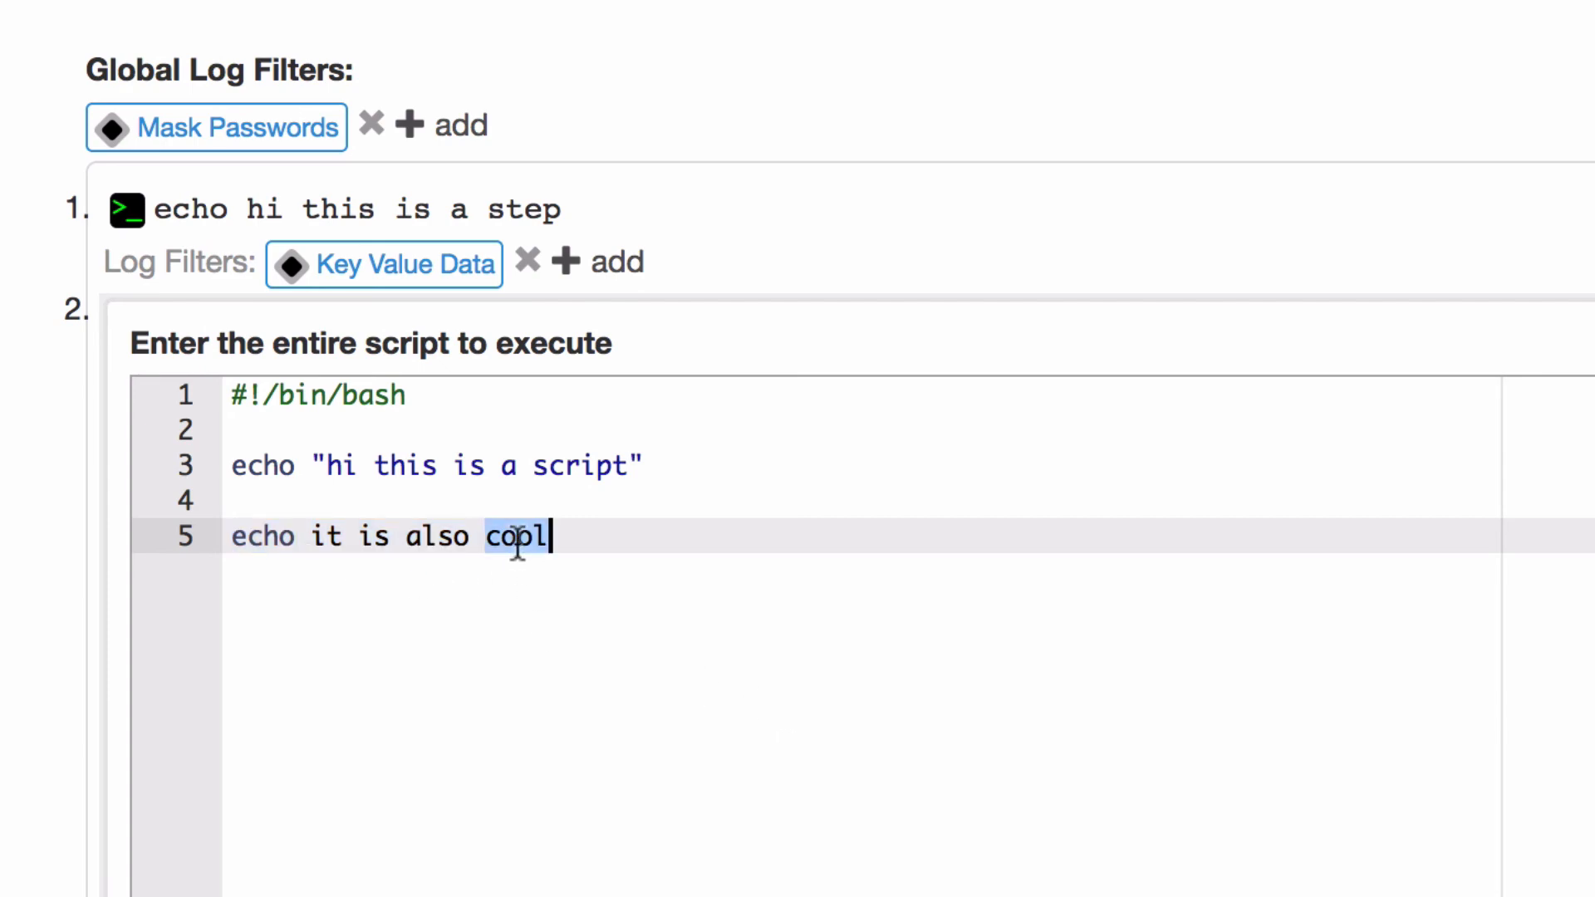
pyautogui.scroll(-3)
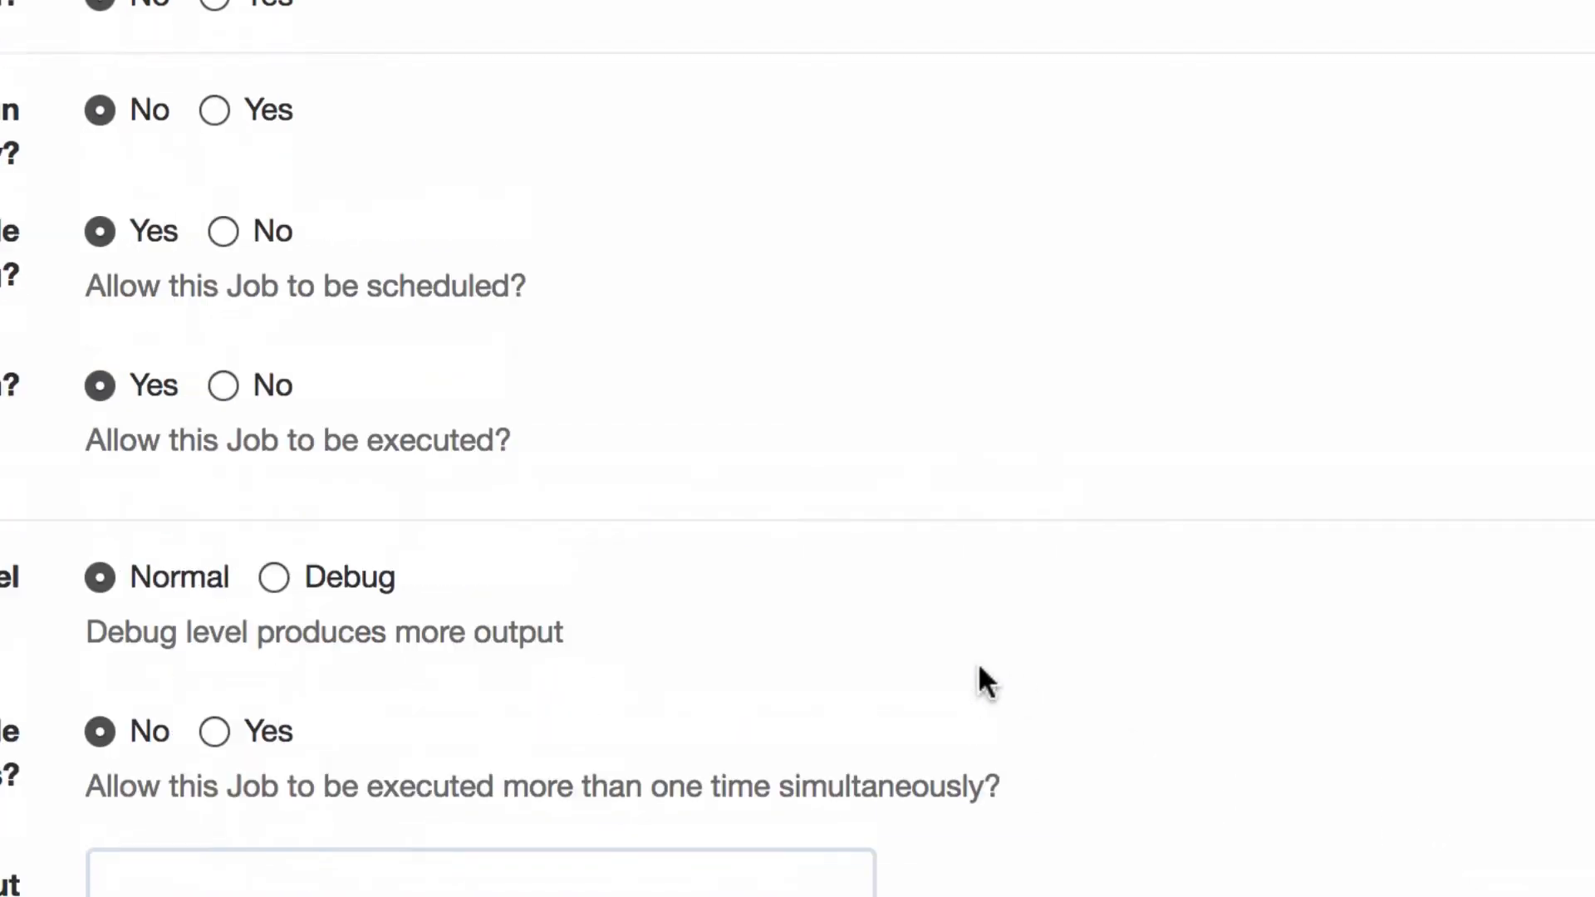
pyautogui.scroll(3)
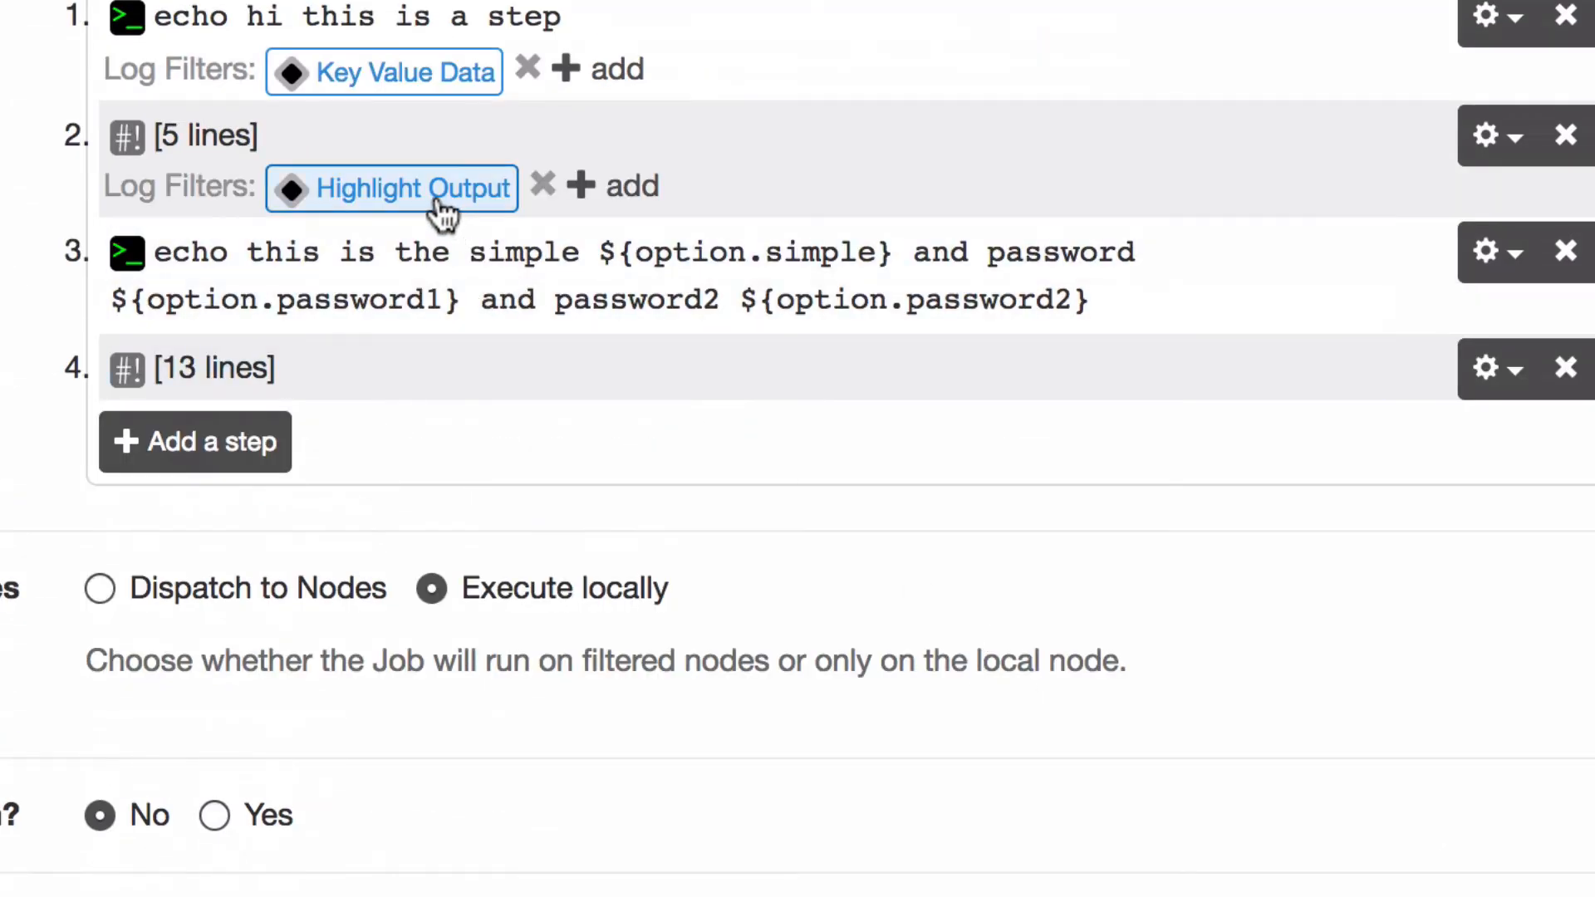
pyautogui.click(413, 188)
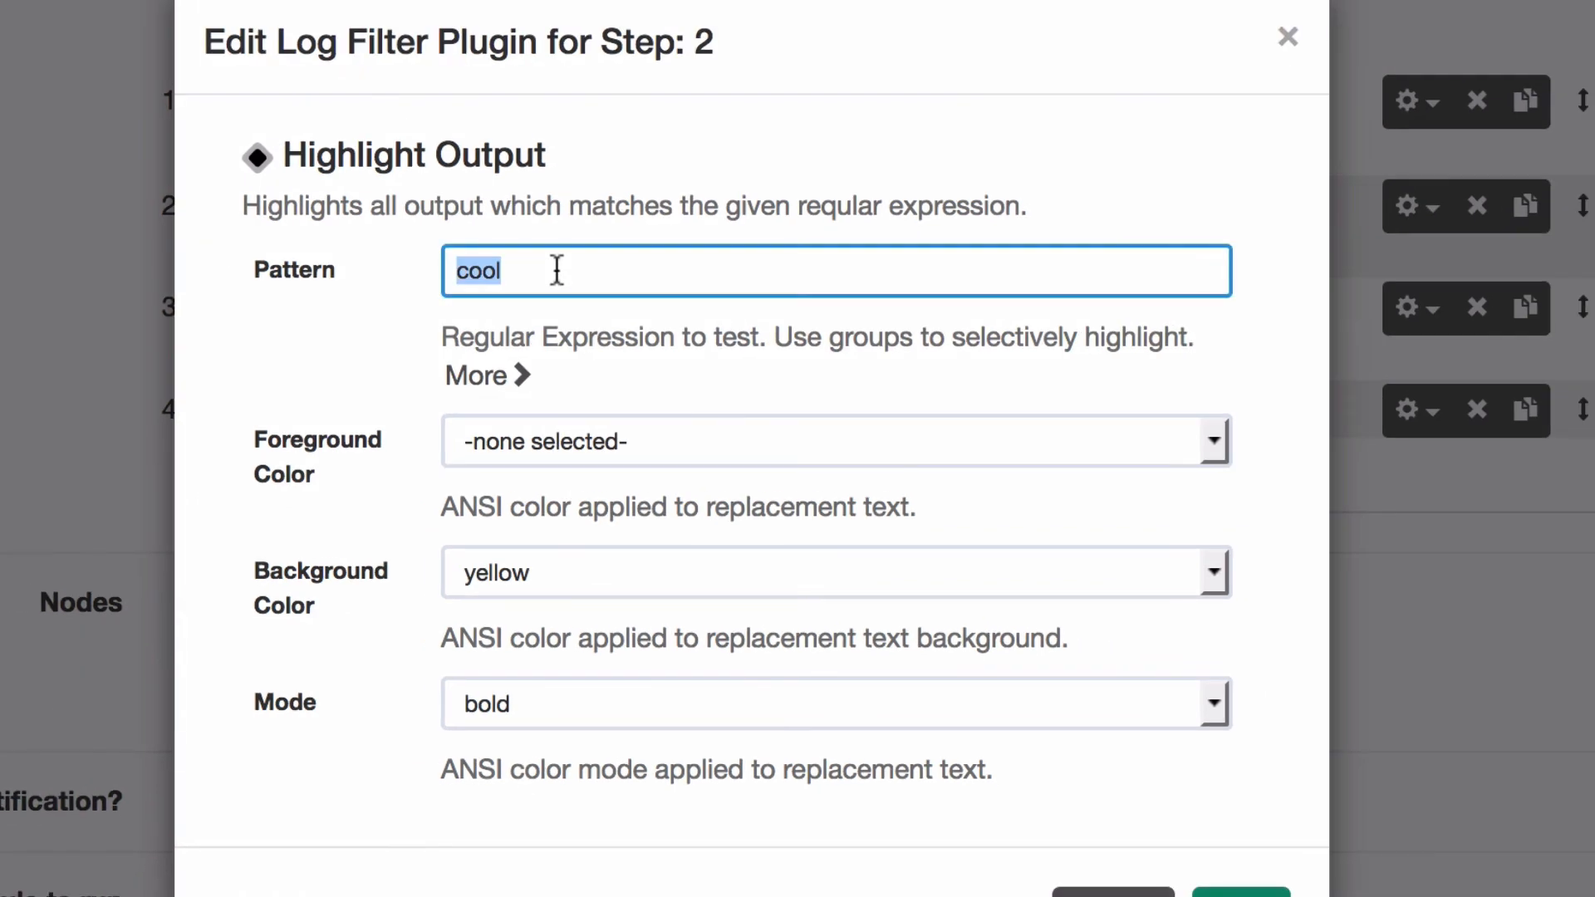
pyautogui.moveTo(751, 345)
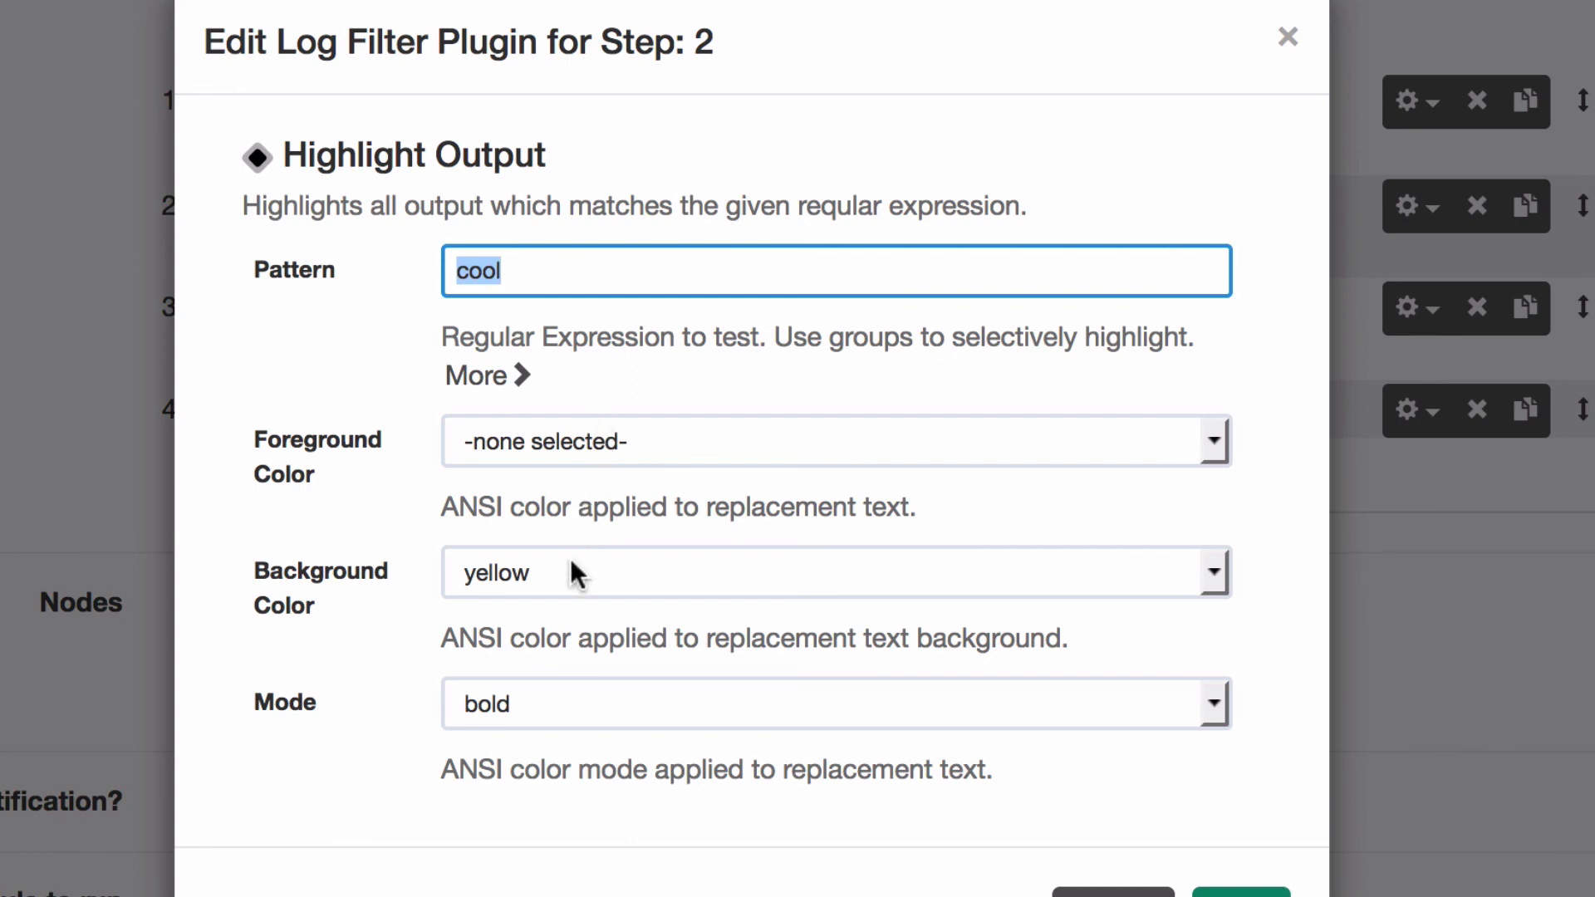
pyautogui.moveTo(565, 717)
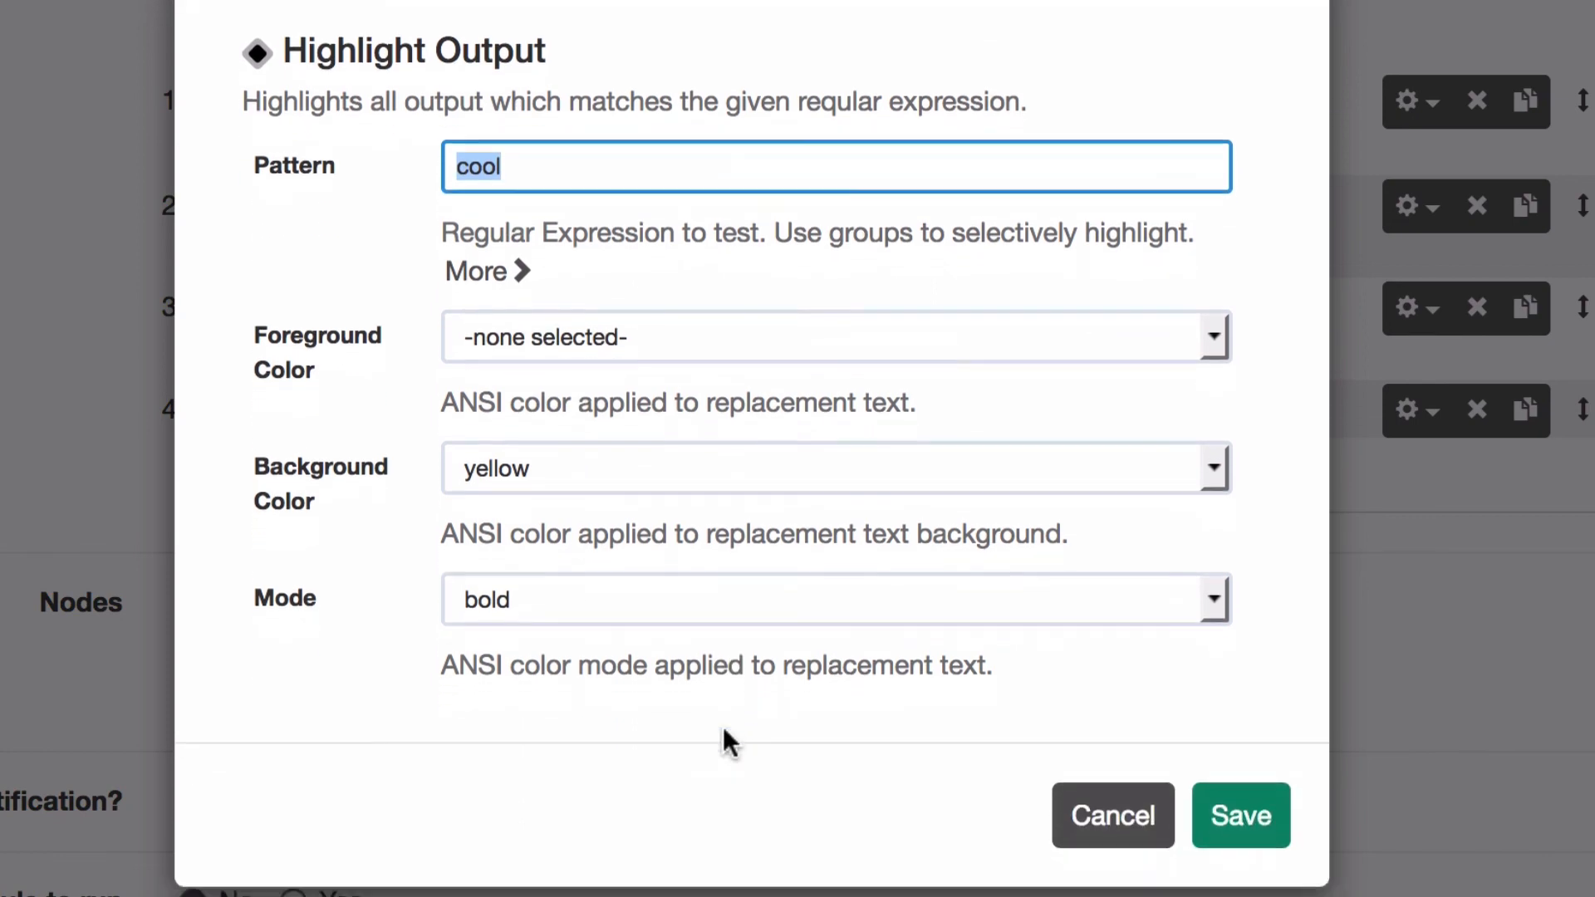
pyautogui.click(1111, 814)
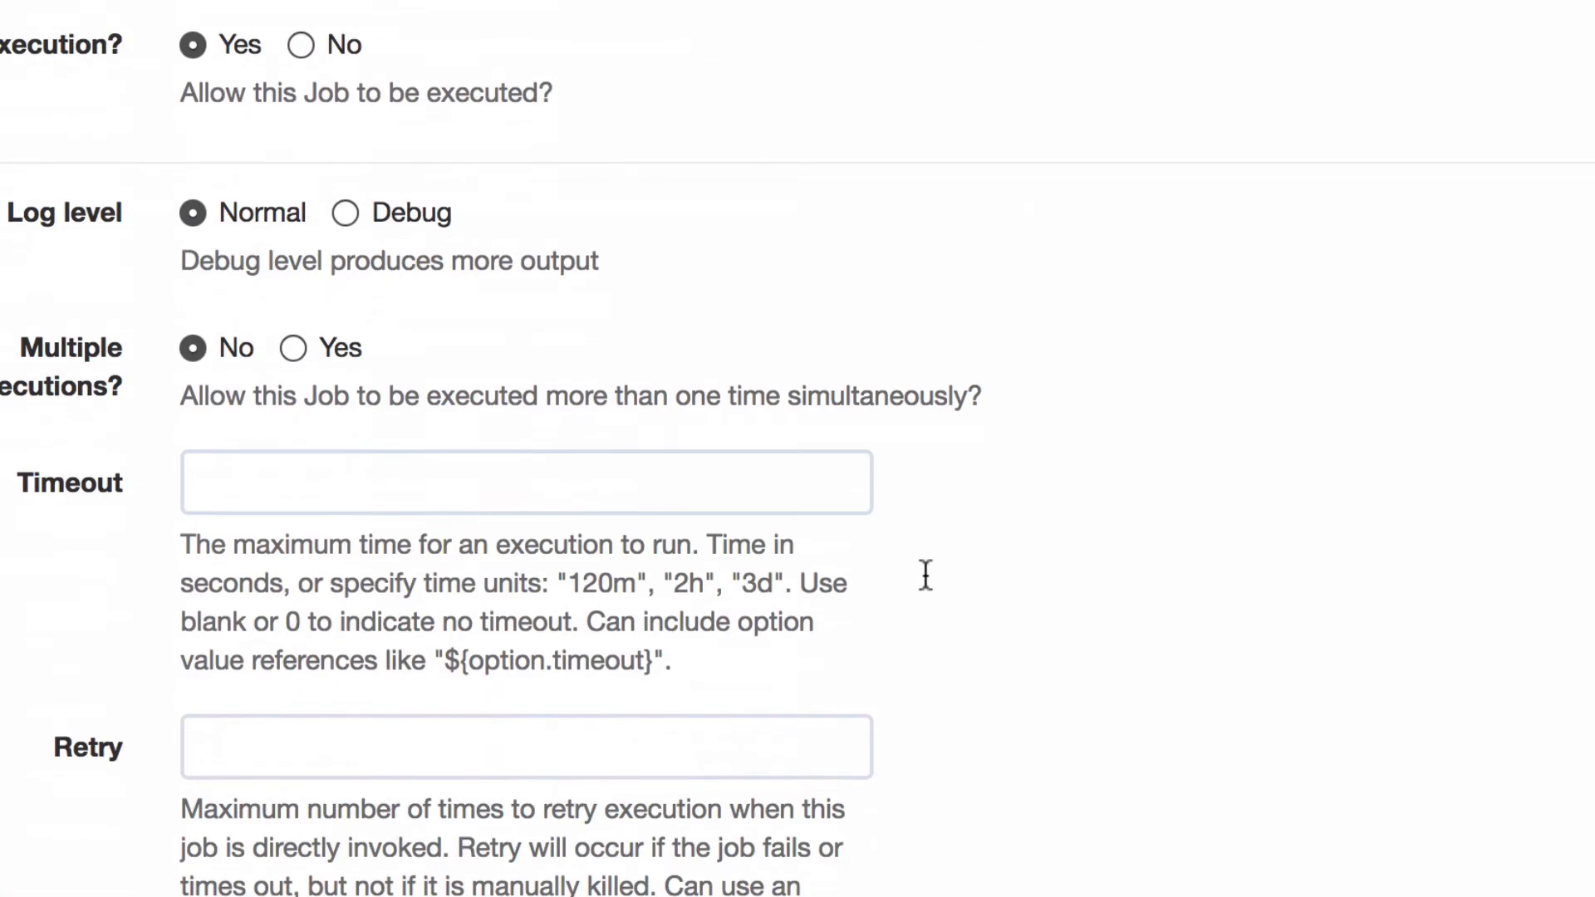
pyautogui.scroll(-3)
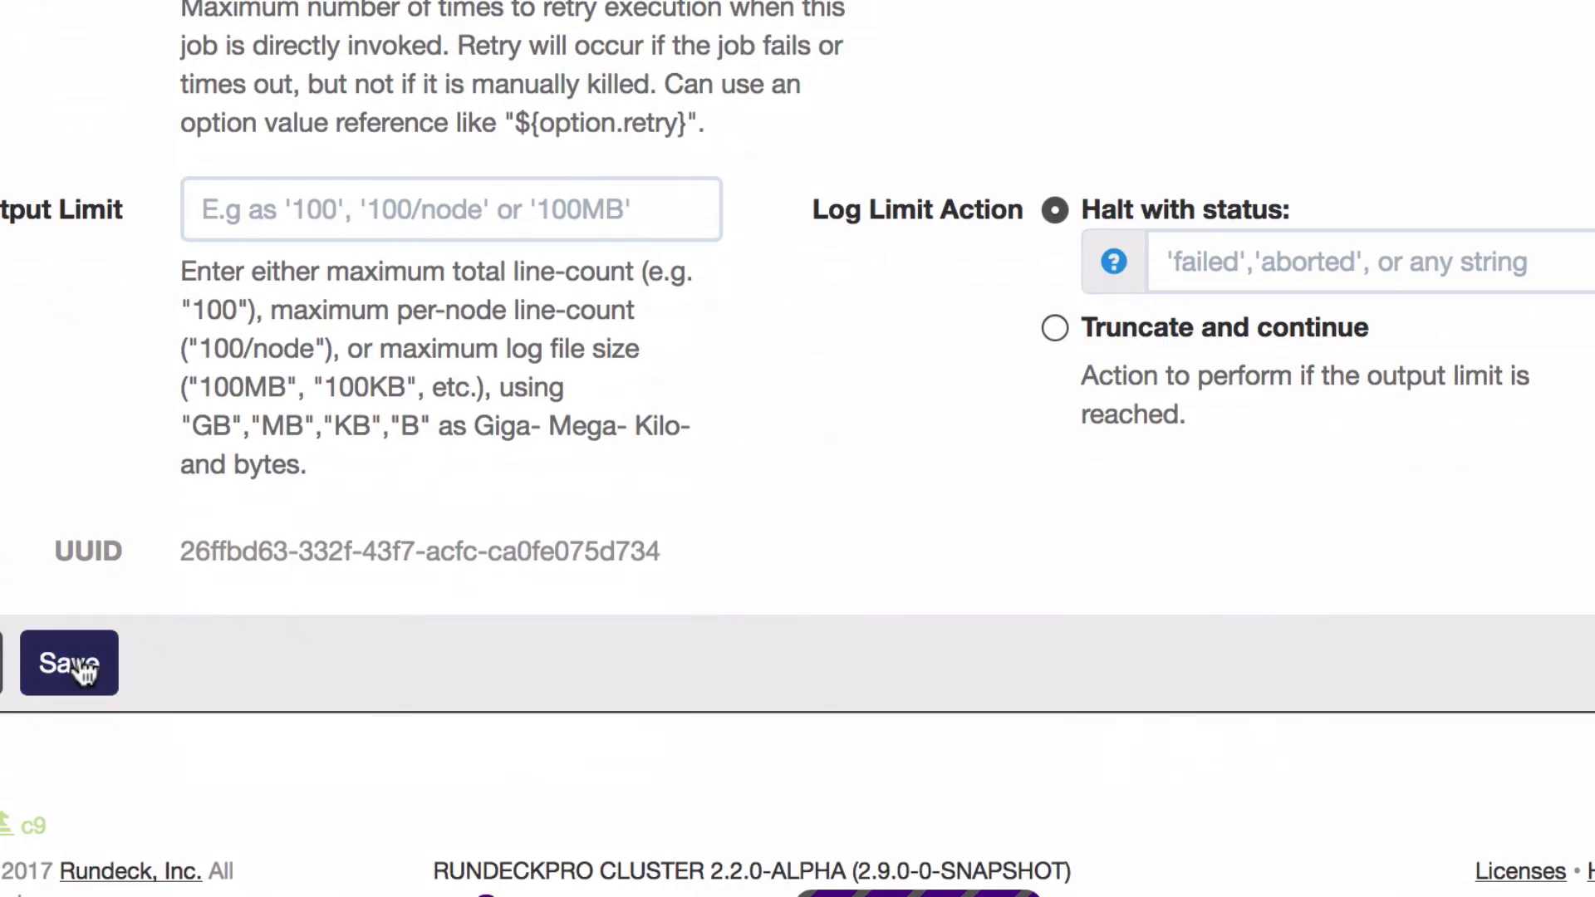
# Save and re-run the job, checking the log masks passwords as red [SECURE] with cool highlighted
pyautogui.click(68, 662)
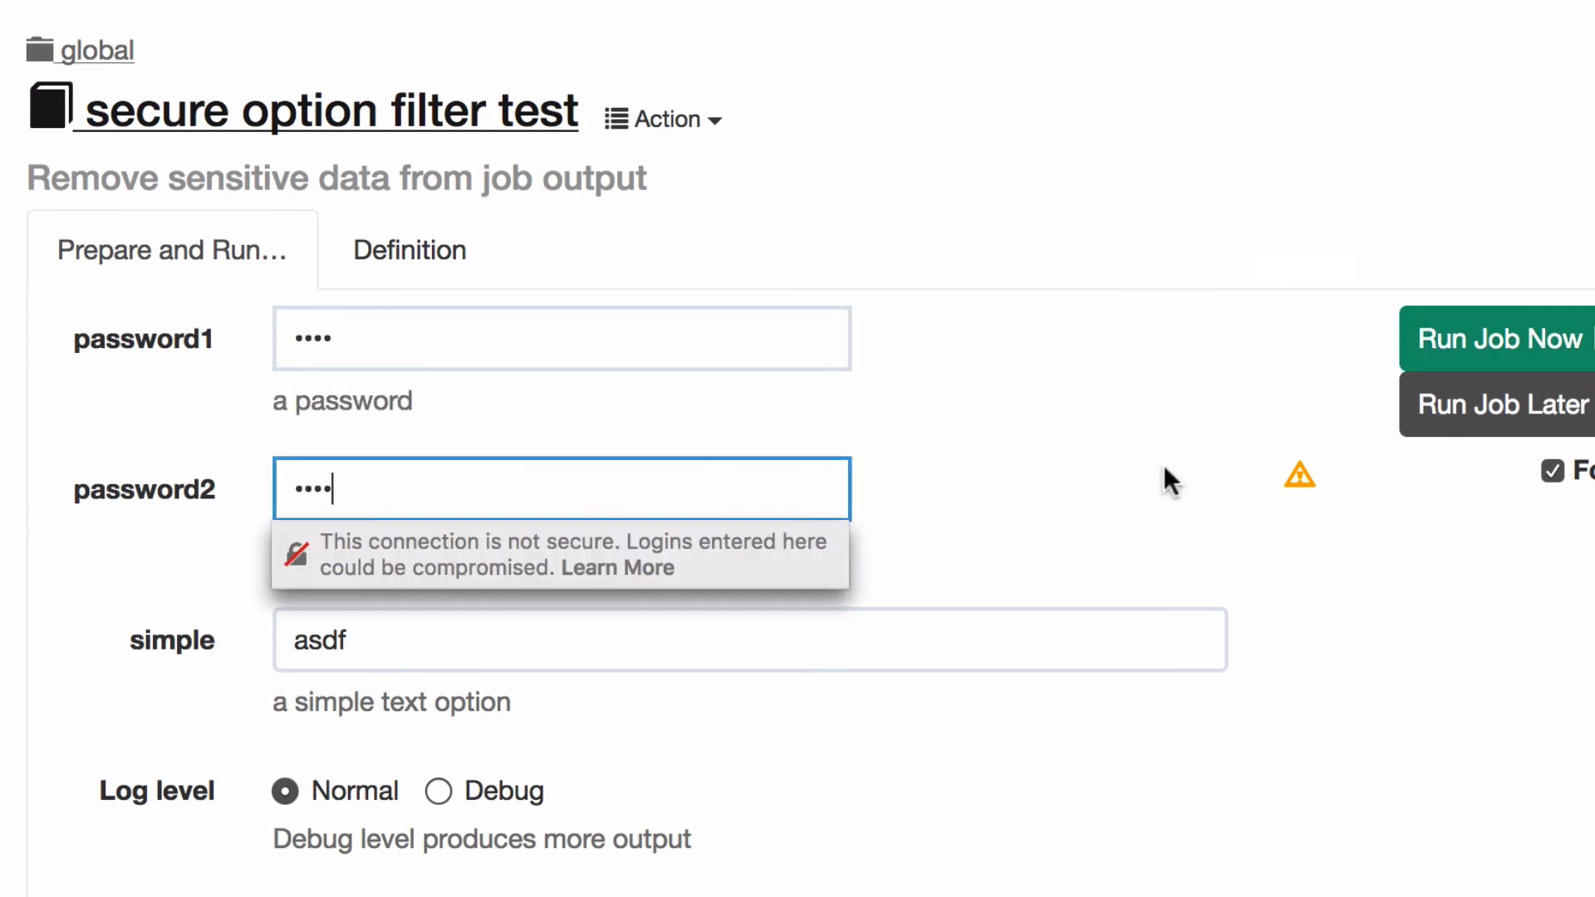
pyautogui.click(1497, 339)
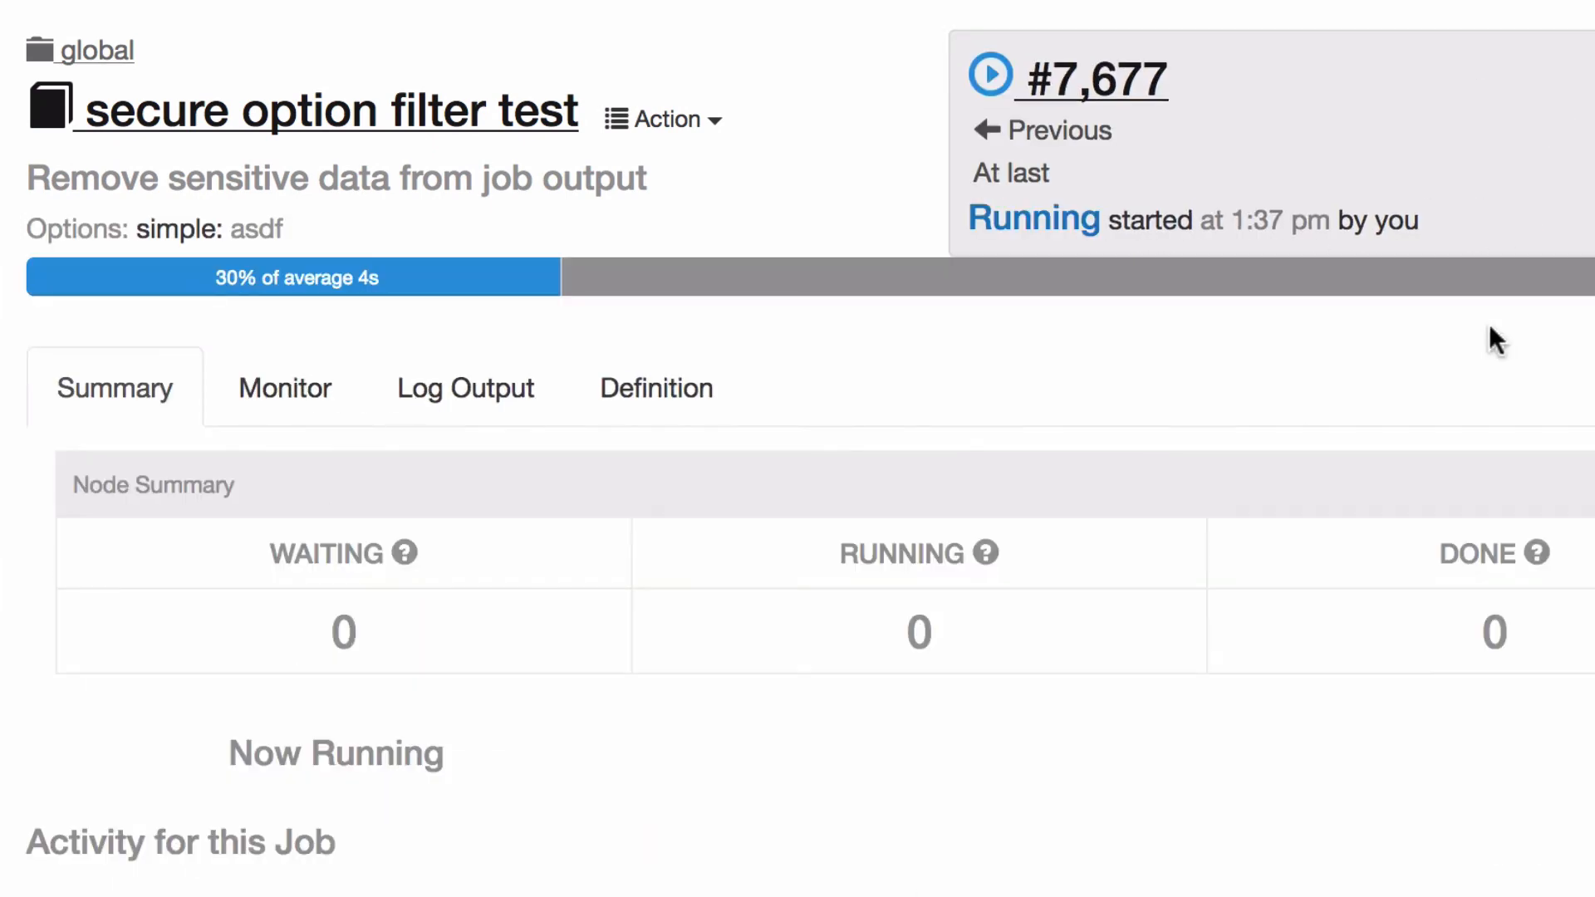
pyautogui.scroll(-3)
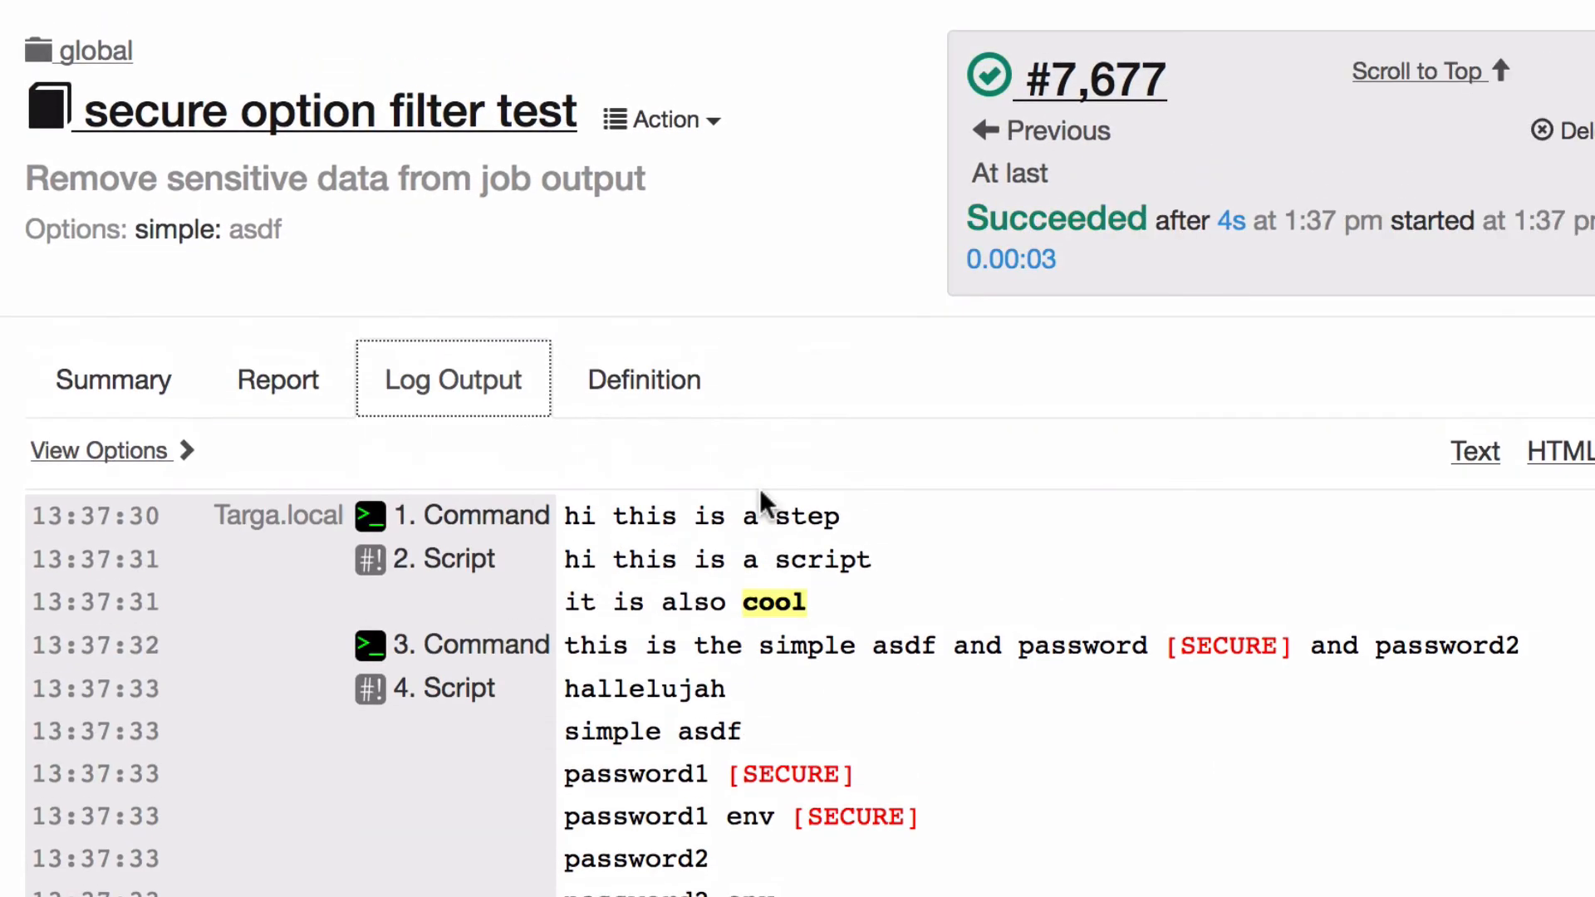
pyautogui.moveTo(967, 604)
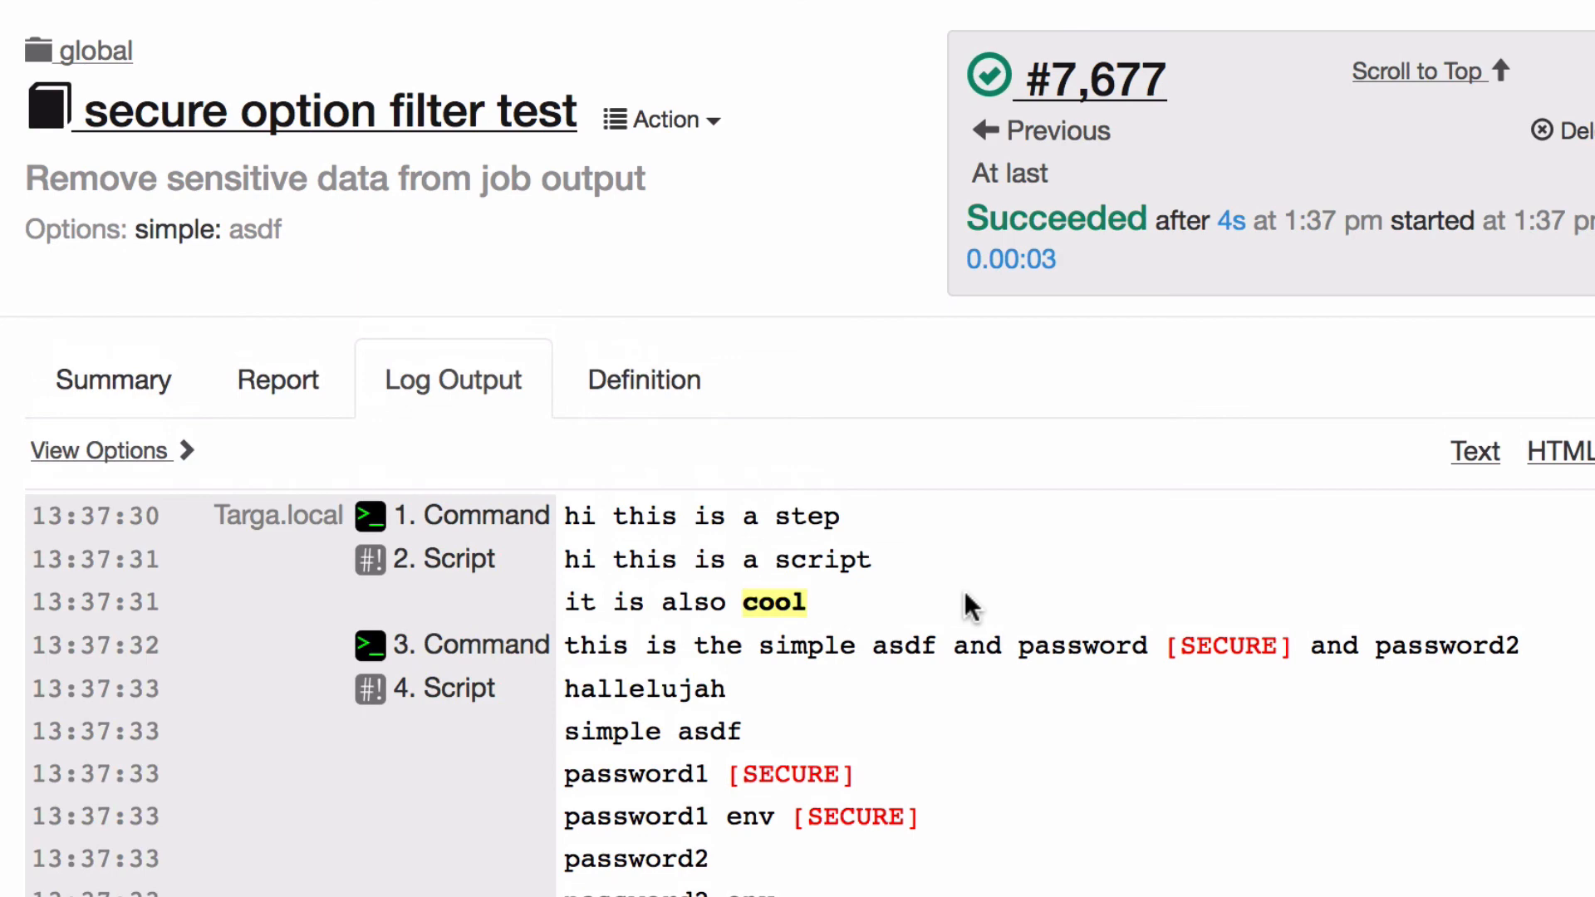
pyautogui.moveTo(1159, 743)
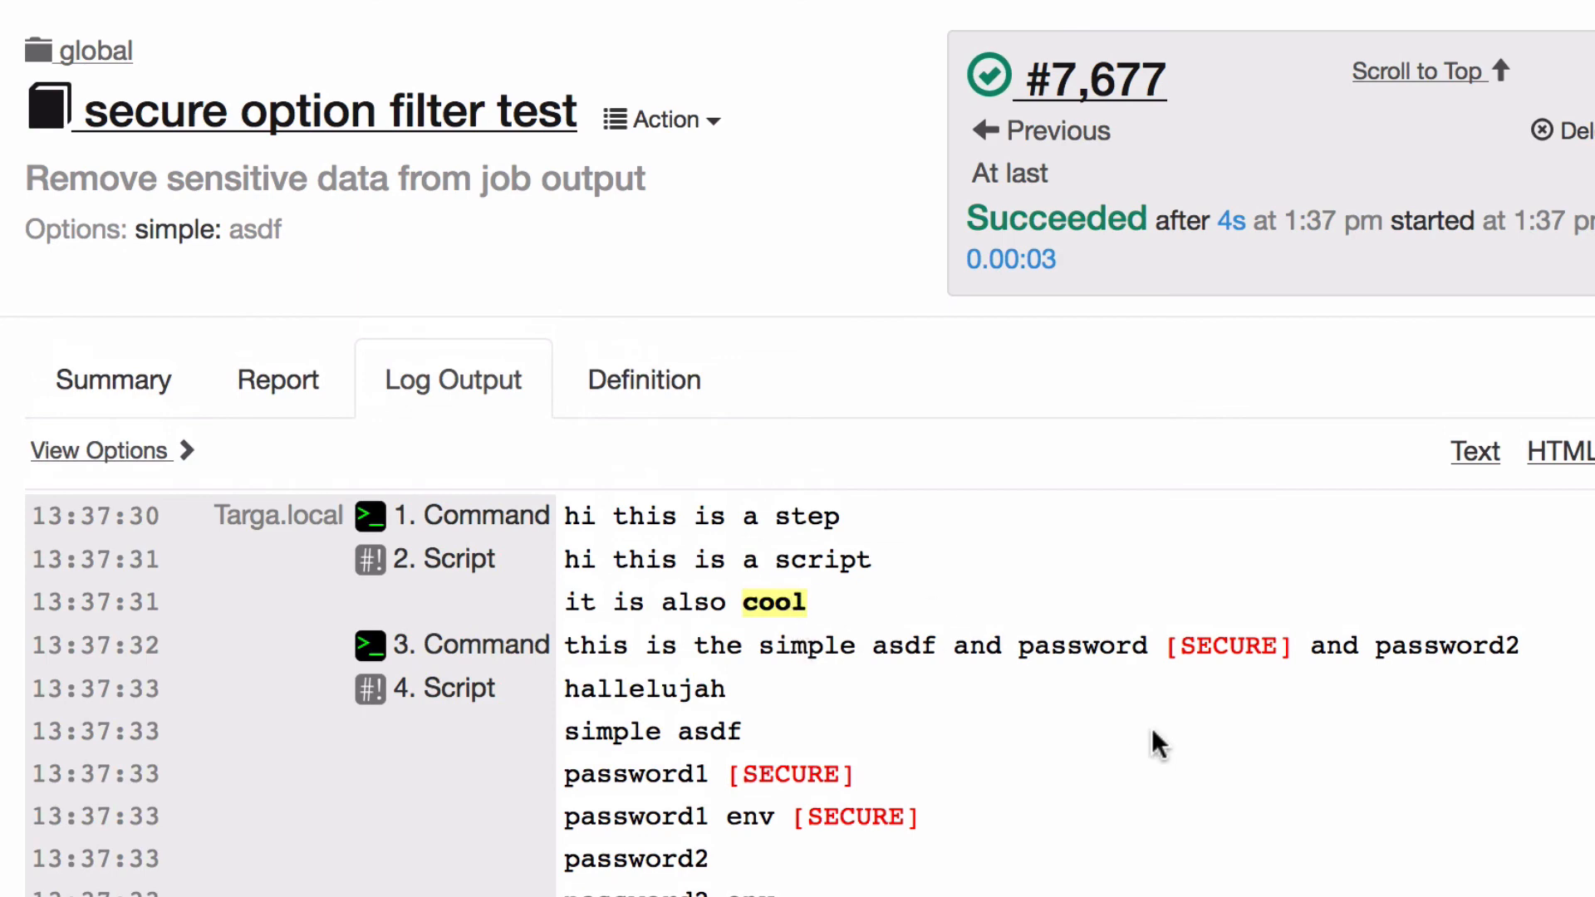
pyautogui.doubleClick(1226, 646)
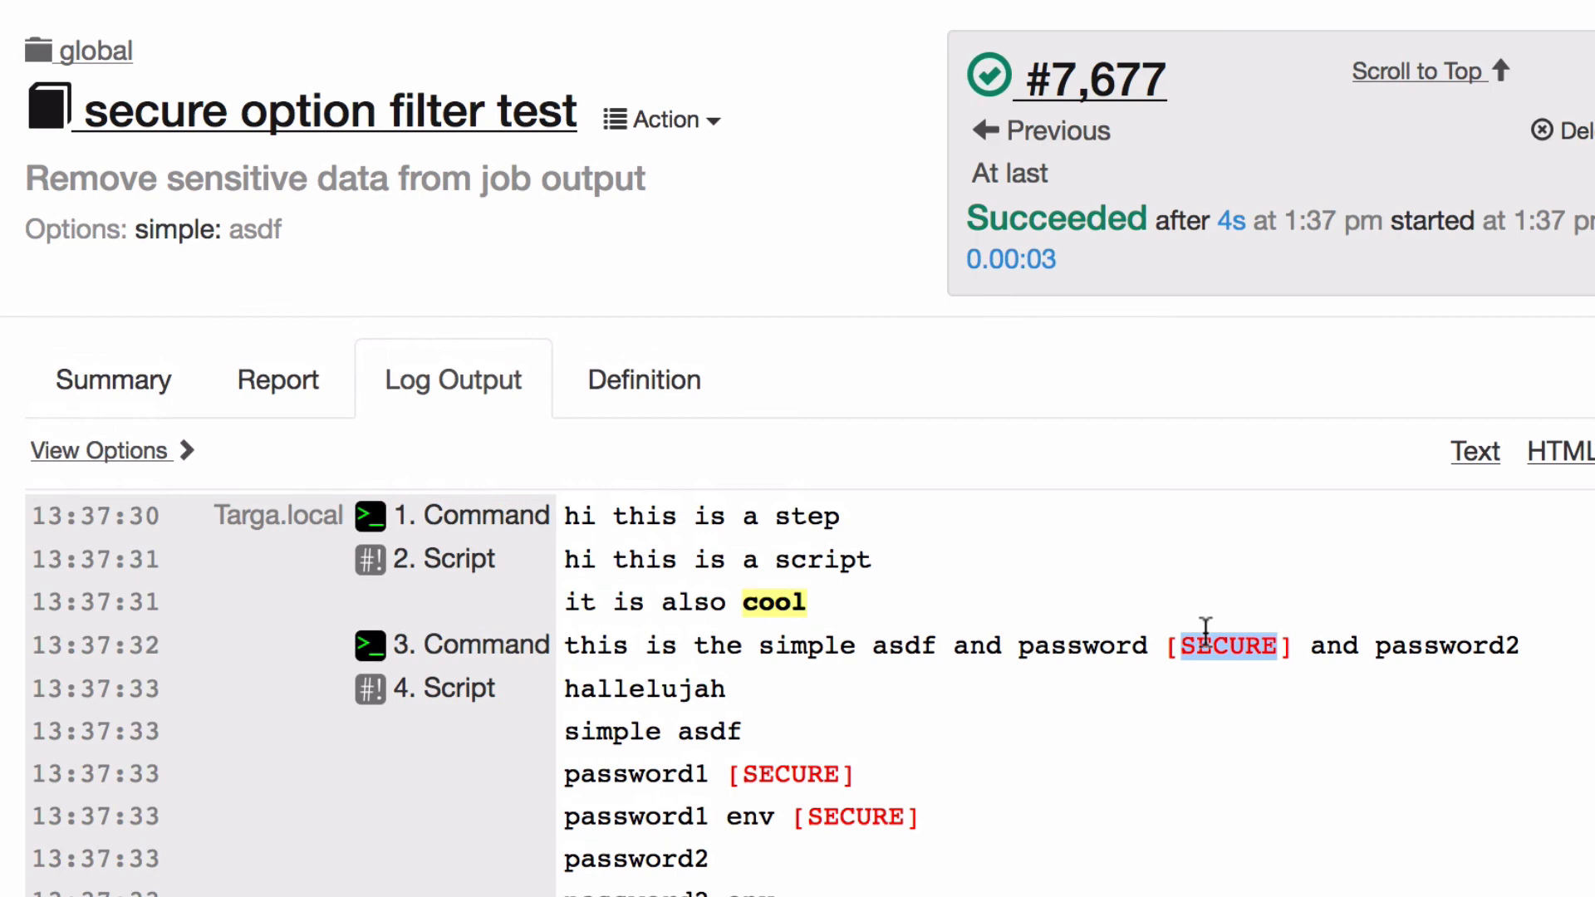